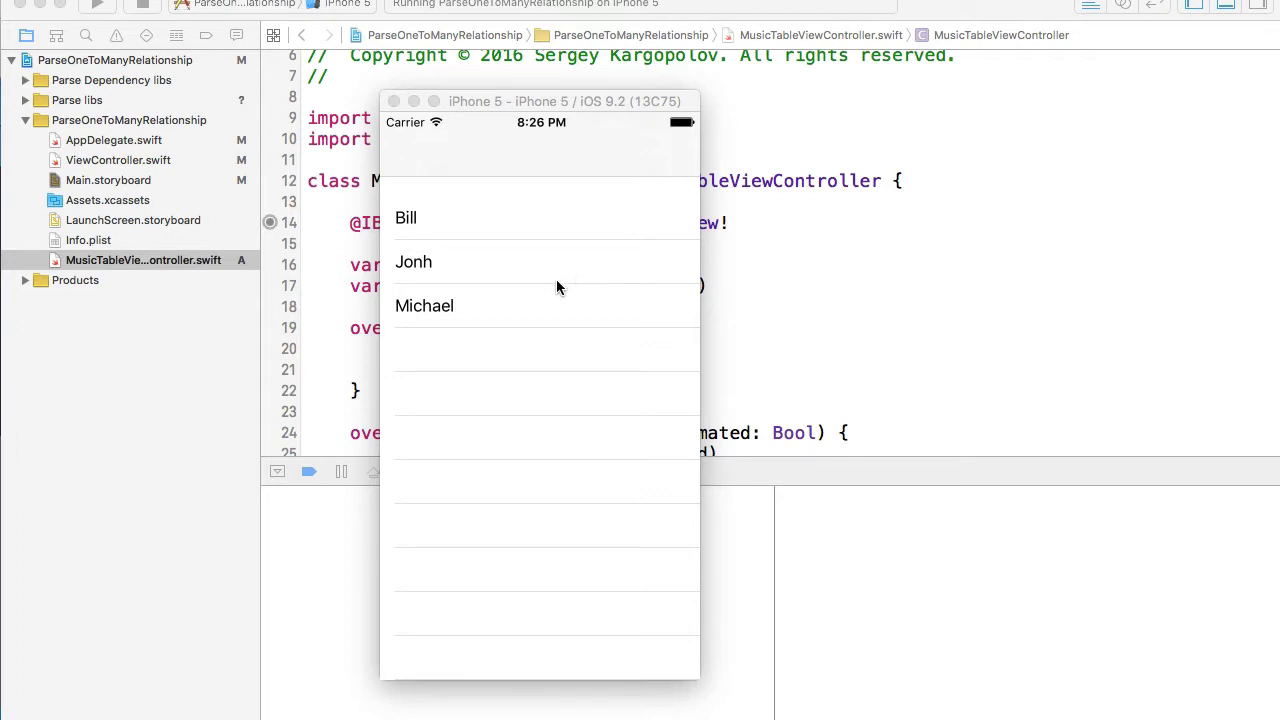
pyautogui.moveTo(507, 259)
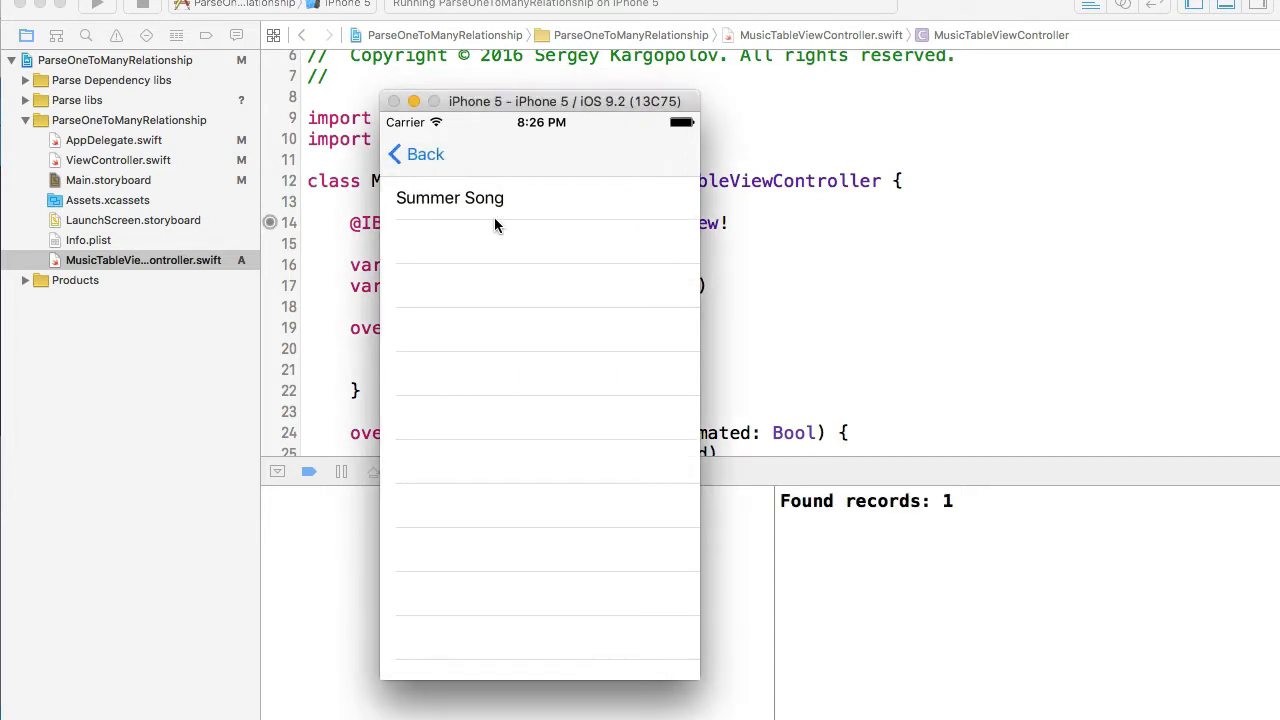
pyautogui.moveTo(522, 324)
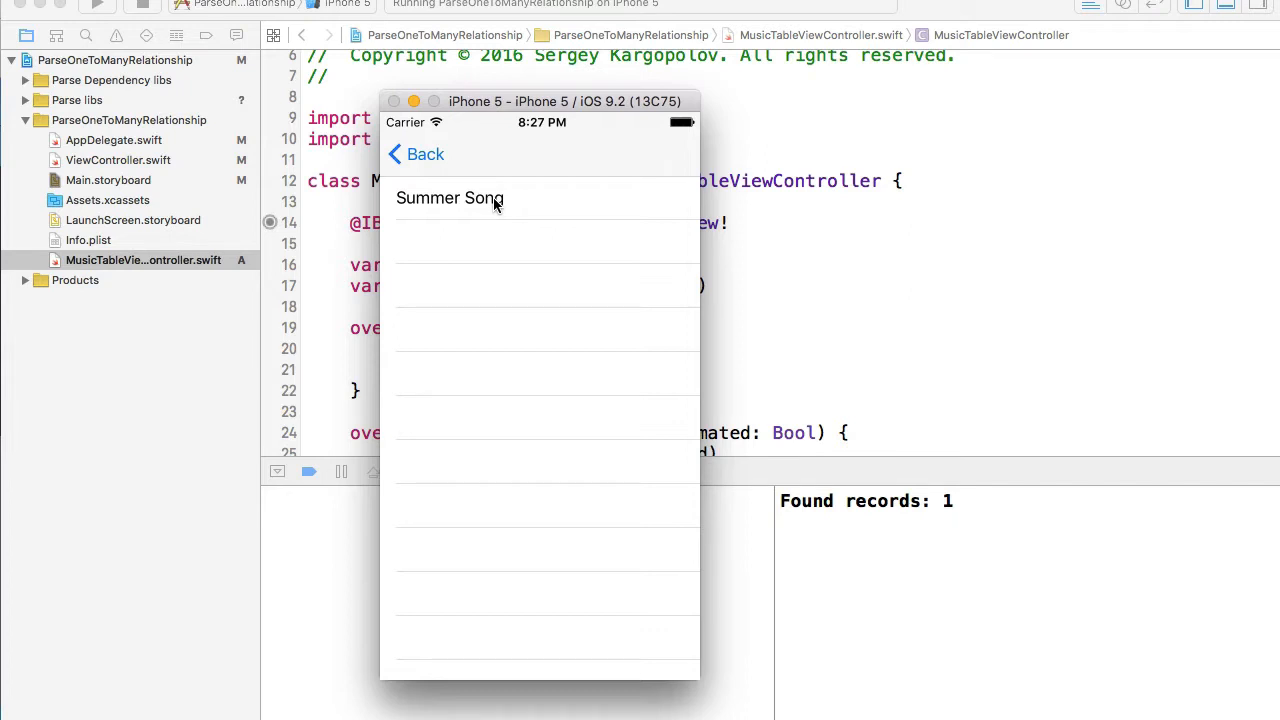
pyautogui.moveTo(523, 209)
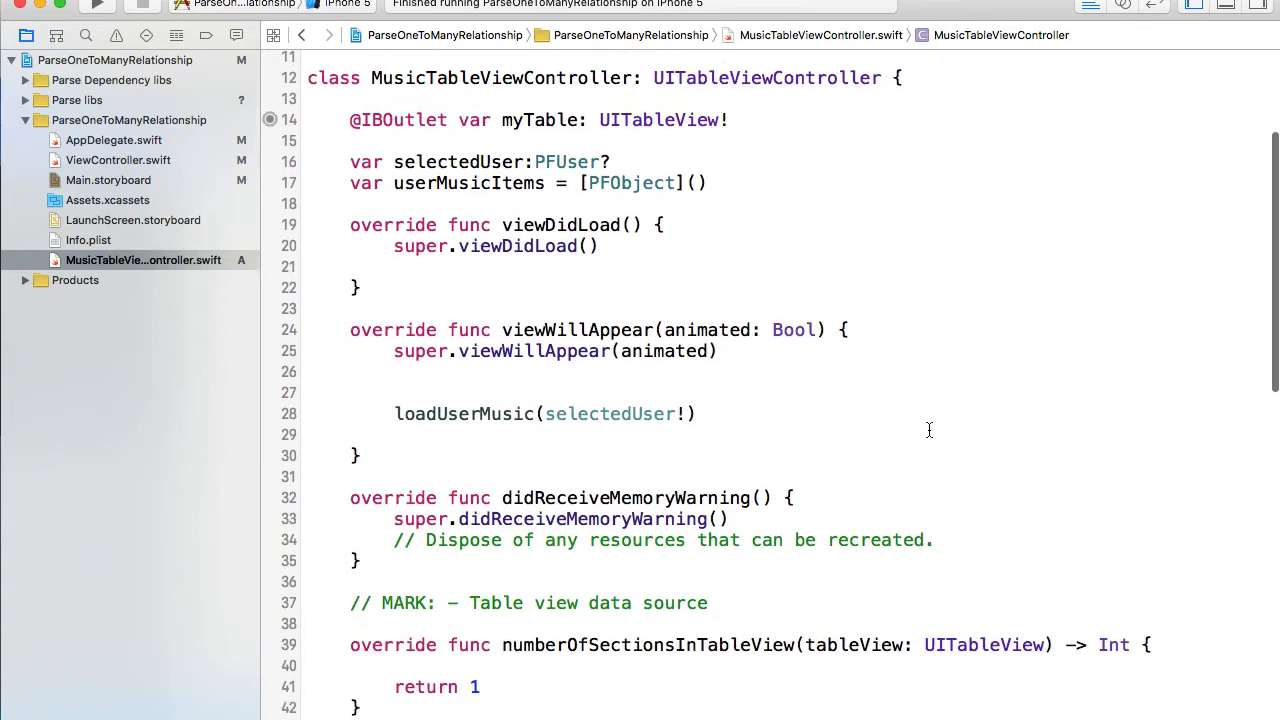
# Scroll below cellForRowAtIndexPath and add an empty didSelectRowAtIndexPath method stub
pyautogui.scroll(-3)
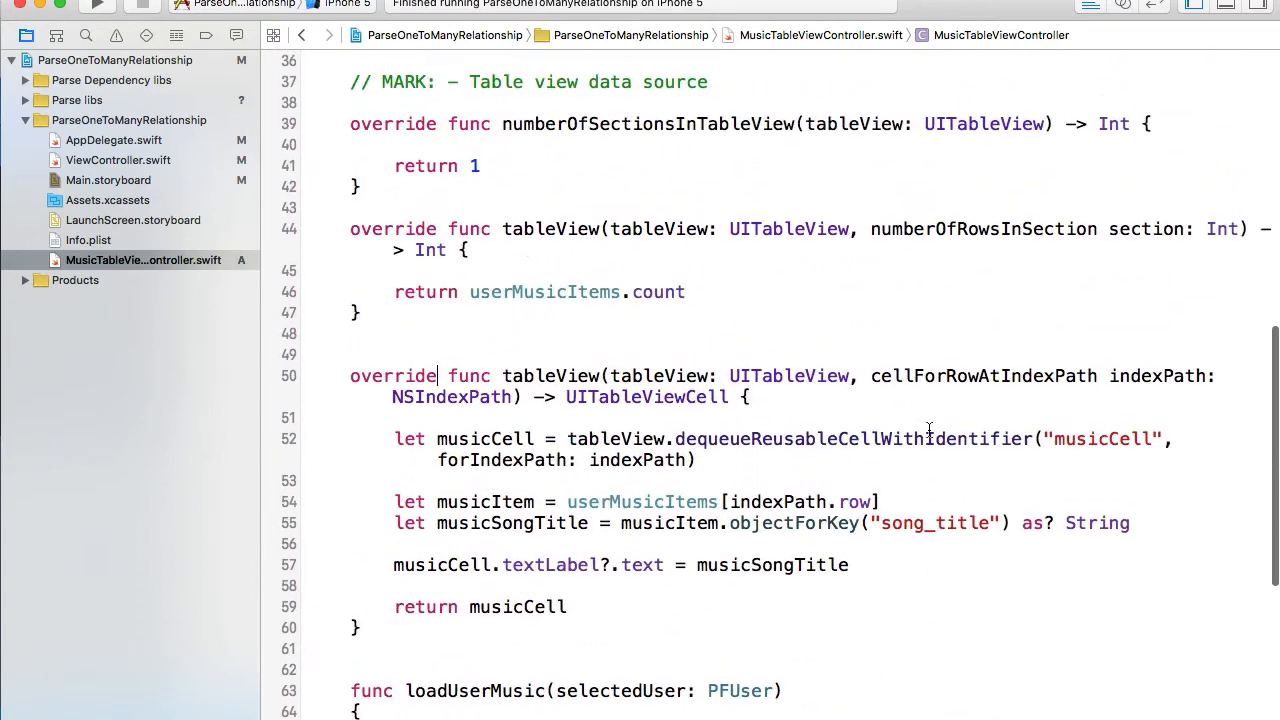
pyautogui.scroll(-3)
pyautogui.write('table')
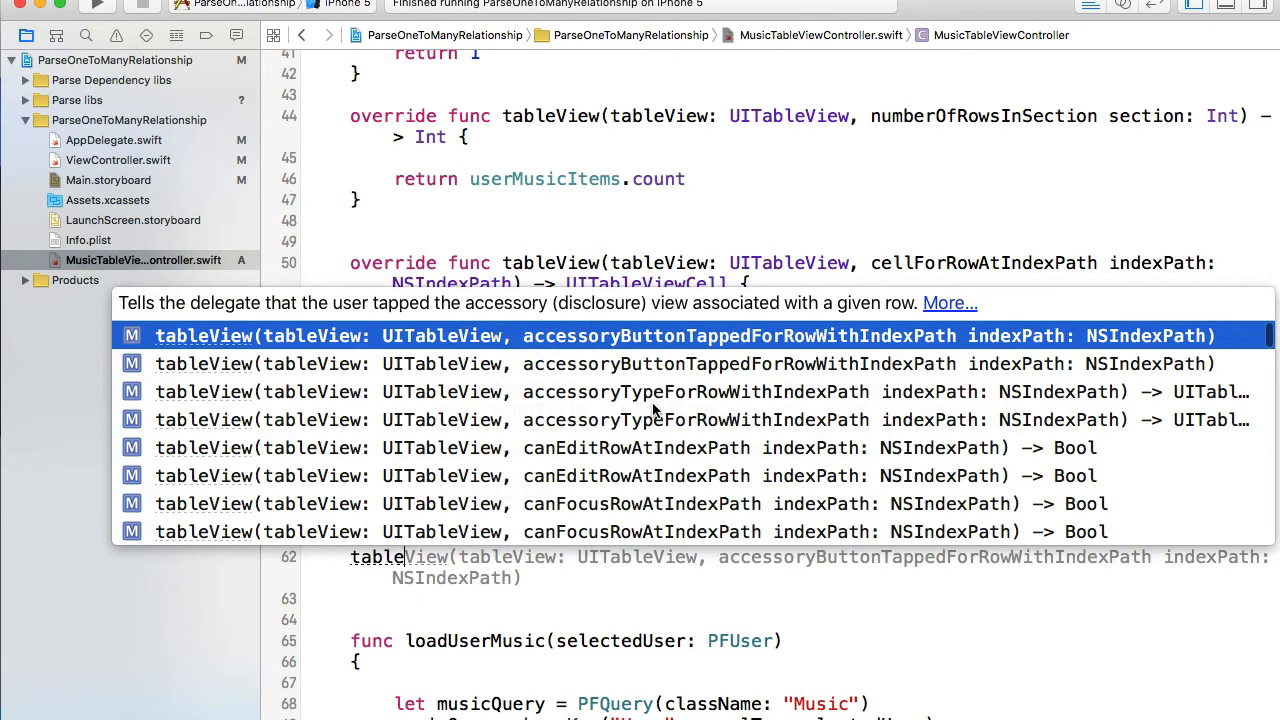
pyautogui.scroll(-3)
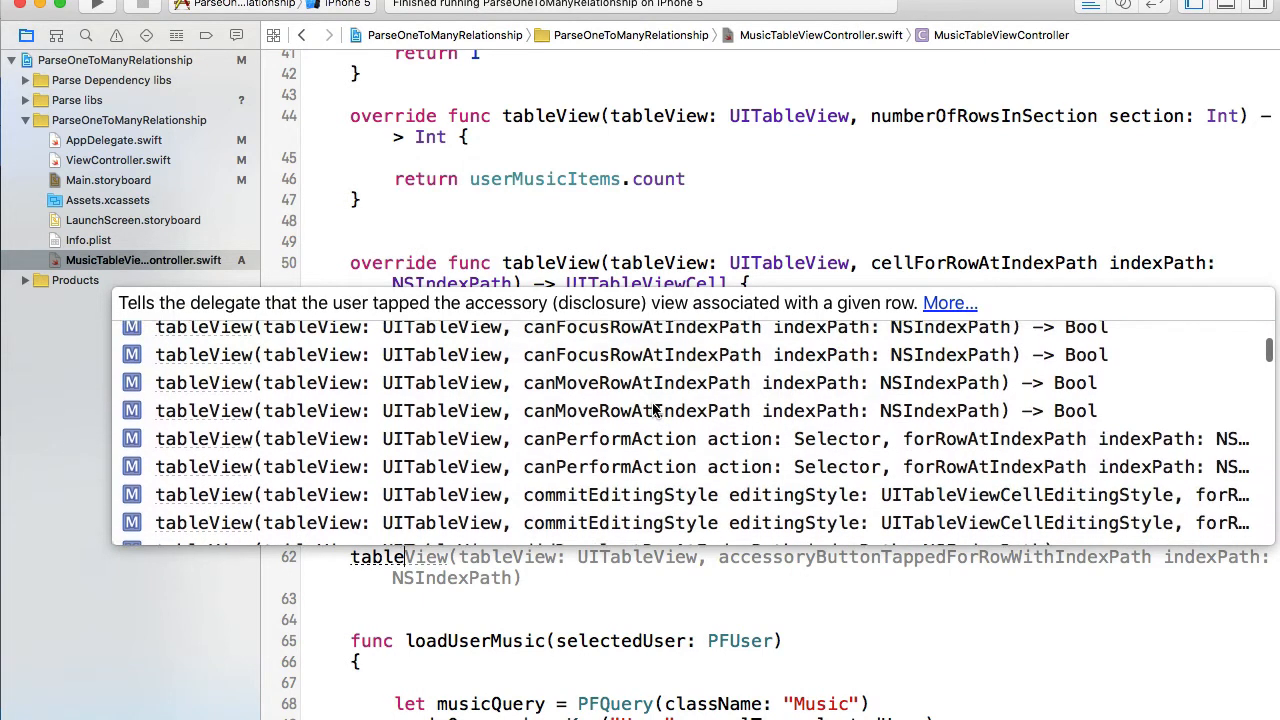
pyautogui.scroll(-3)
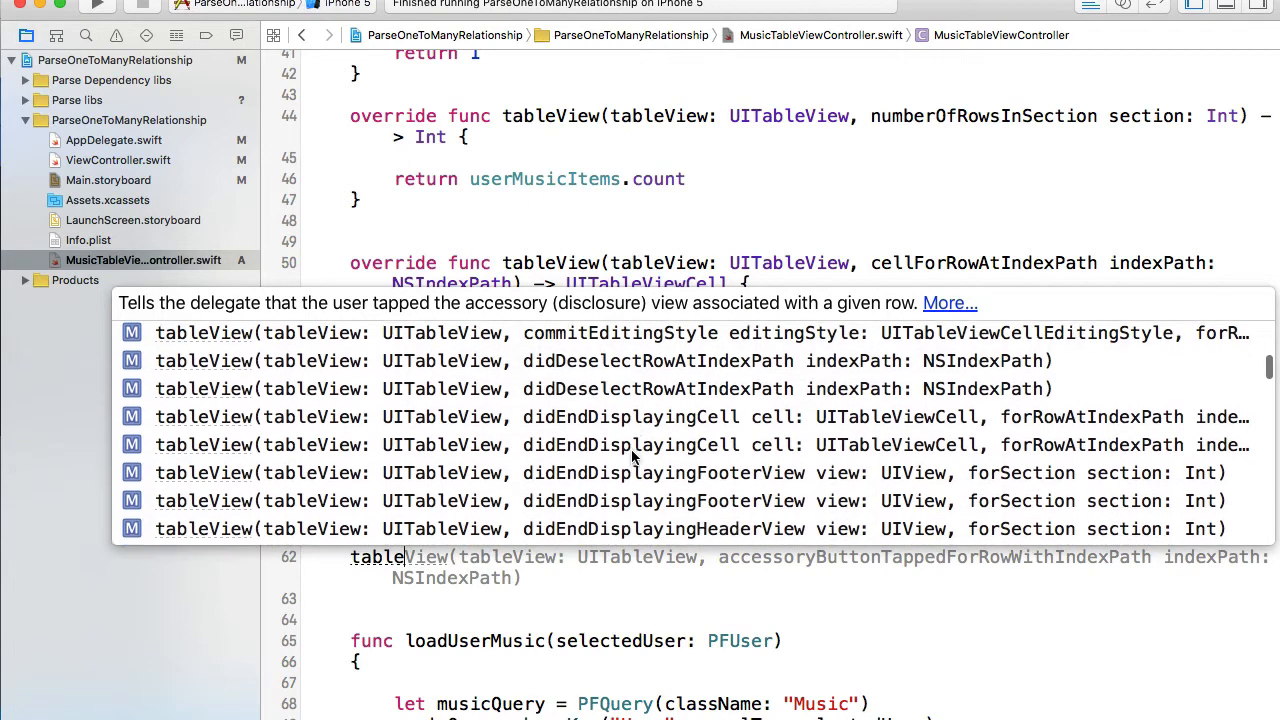
pyautogui.scroll(-3)
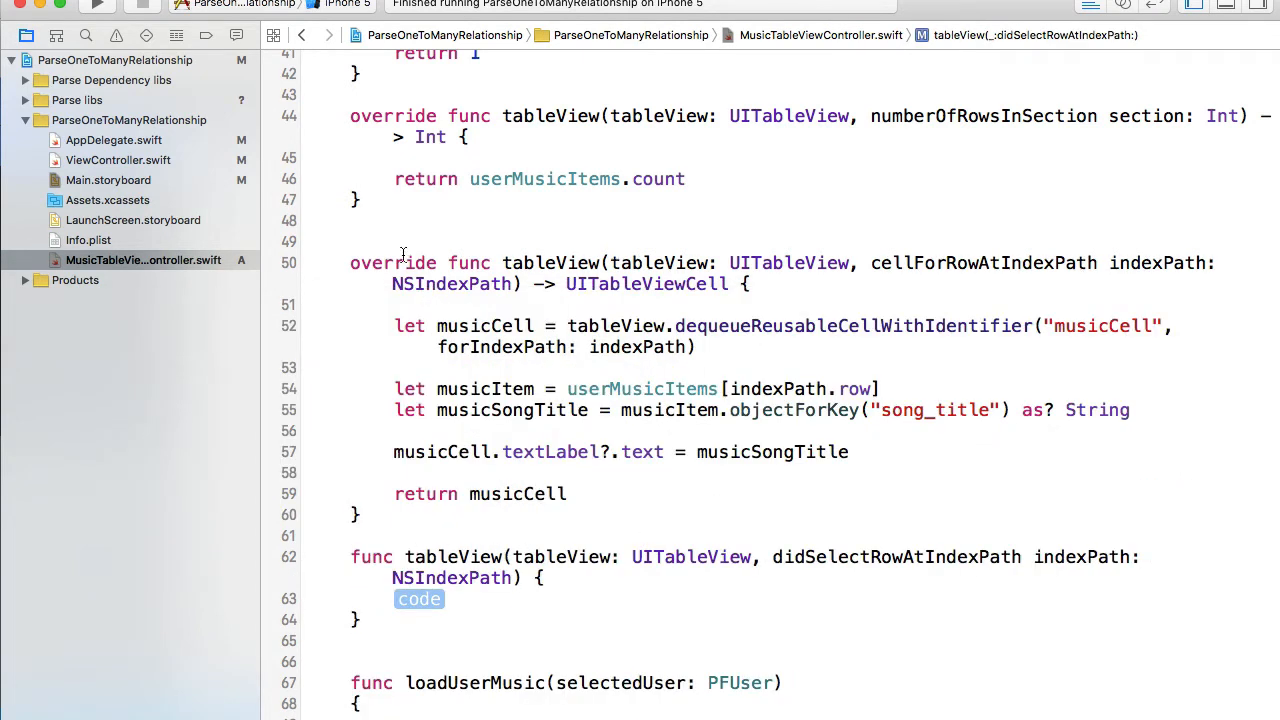
# Mark the method override and declare let musicItem = userMusicItems[indexPath.row]
pyautogui.write('override')
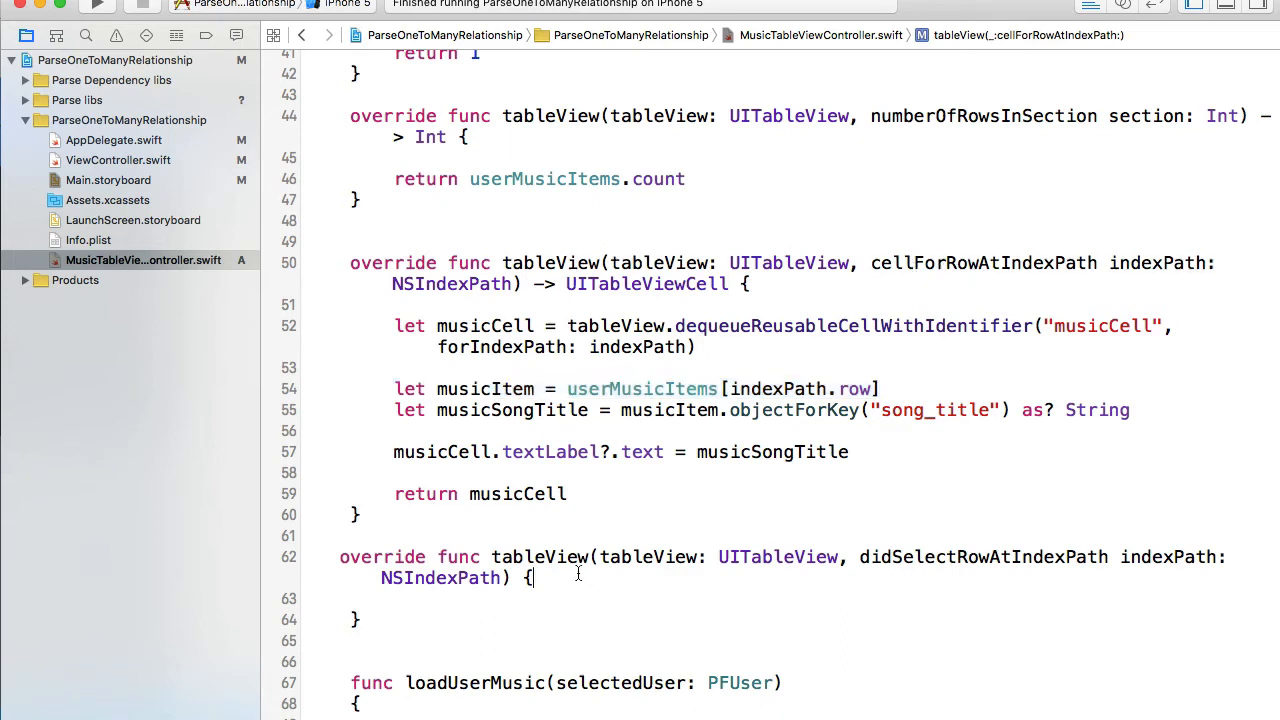
pyautogui.write('let musicItem = userMusicItems[indexPath.row]')
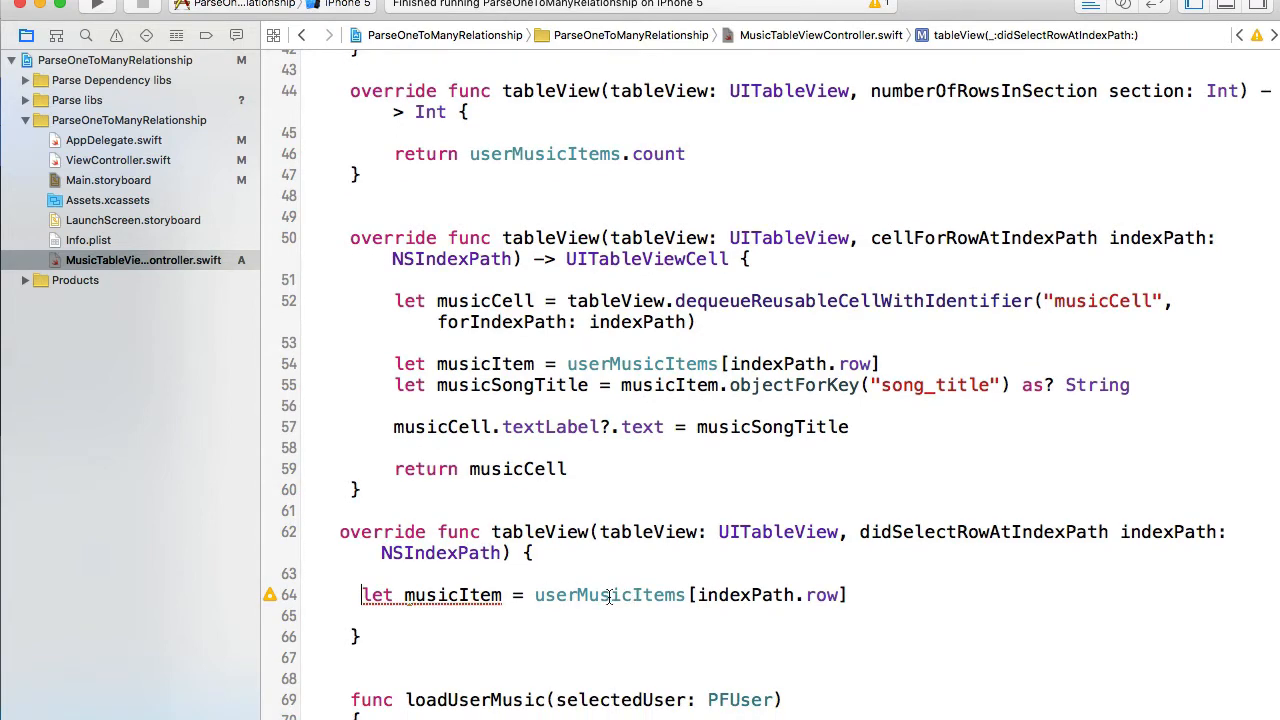
pyautogui.doubleClick(609, 595)
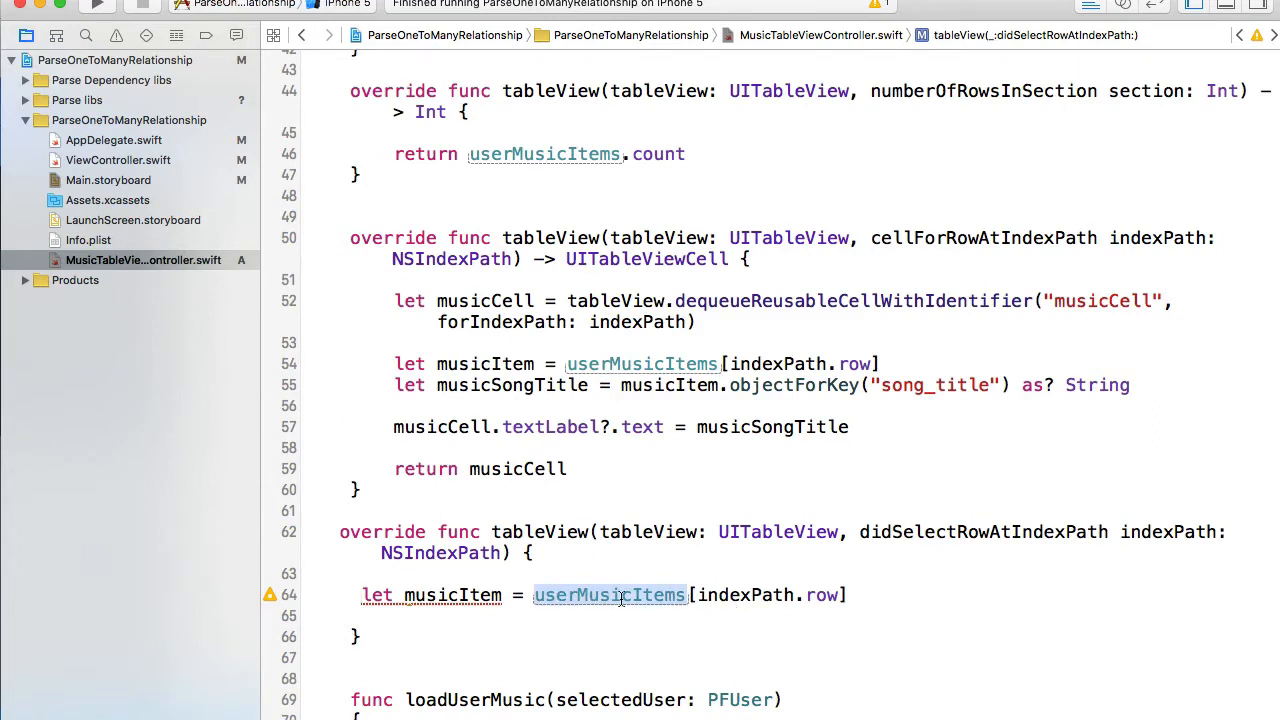
pyautogui.click(848, 595)
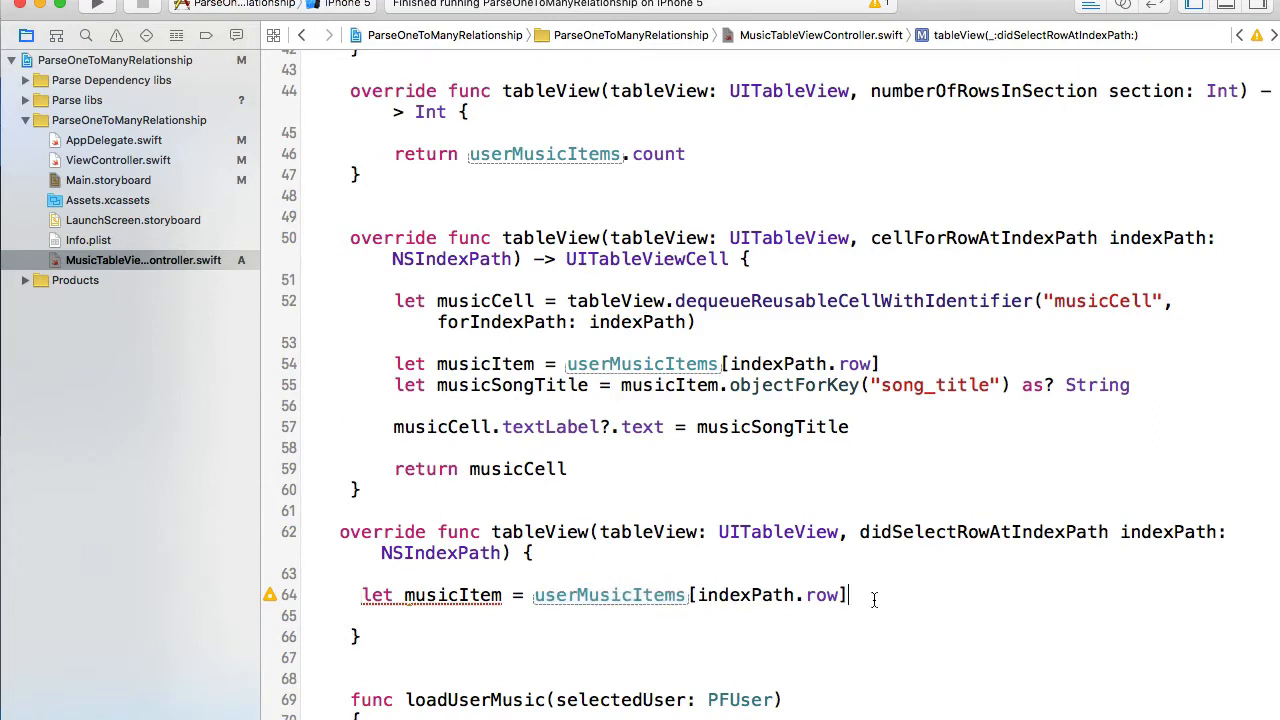
pyautogui.press('Return')
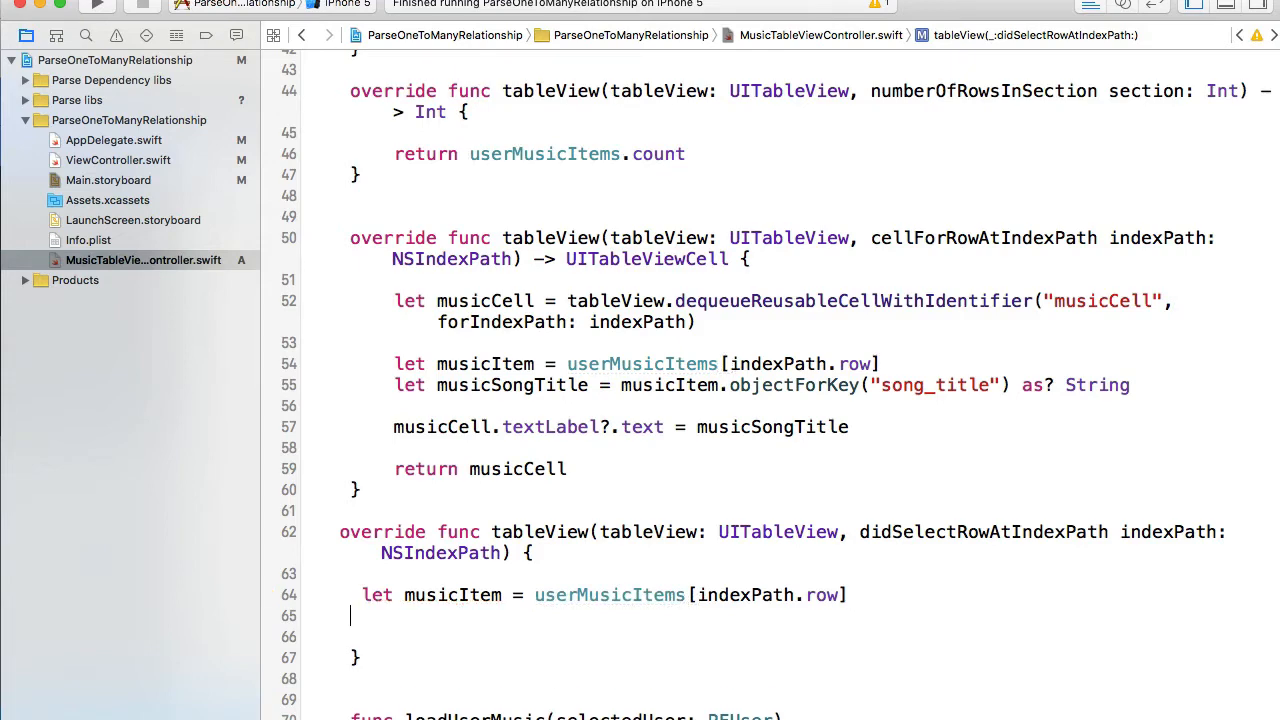
# Add print("Song title = \(musicItem.objectForKey("sogn_title")!)") to the method body
pyautogui.write('print("')
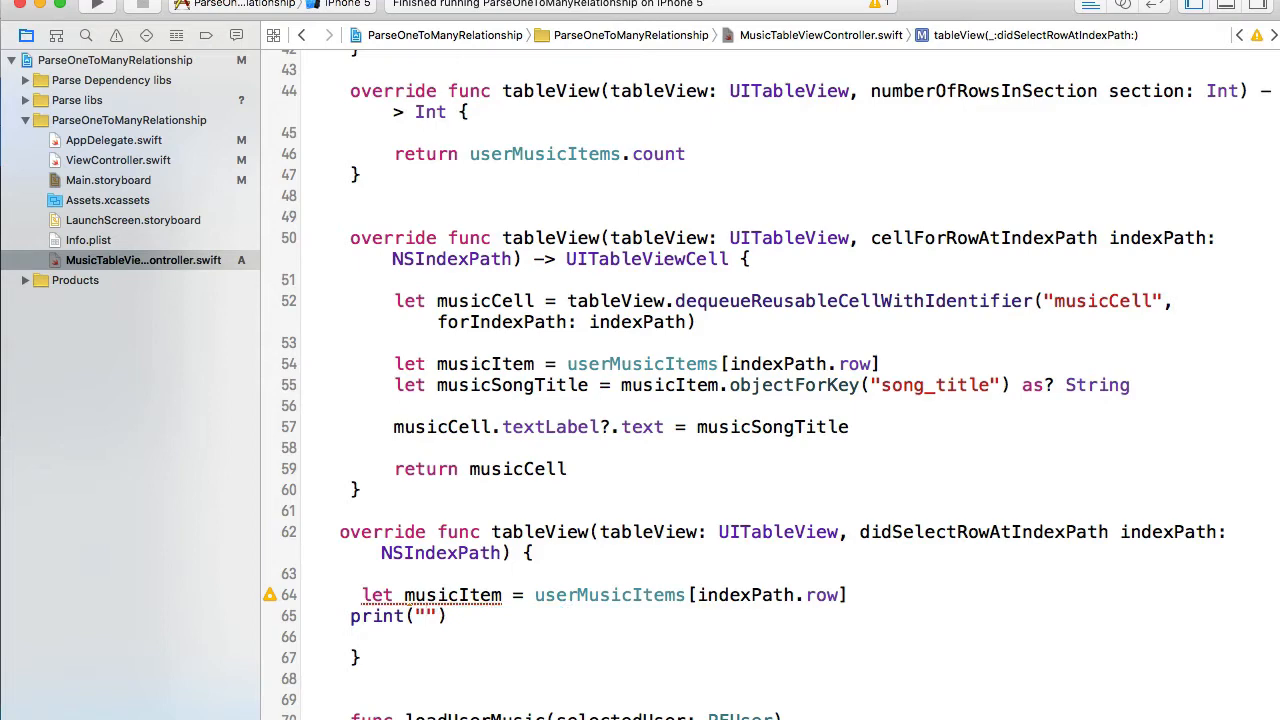
pyautogui.write('Song ti')
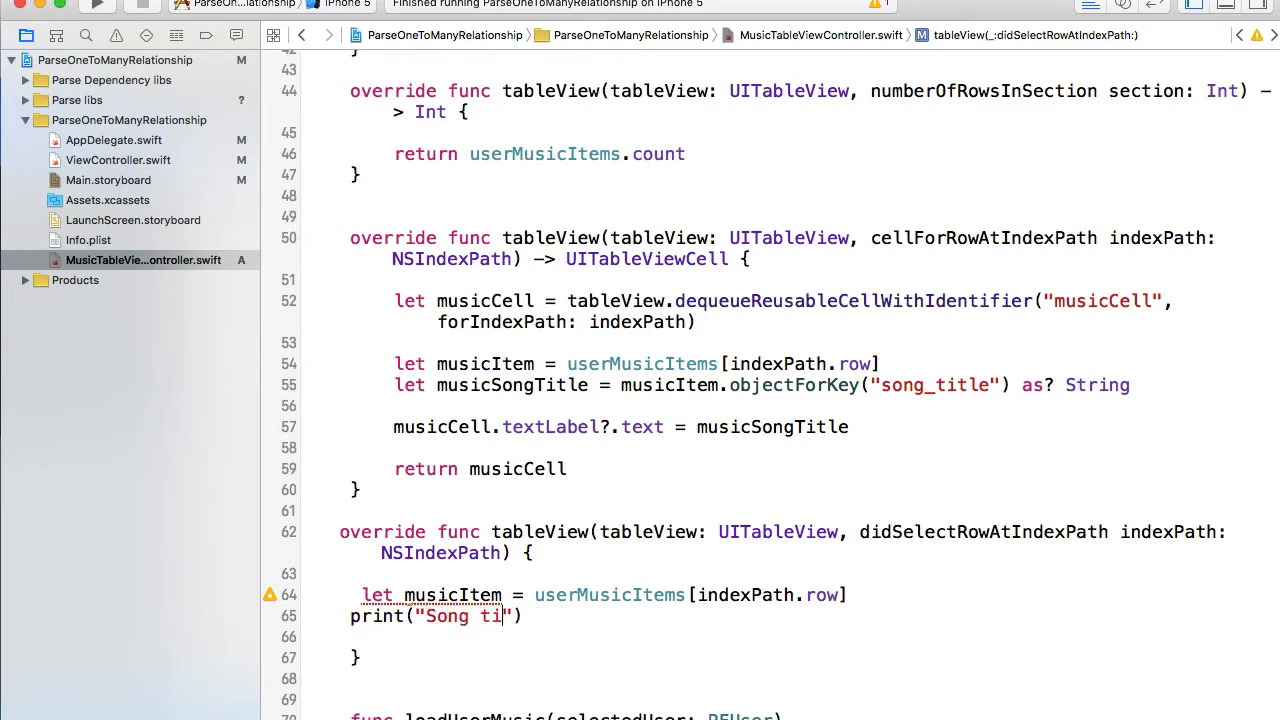
pyautogui.write('tle = \\(musicItem.')
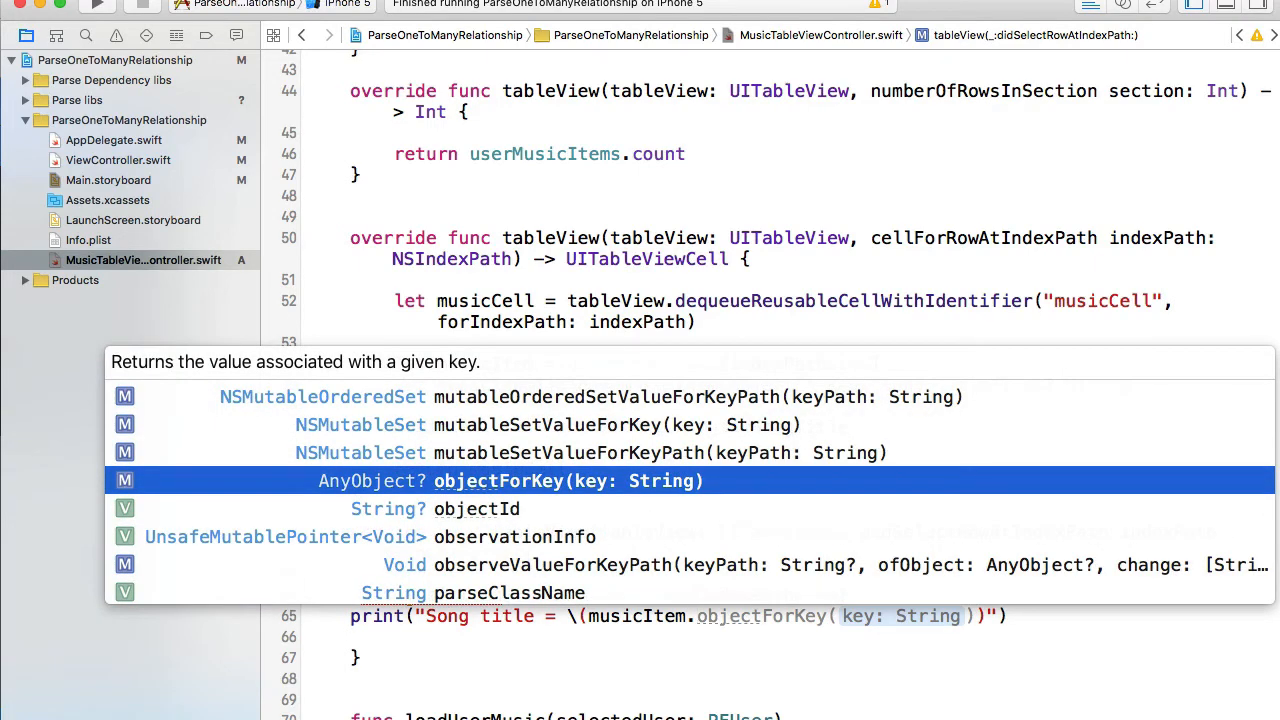
pyautogui.press('Return')
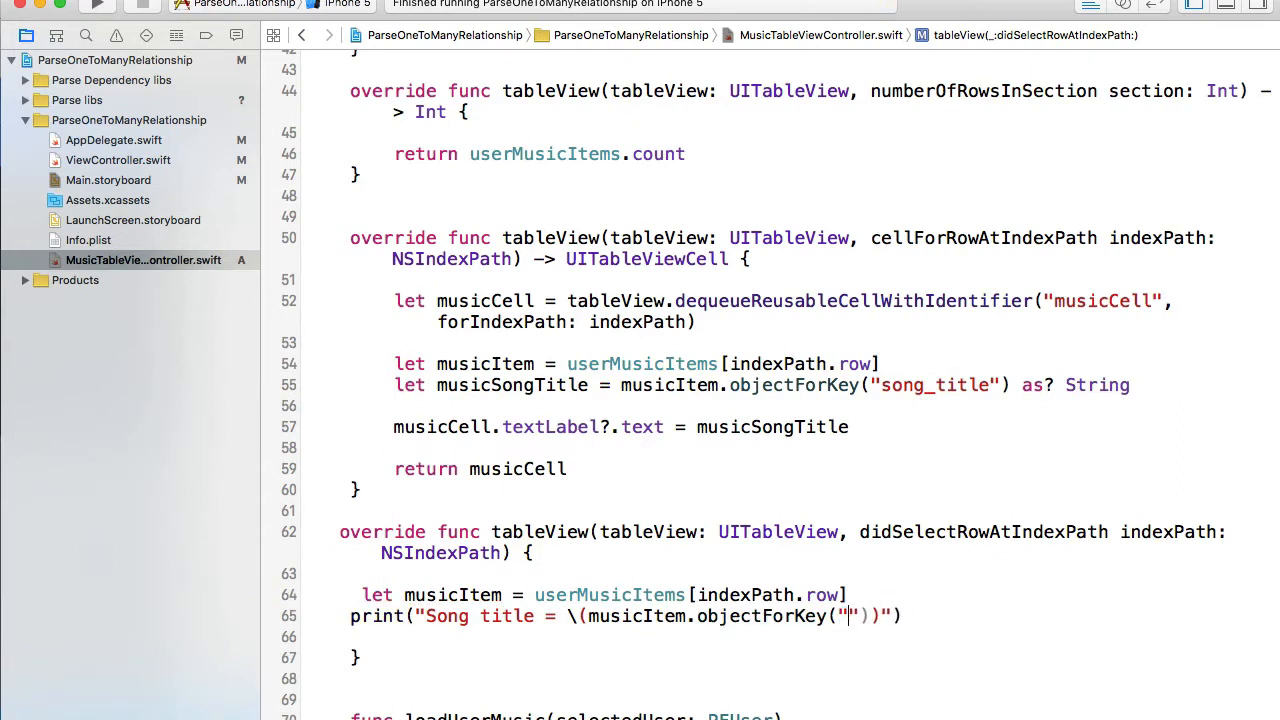
pyautogui.write('sogn_title')
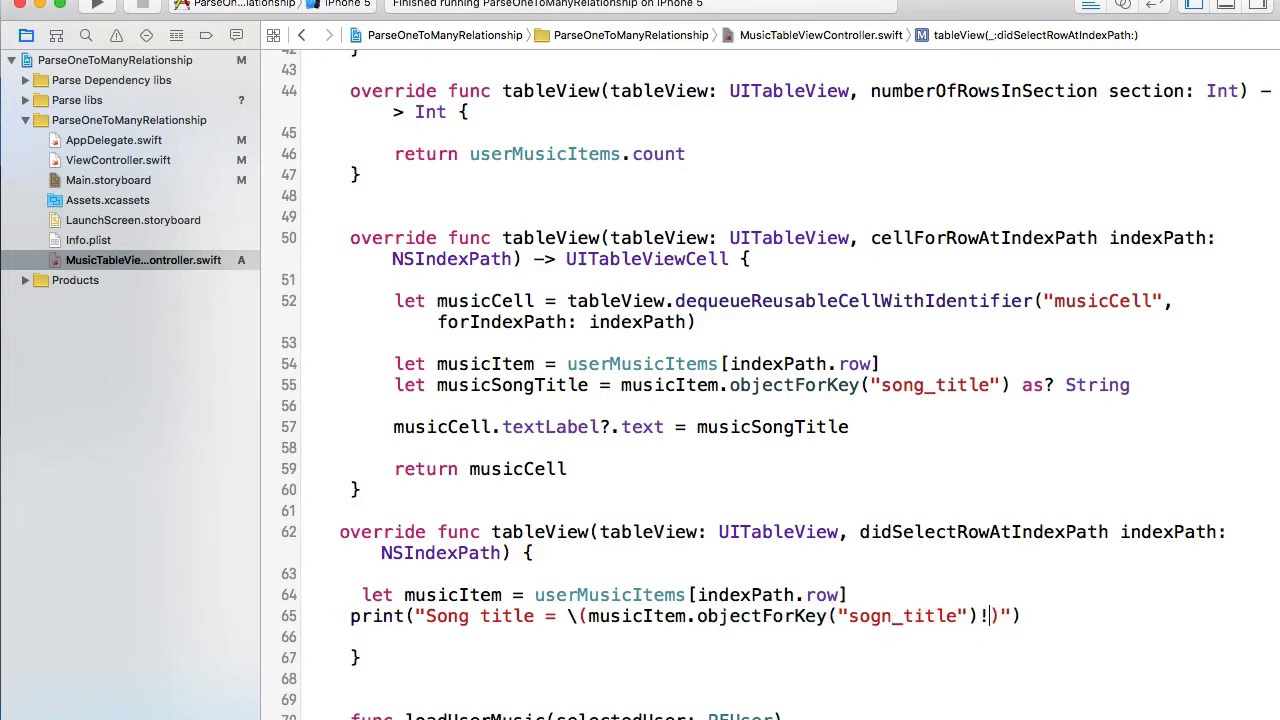
pyautogui.moveTo(612, 622)
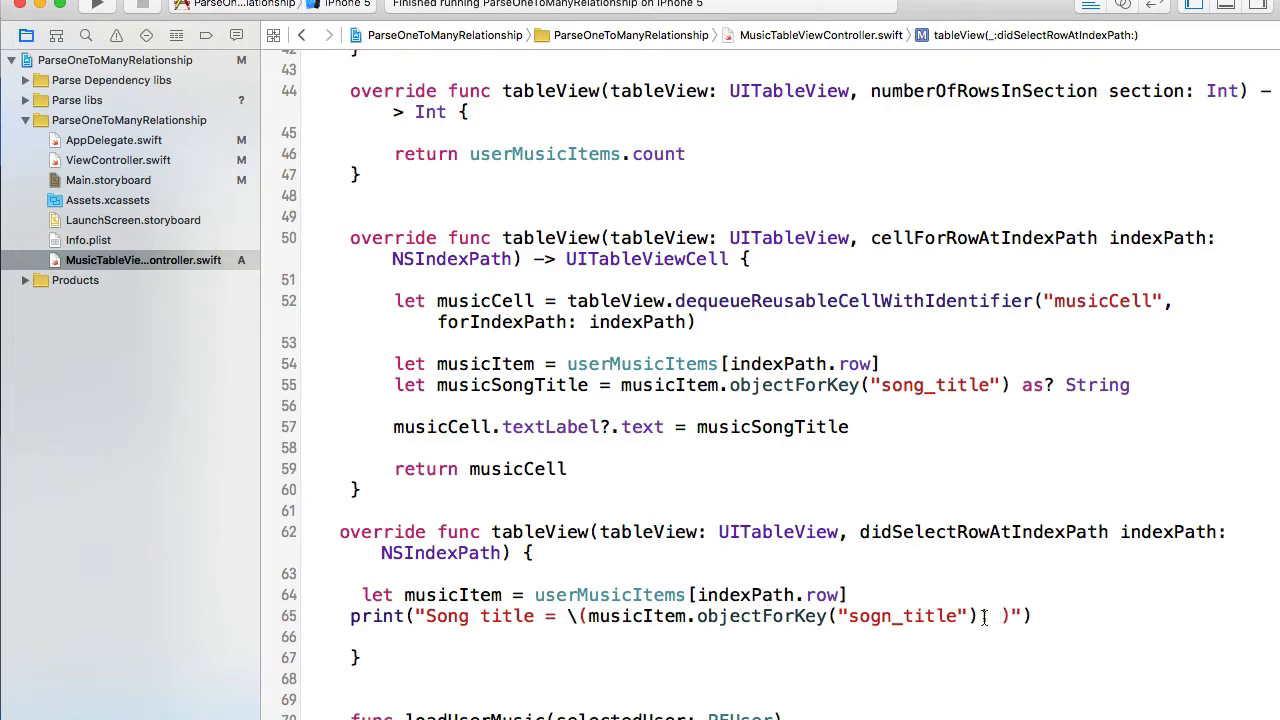
pyautogui.write('!')
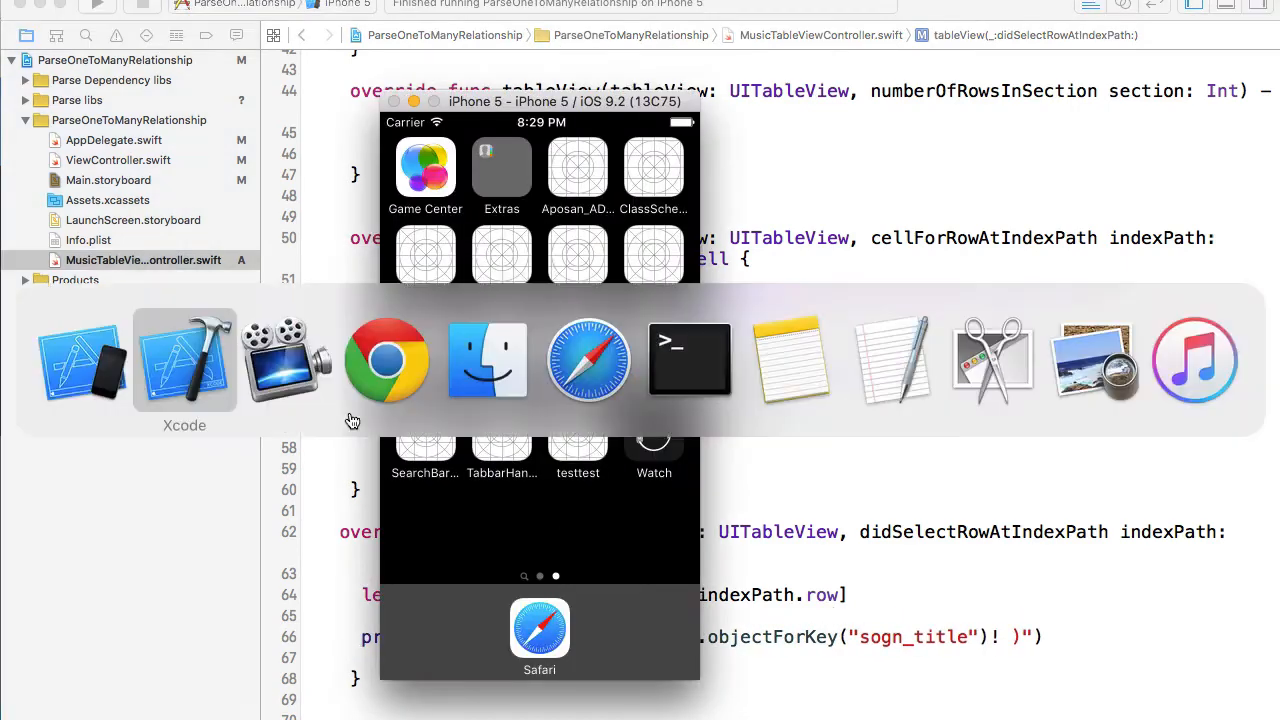
# Switch to Parse Dashboard's Music class to check song_title, User and artist_name
pyautogui.click(386, 360)
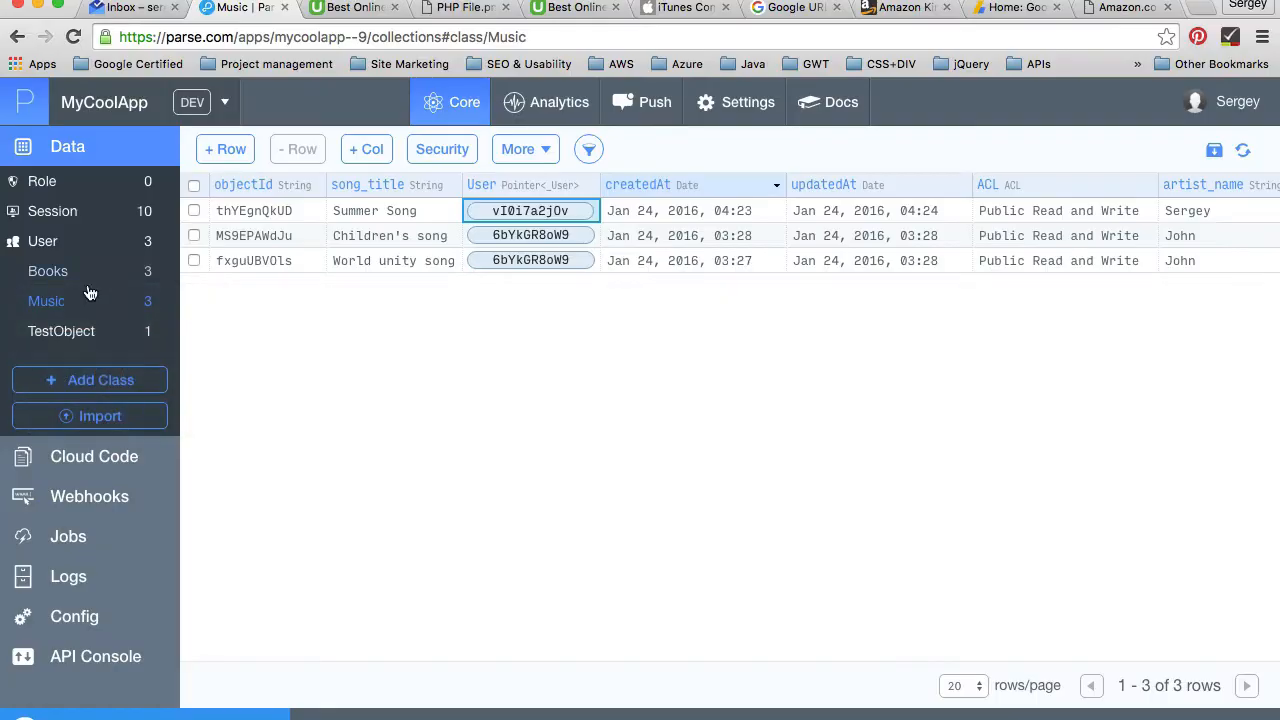
pyautogui.moveTo(420, 320)
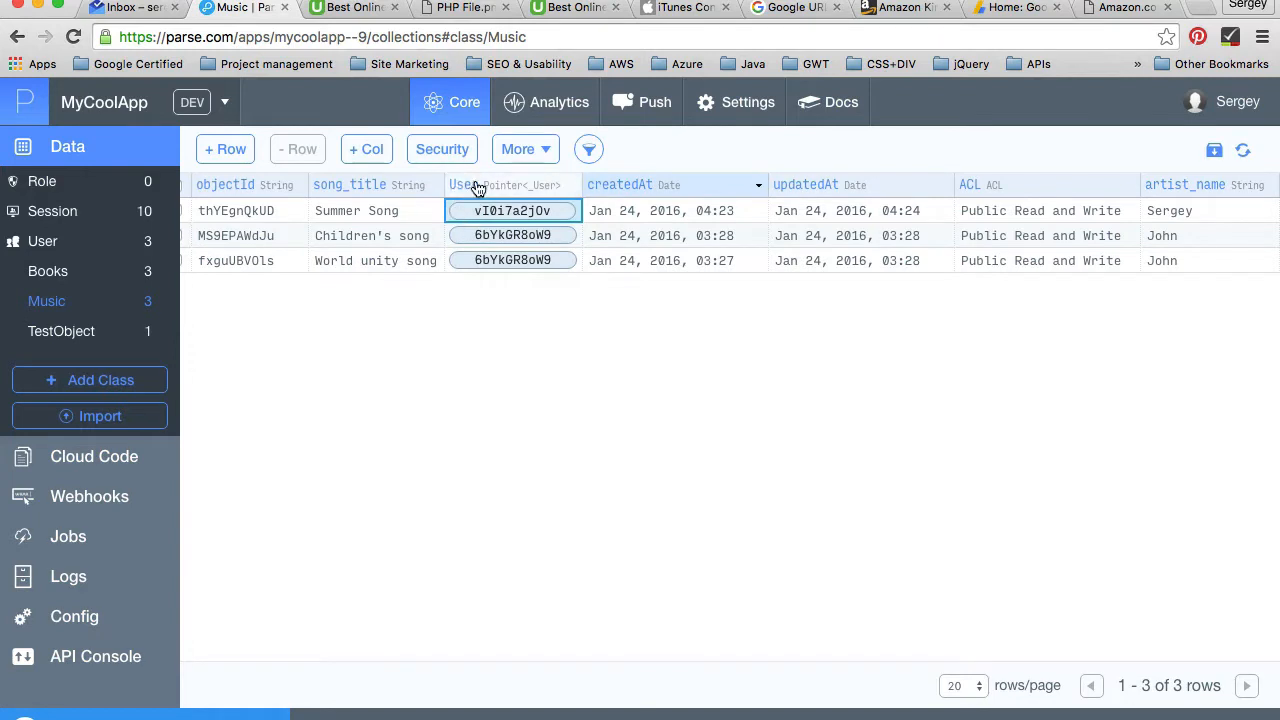
pyautogui.moveTo(464, 195)
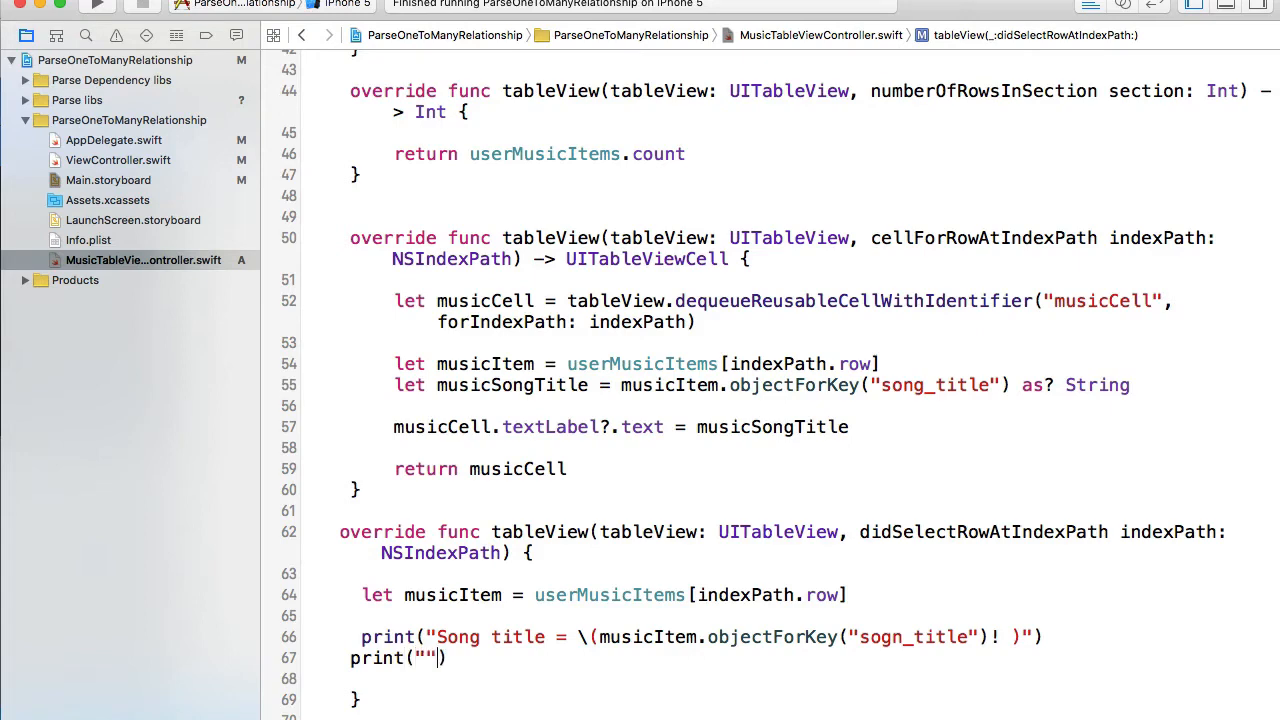
# Add an "Artist name" print line using musicItem's "artist_name" key
pyautogui.write('Artist name =')
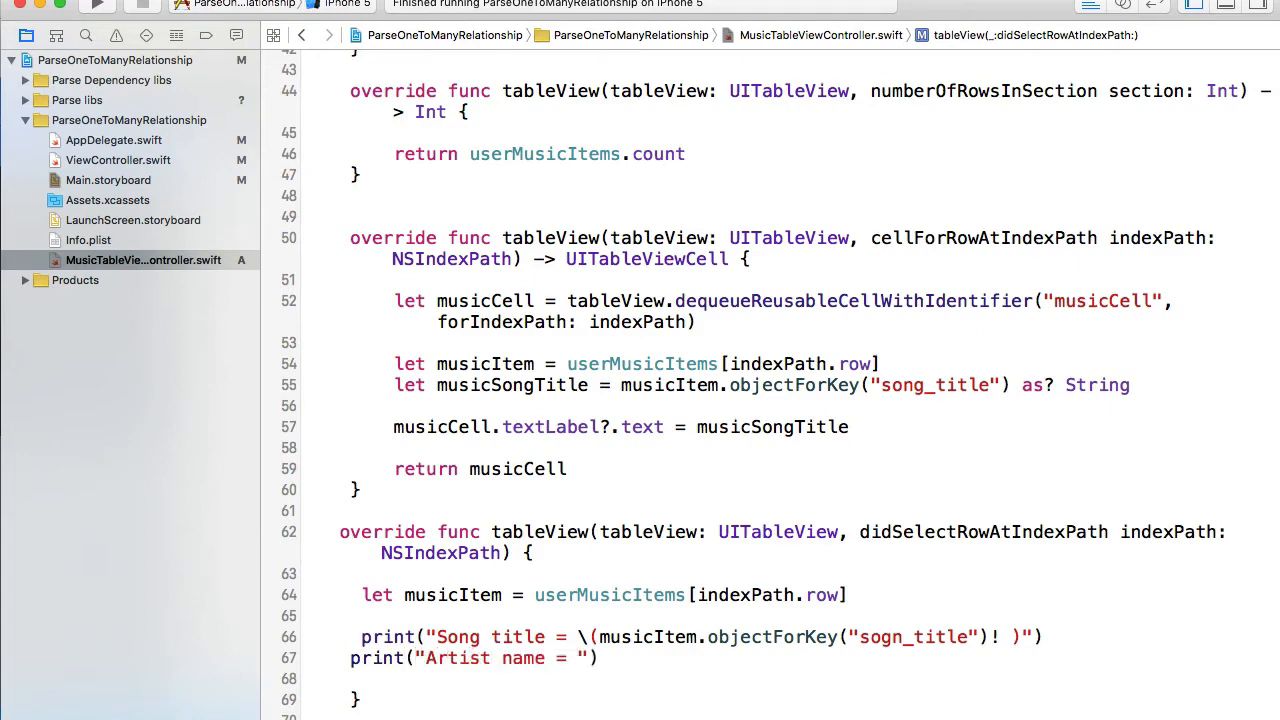
pyautogui.write('\\()')
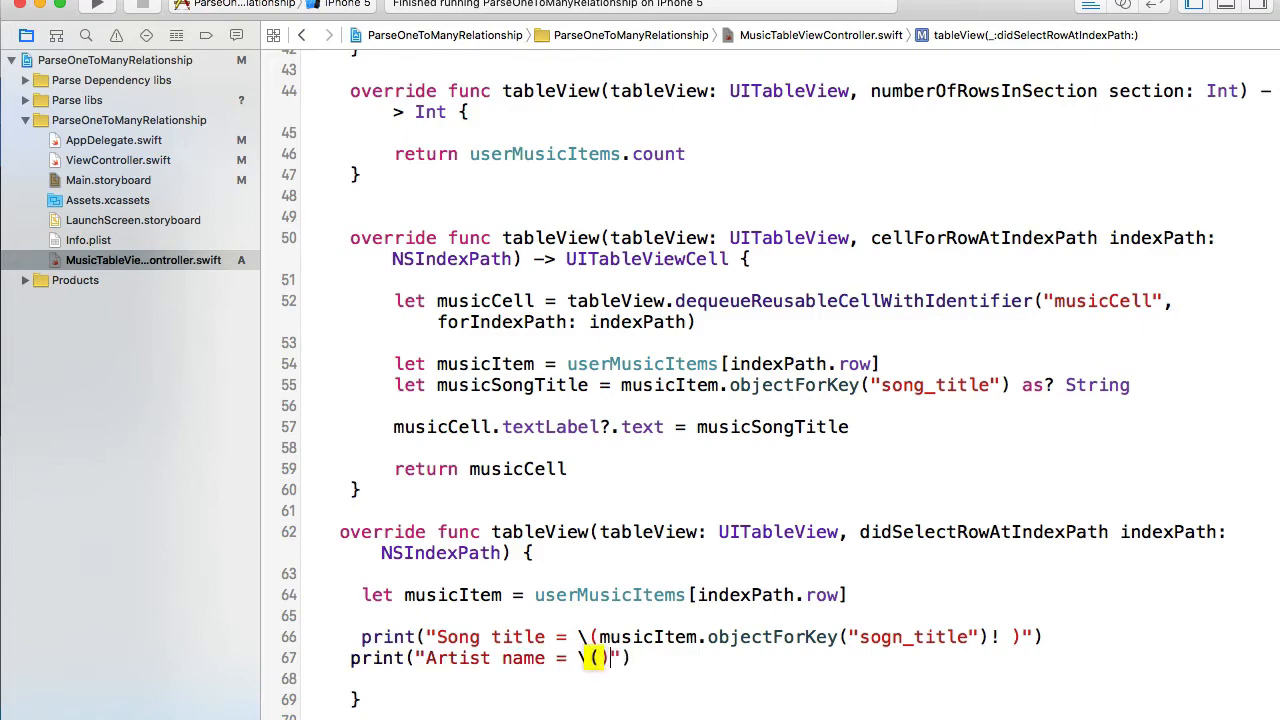
pyautogui.write('musicItem.objectForKey(key: String')
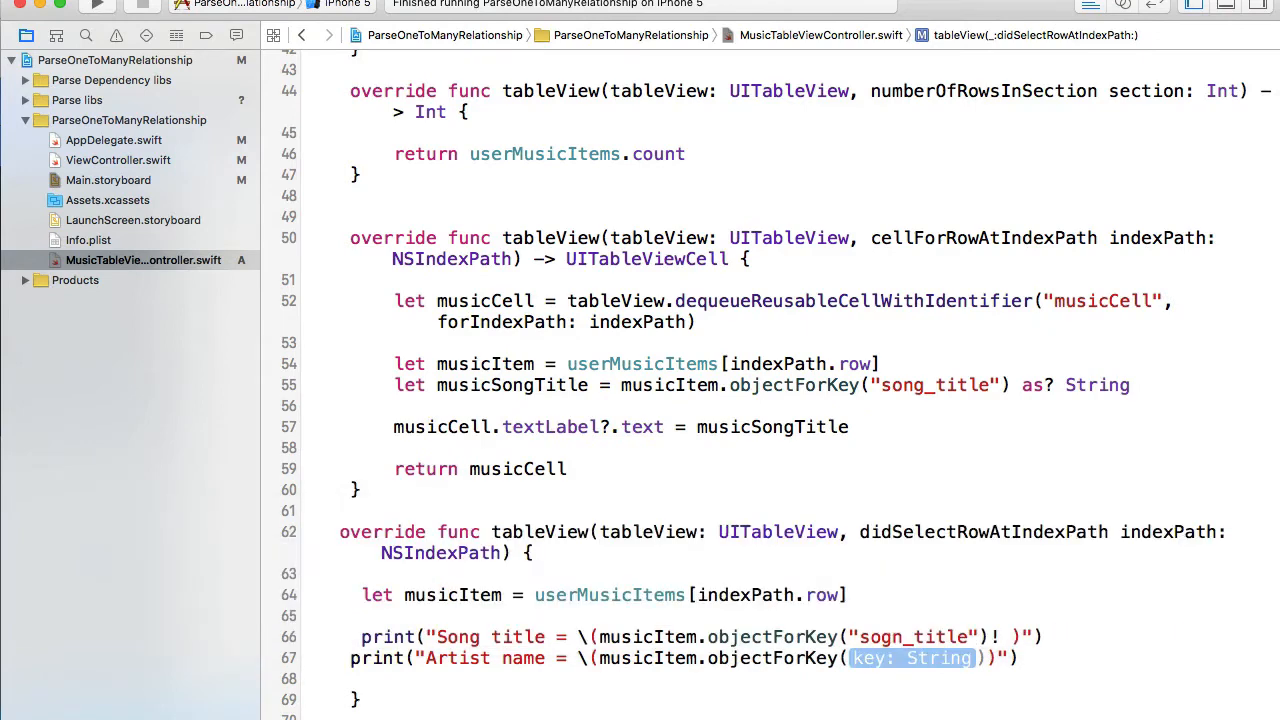
pyautogui.write('artist_name"')
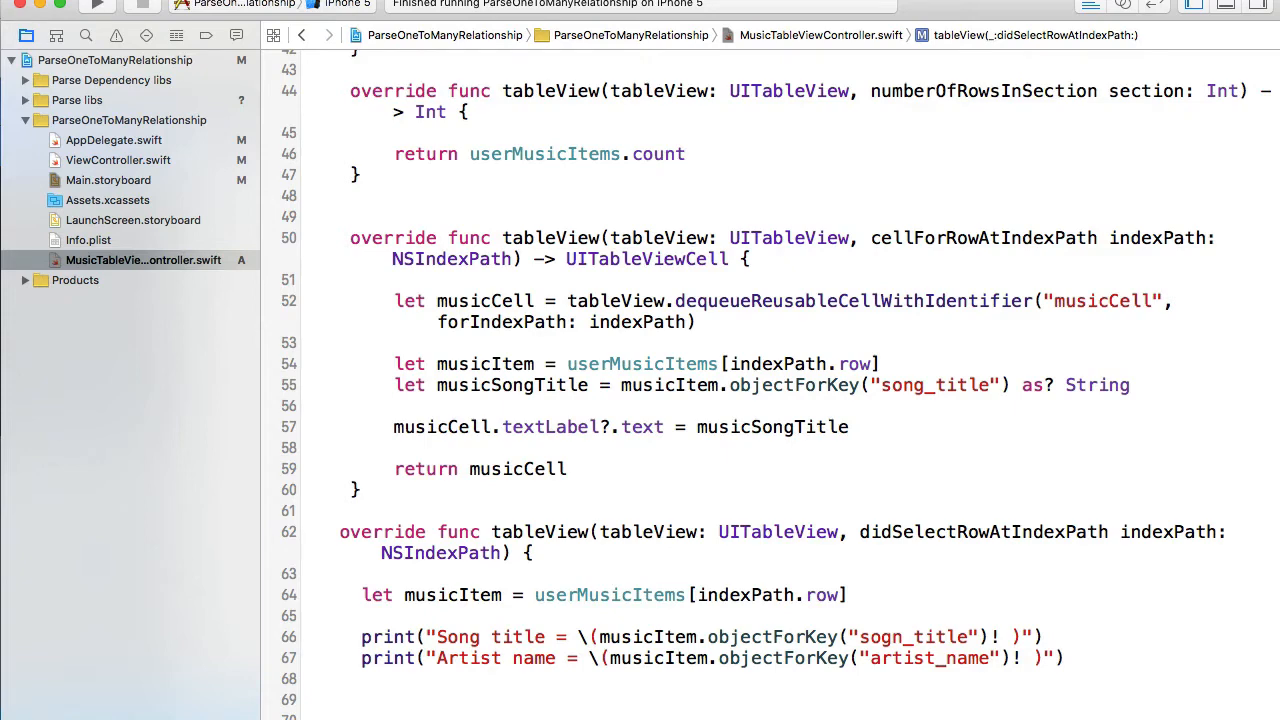
# Declare a constant musicOwnerObject of type PFUser
pyautogui.write('let')
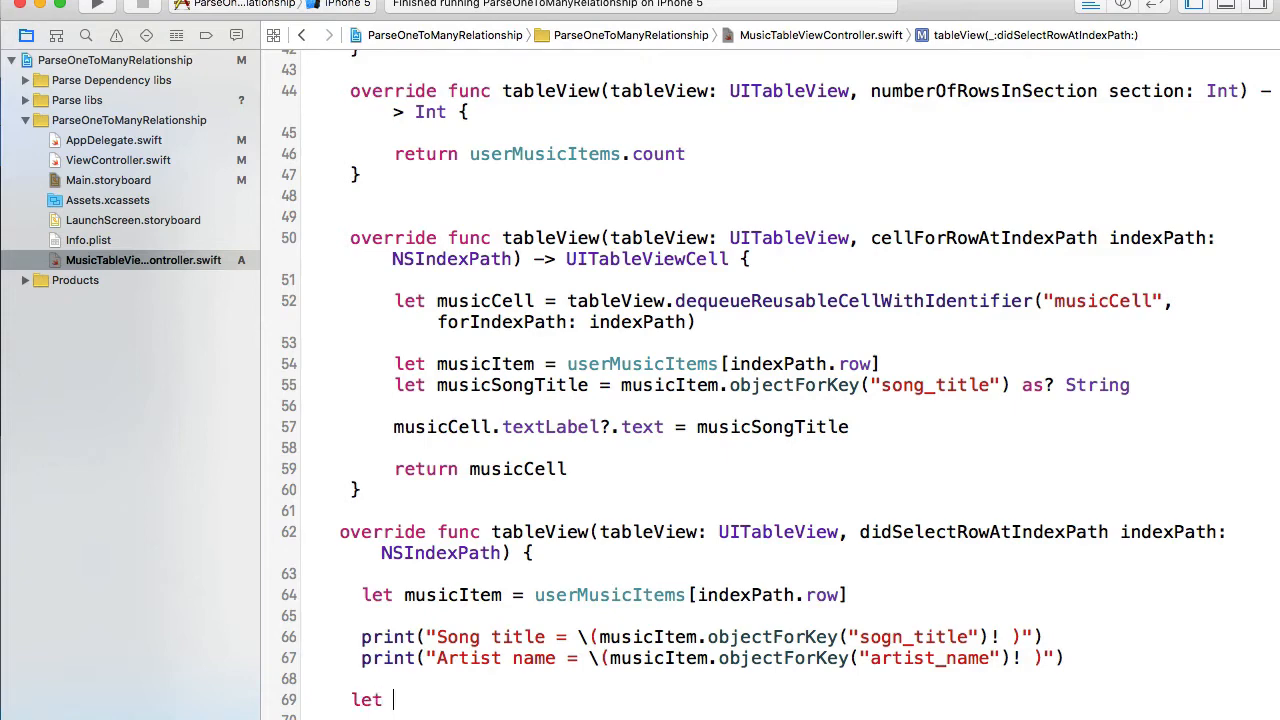
pyautogui.write('musicO')
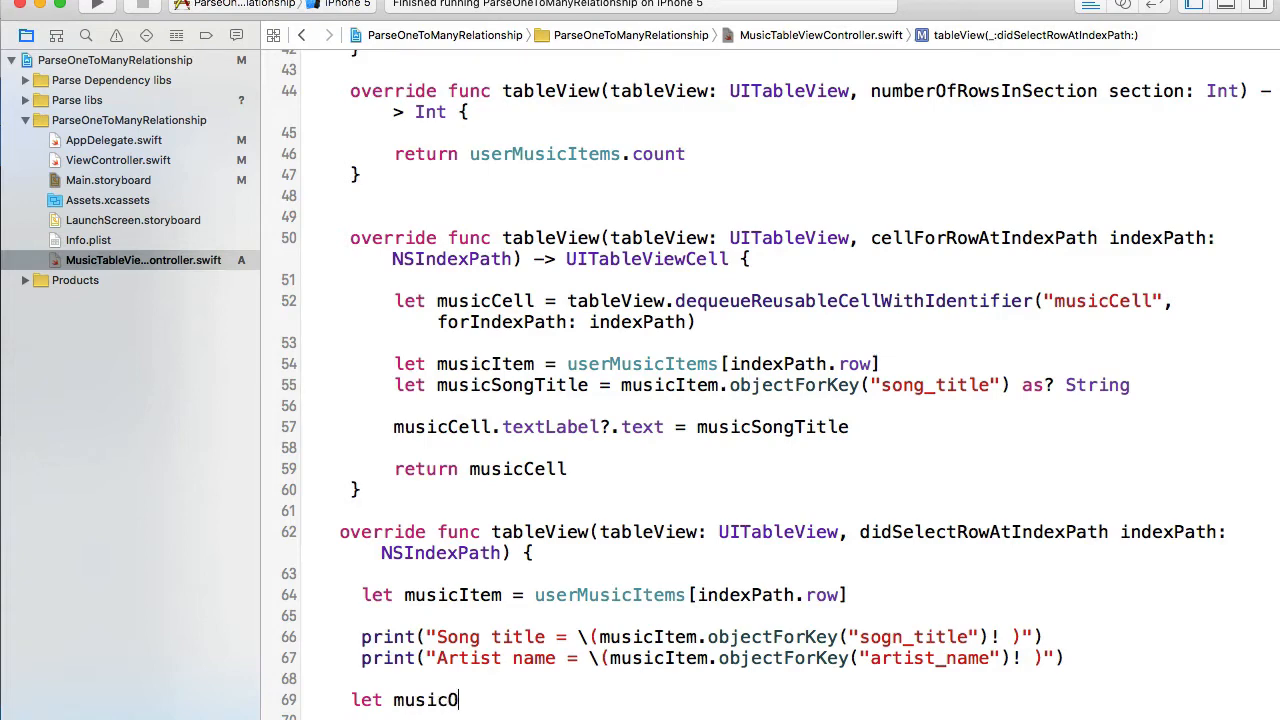
pyautogui.write('wnerObject =')
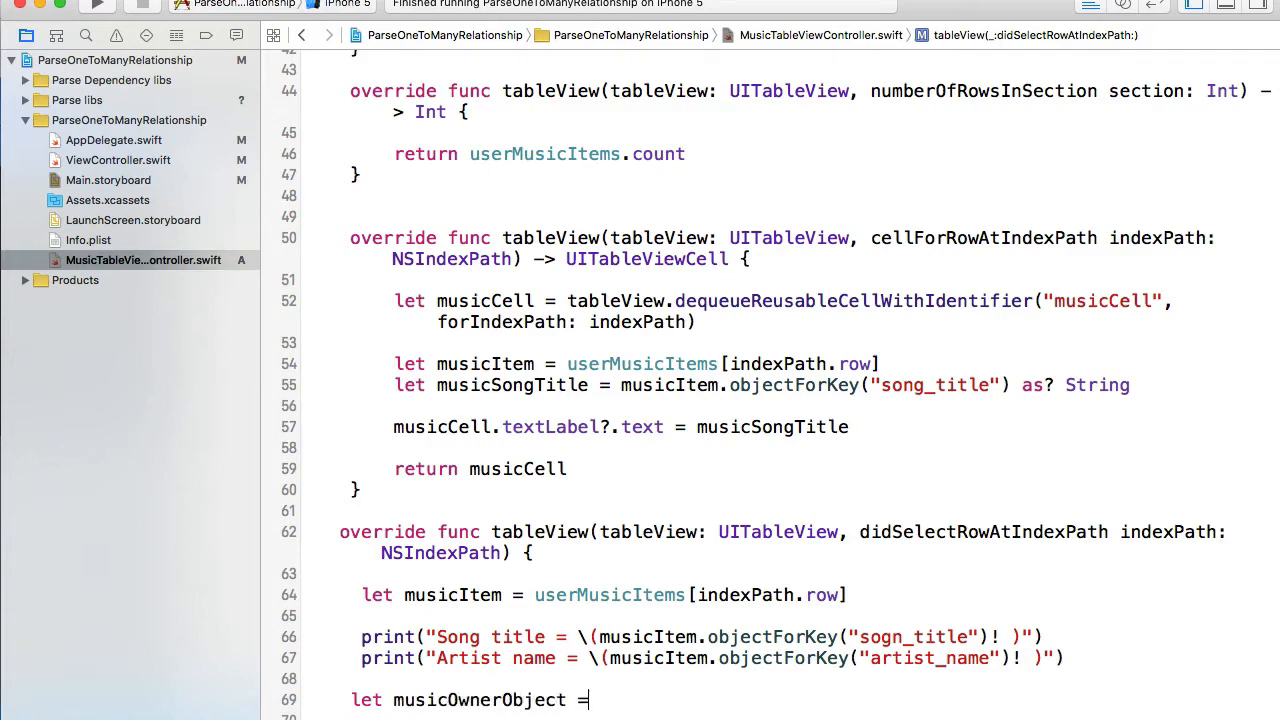
pyautogui.write(':')
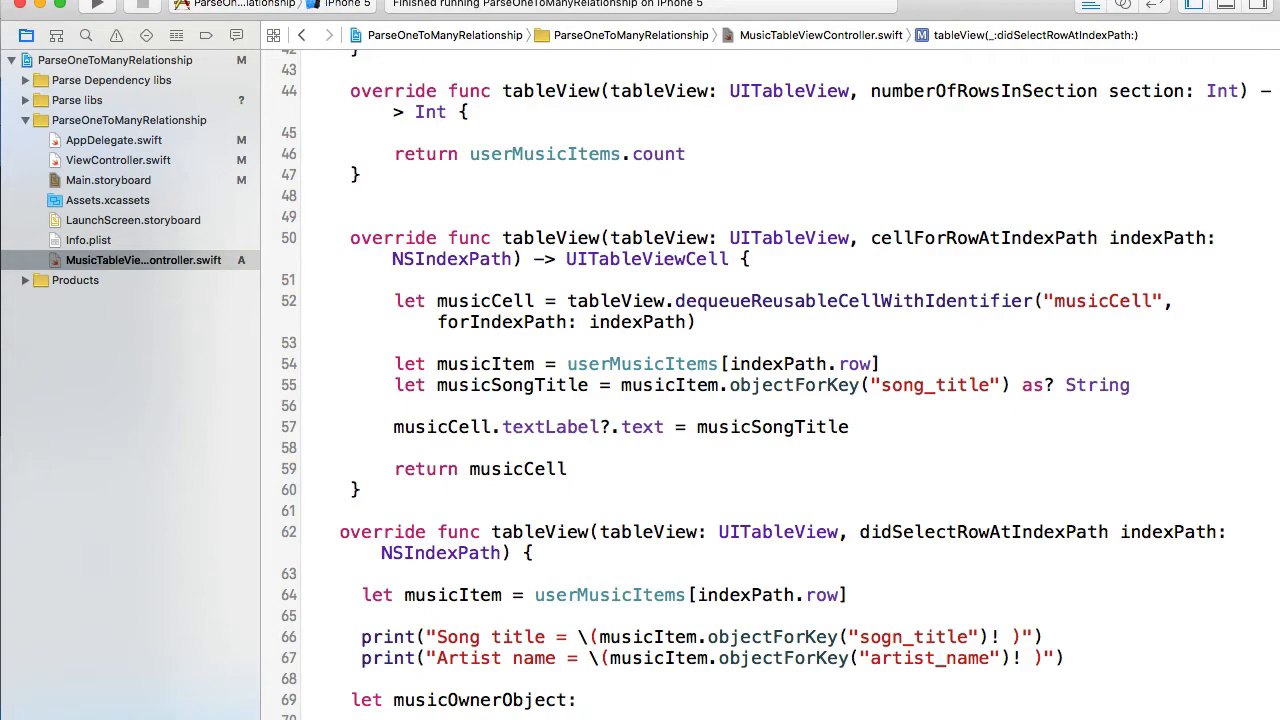
pyautogui.write('PD')
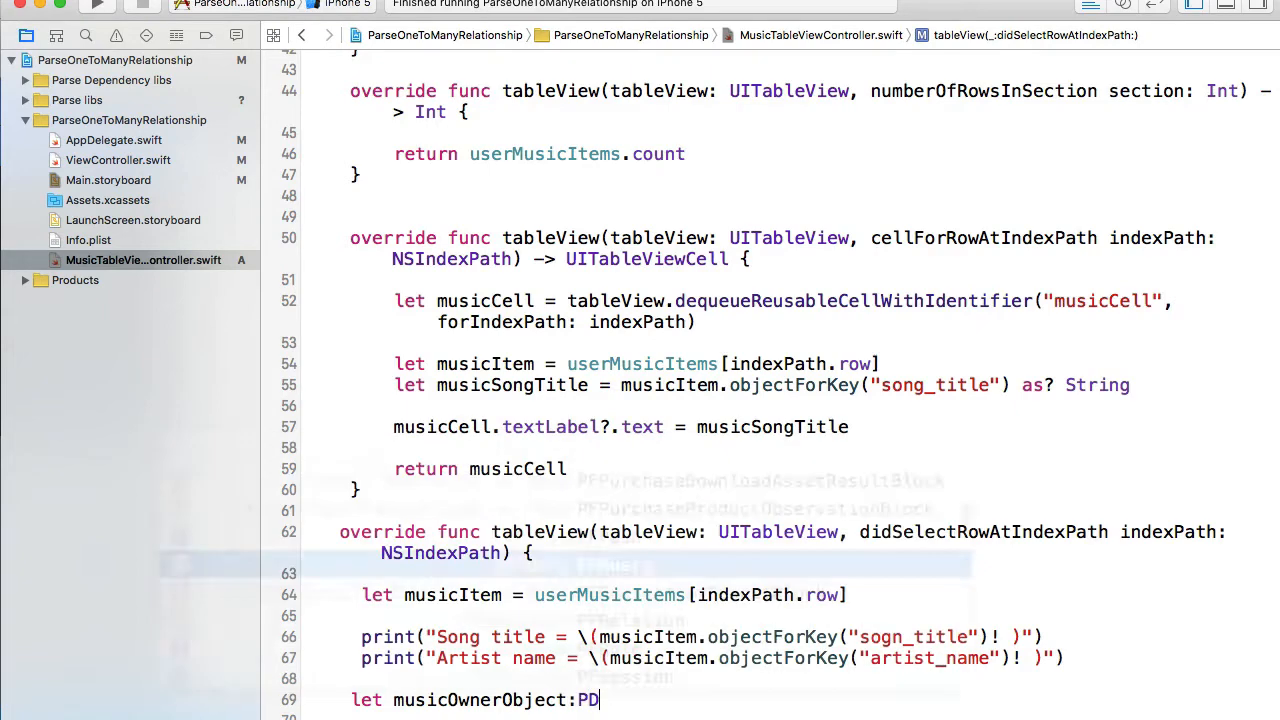
pyautogui.write('FUser')
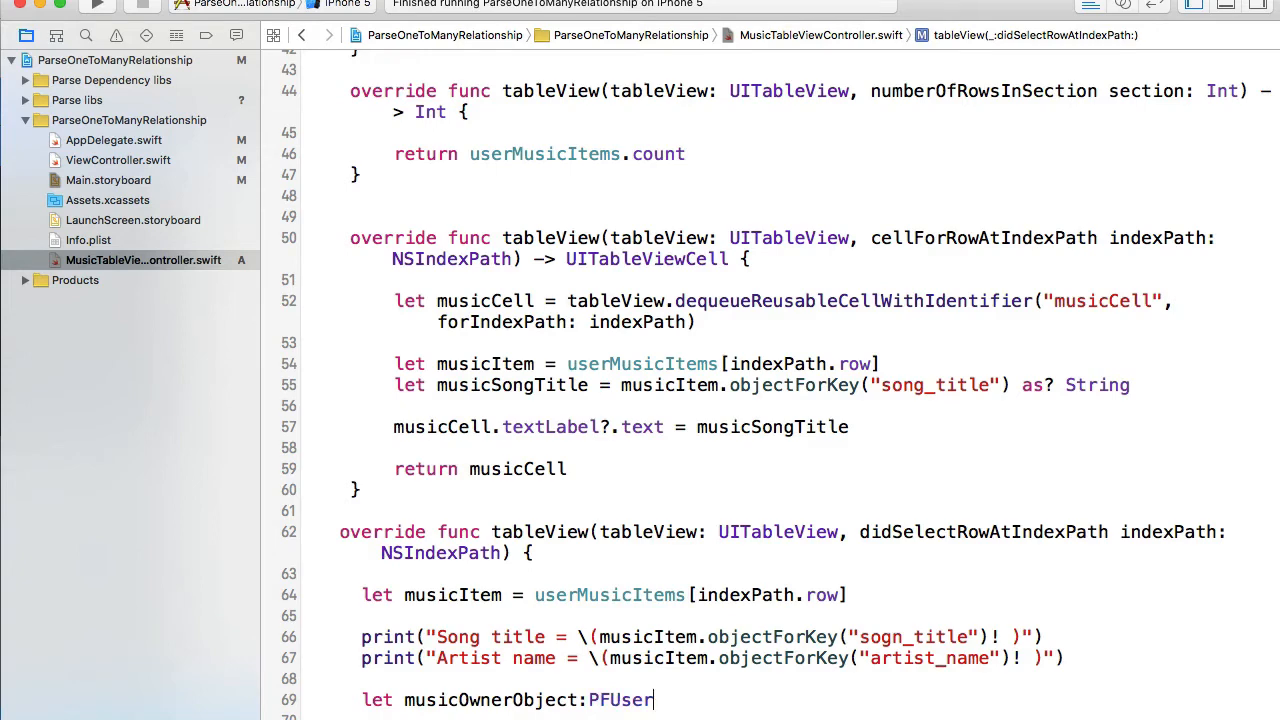
# Assign it musicItem.objectForKey("User") as! PFUser
pyautogui.write('=')
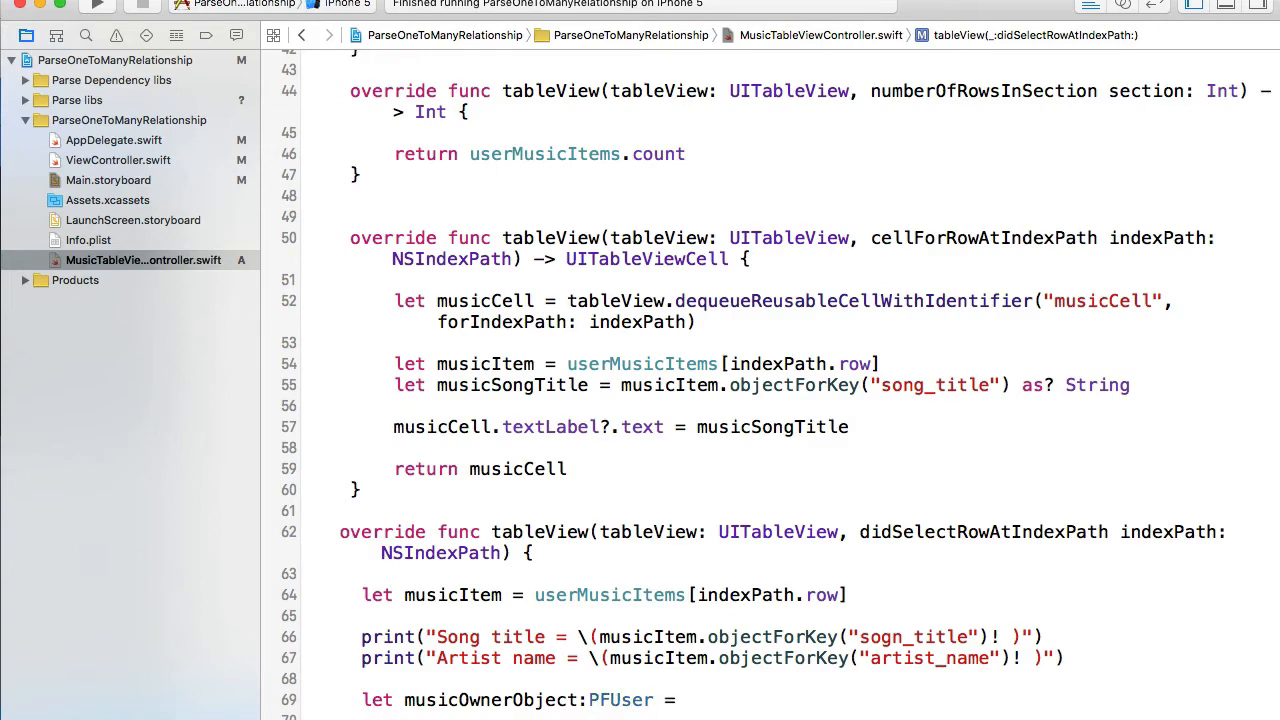
pyautogui.write('musicItem.objectForKey("')
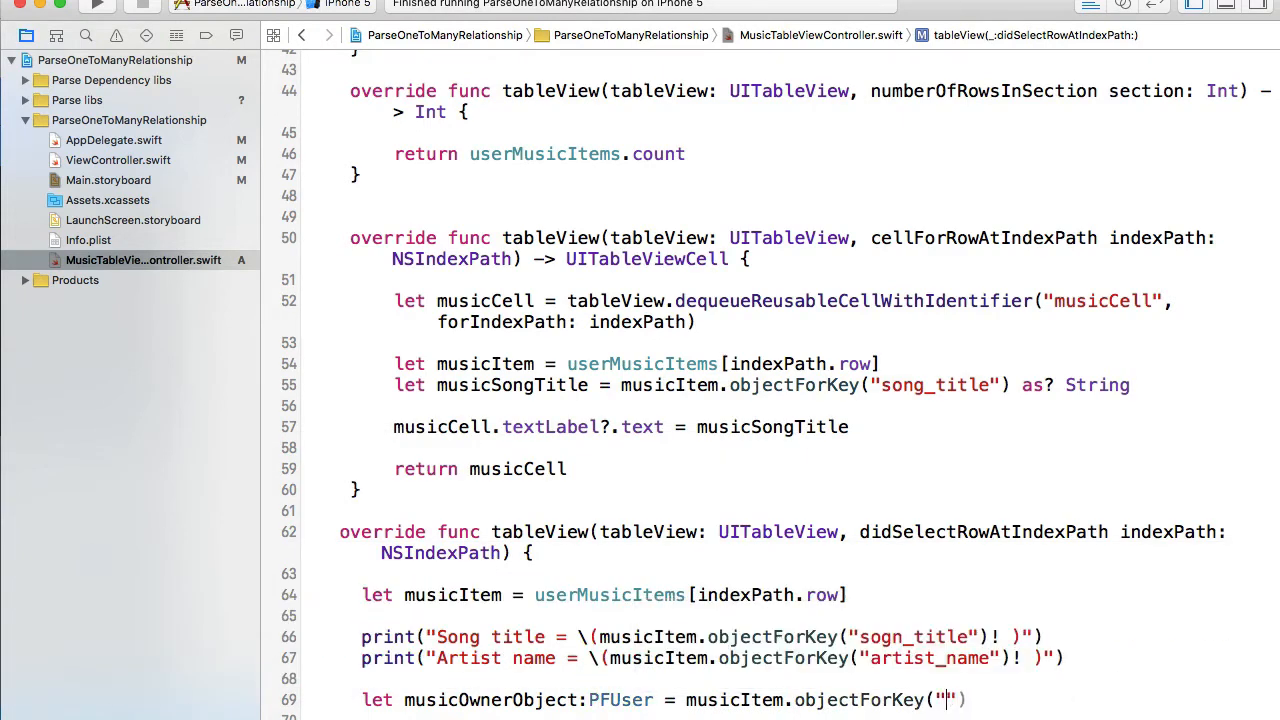
pyautogui.write('User')
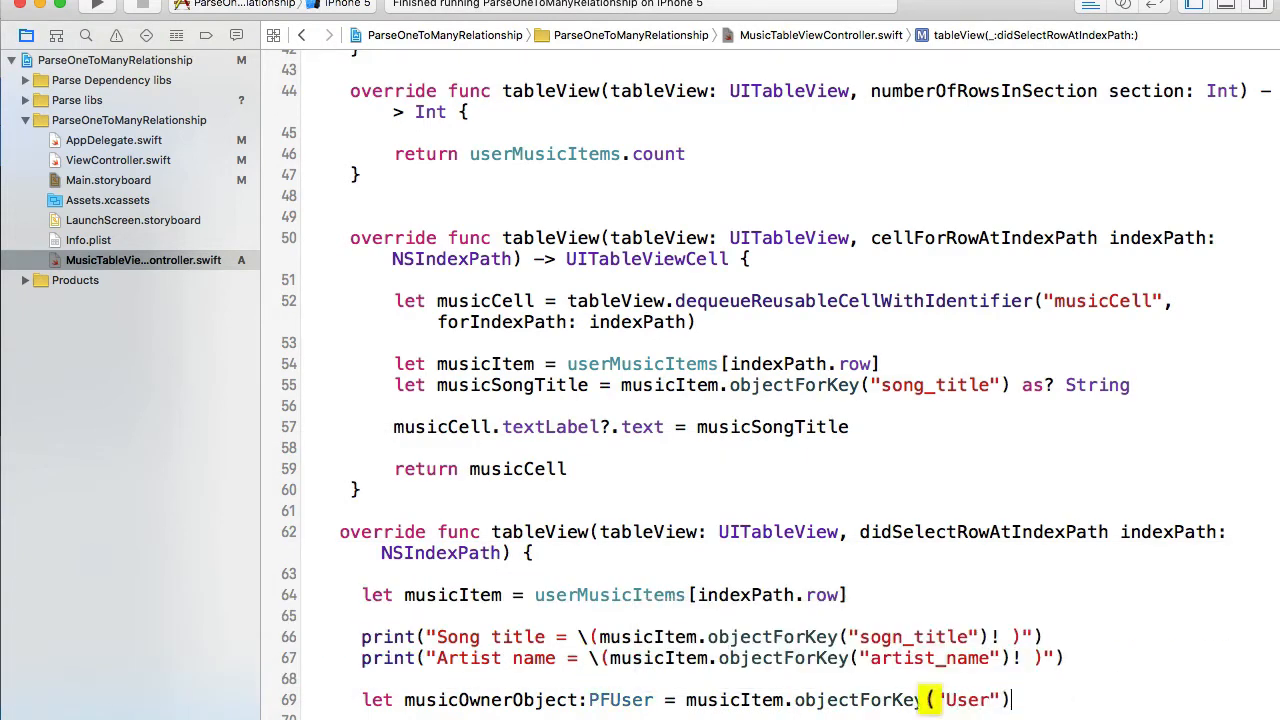
pyautogui.write('as!')
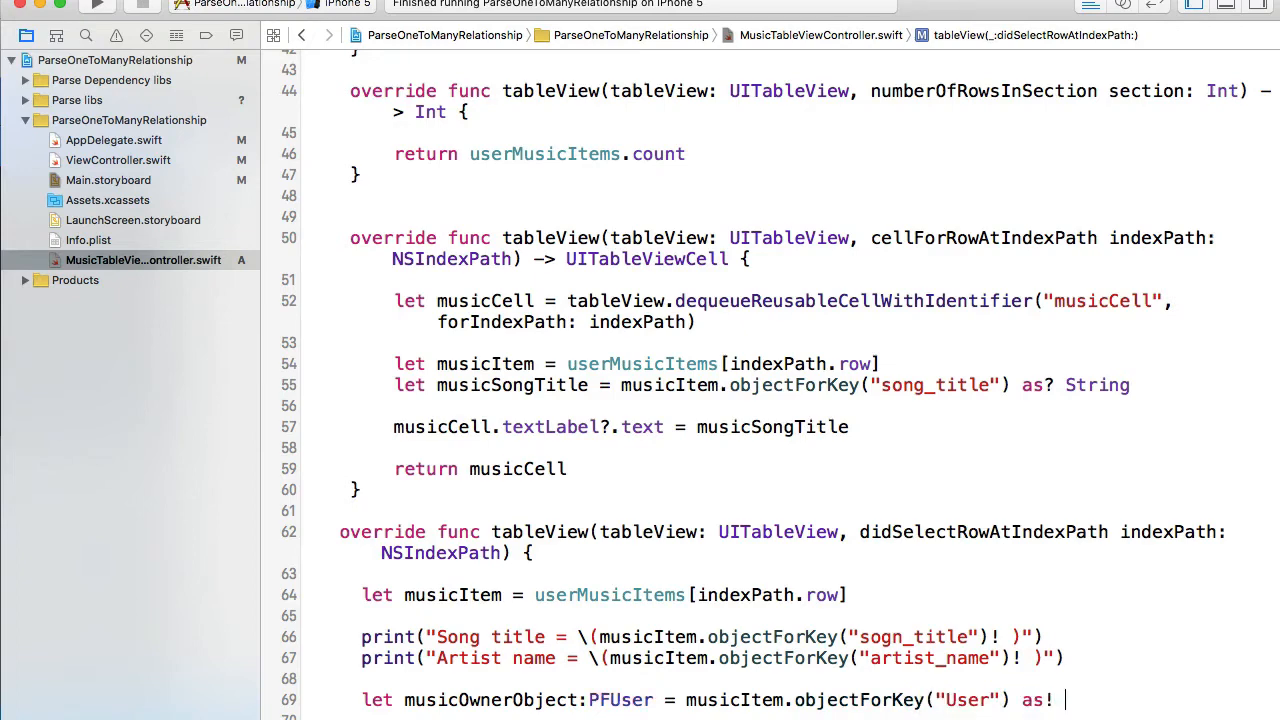
pyautogui.write('PFUser')
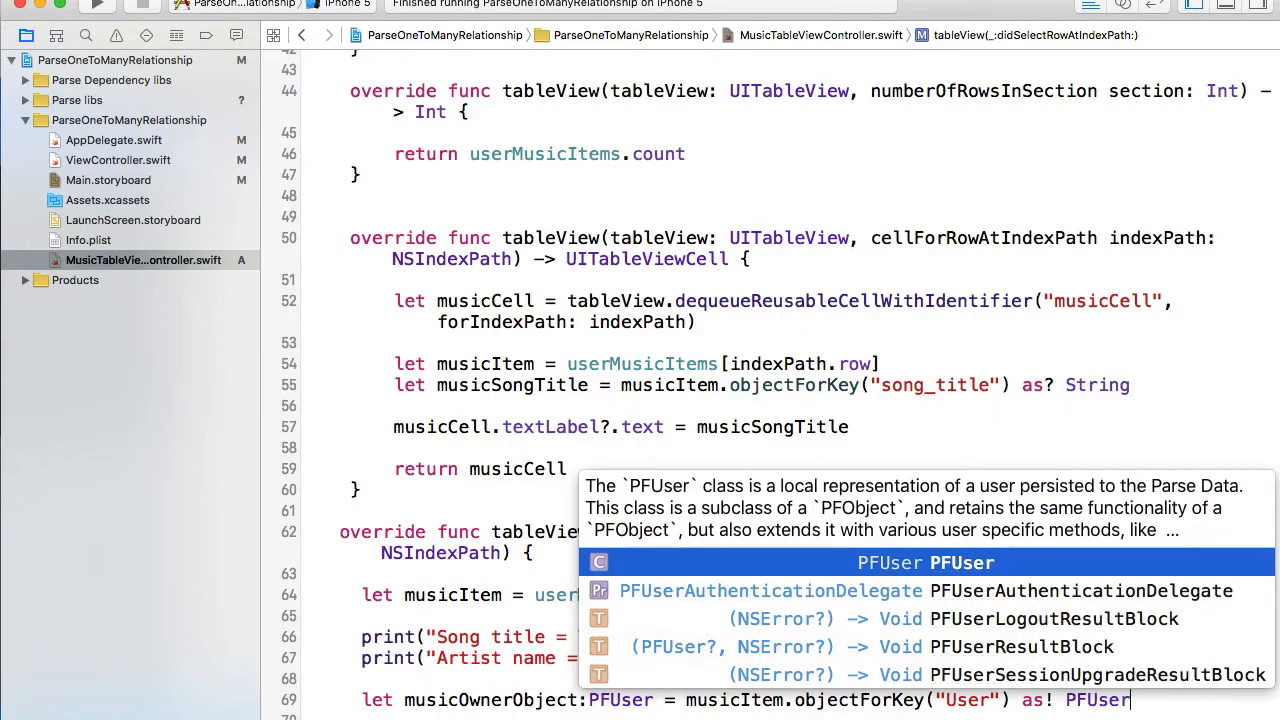
pyautogui.press('Escape')
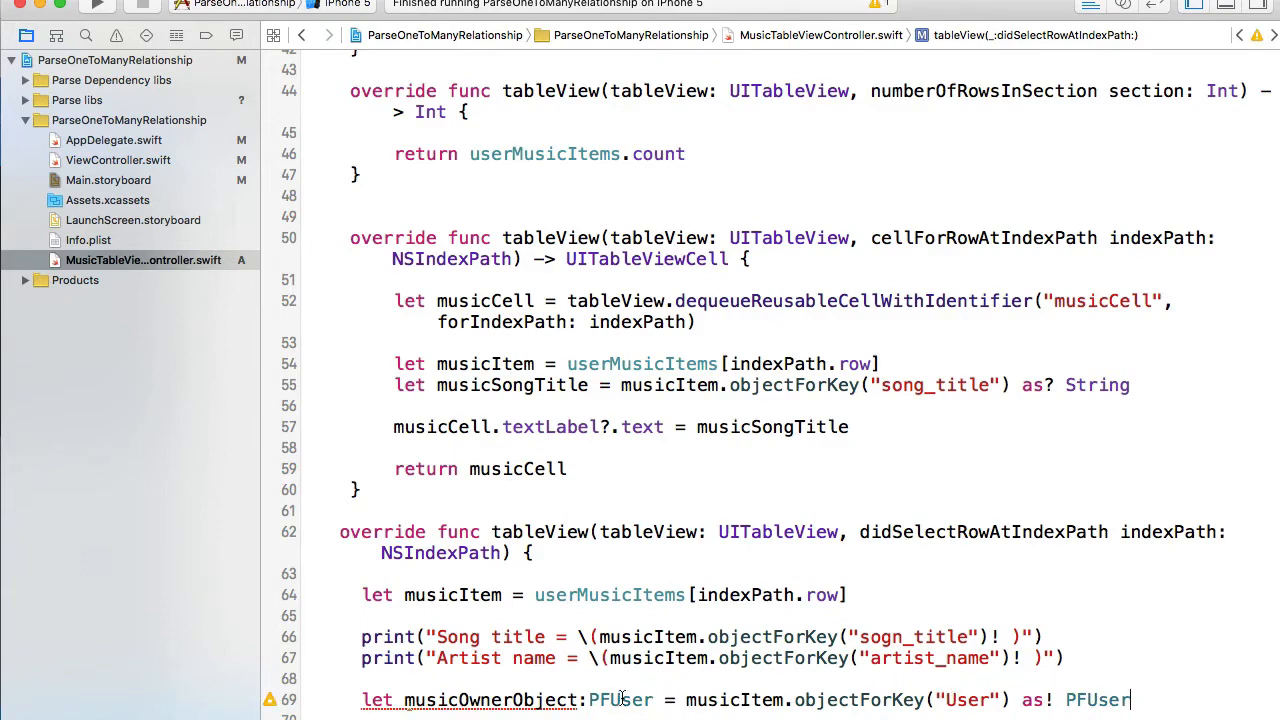
pyautogui.doubleClick(613, 700)
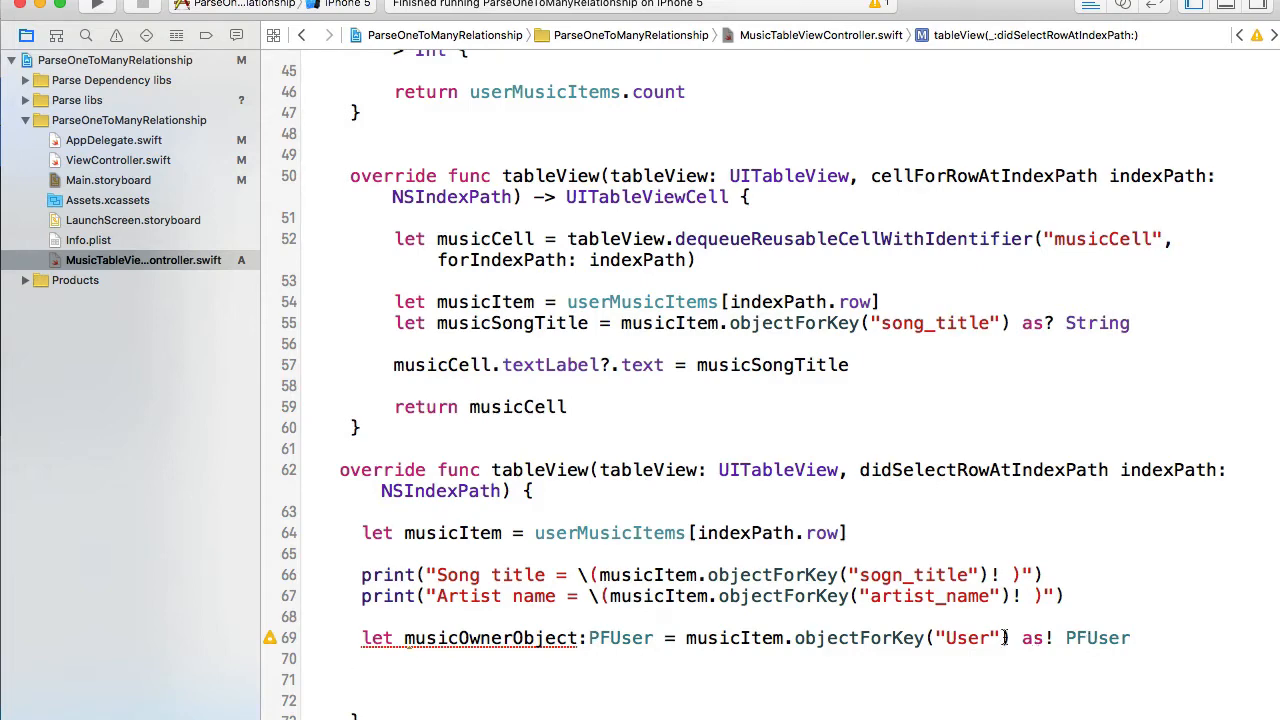
pyautogui.doubleClick(468, 638)
pyautogui.write('p')
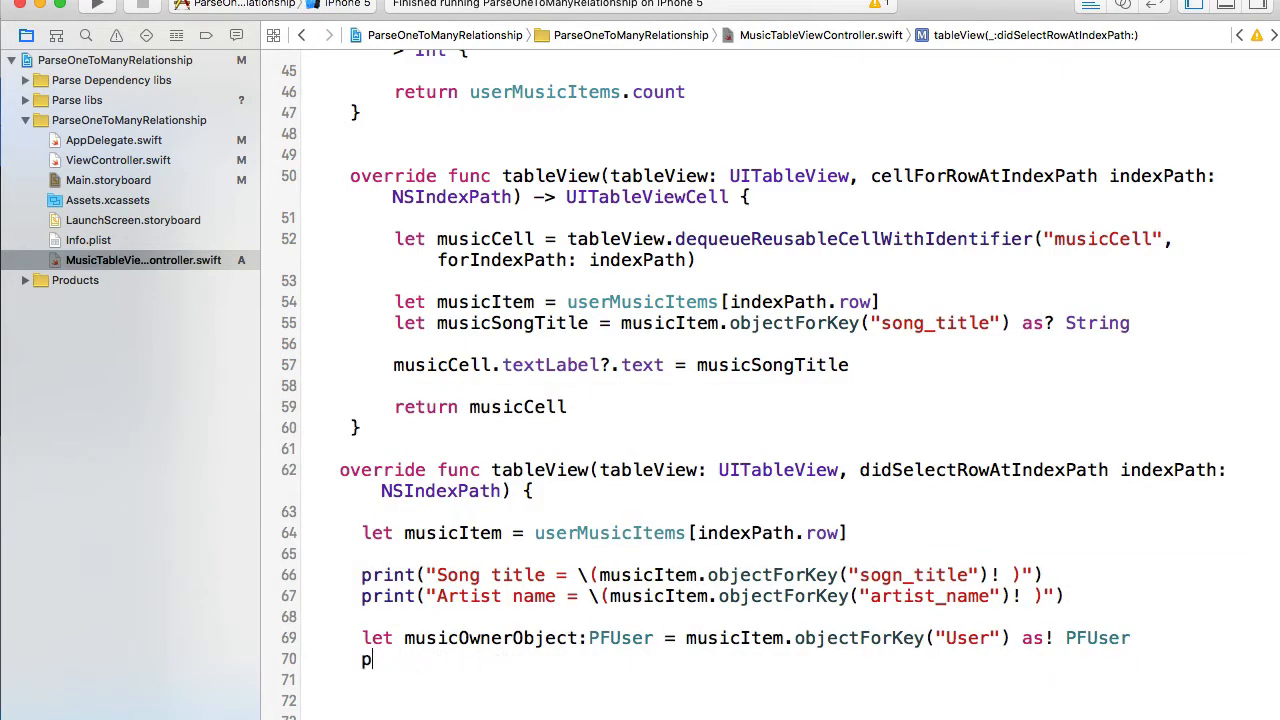
# Add a "Music item owner" print line showing musicOwnerObject's username
pyautogui.write('rint("")')
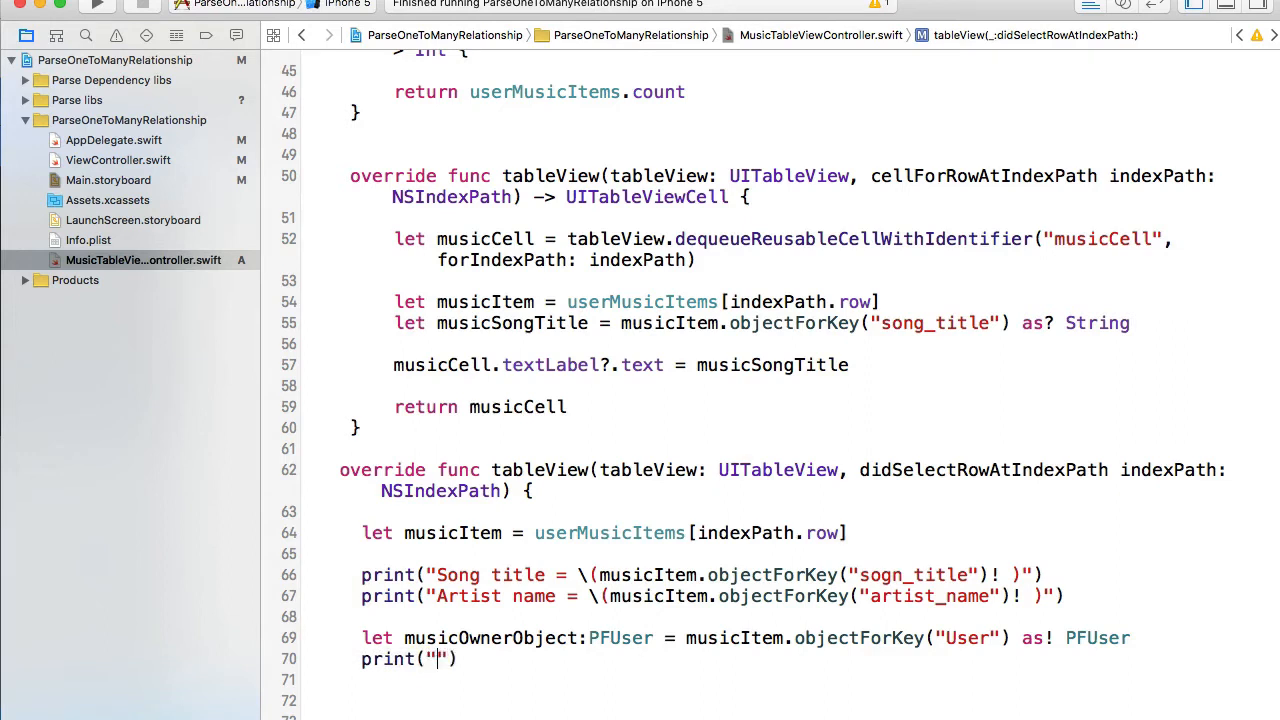
pyautogui.write('Music item owner')
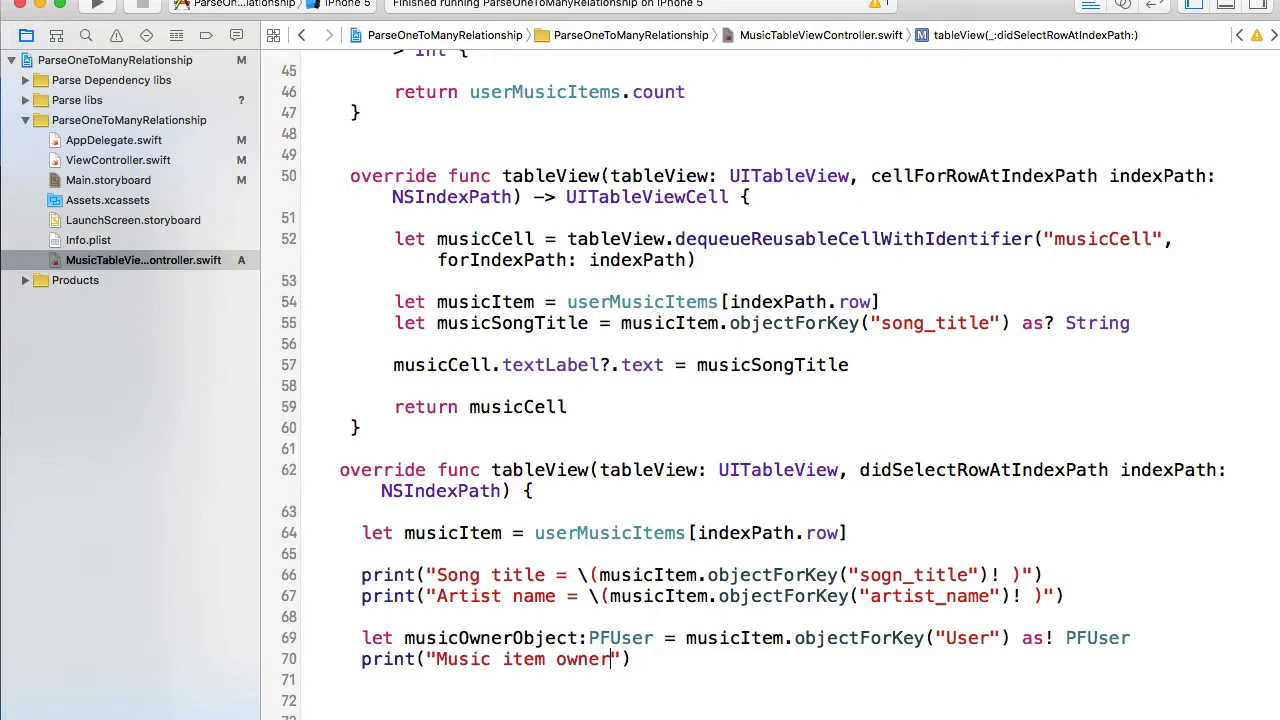
pyautogui.write('\\(')
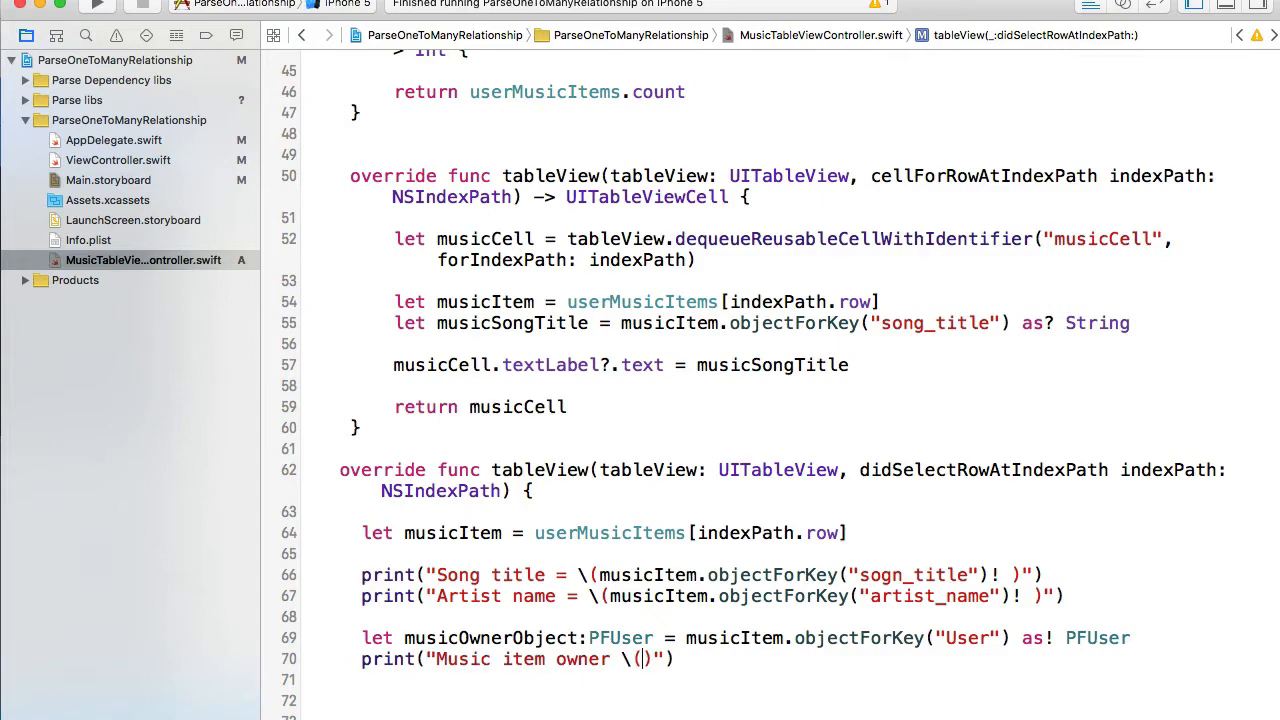
pyautogui.write('musicOwnerObject.')
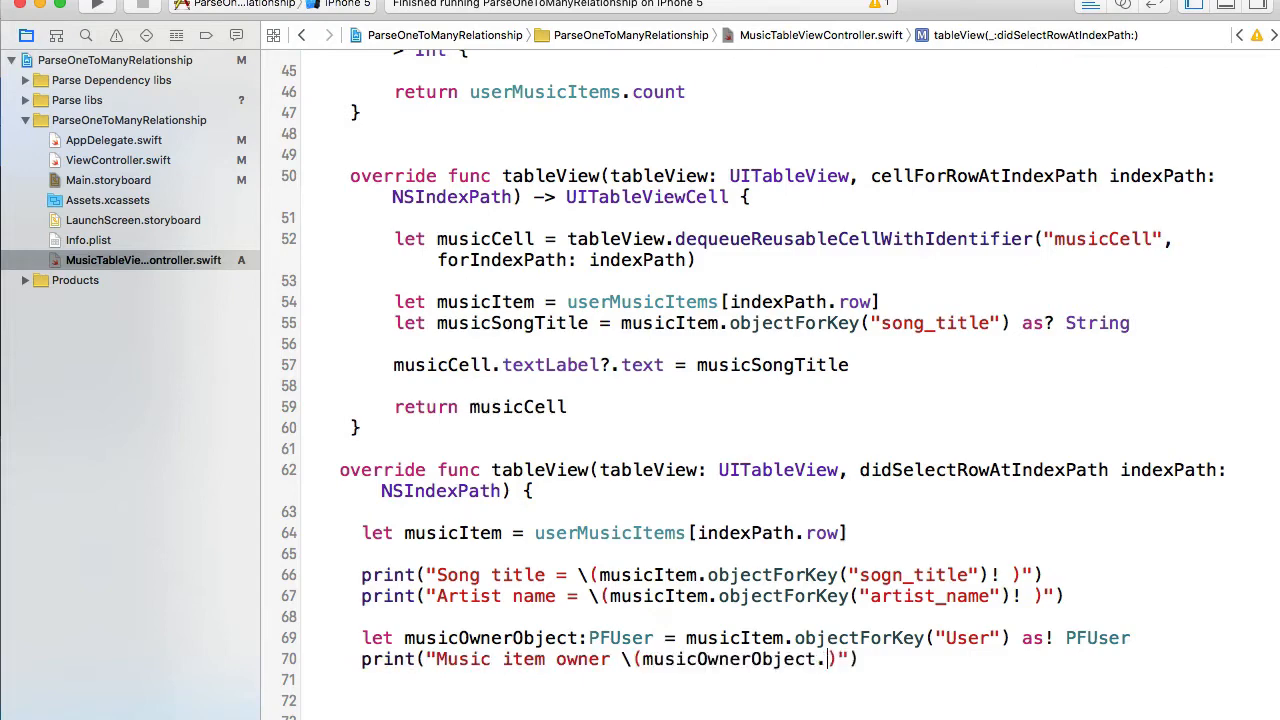
pyautogui.write('objectForKey')
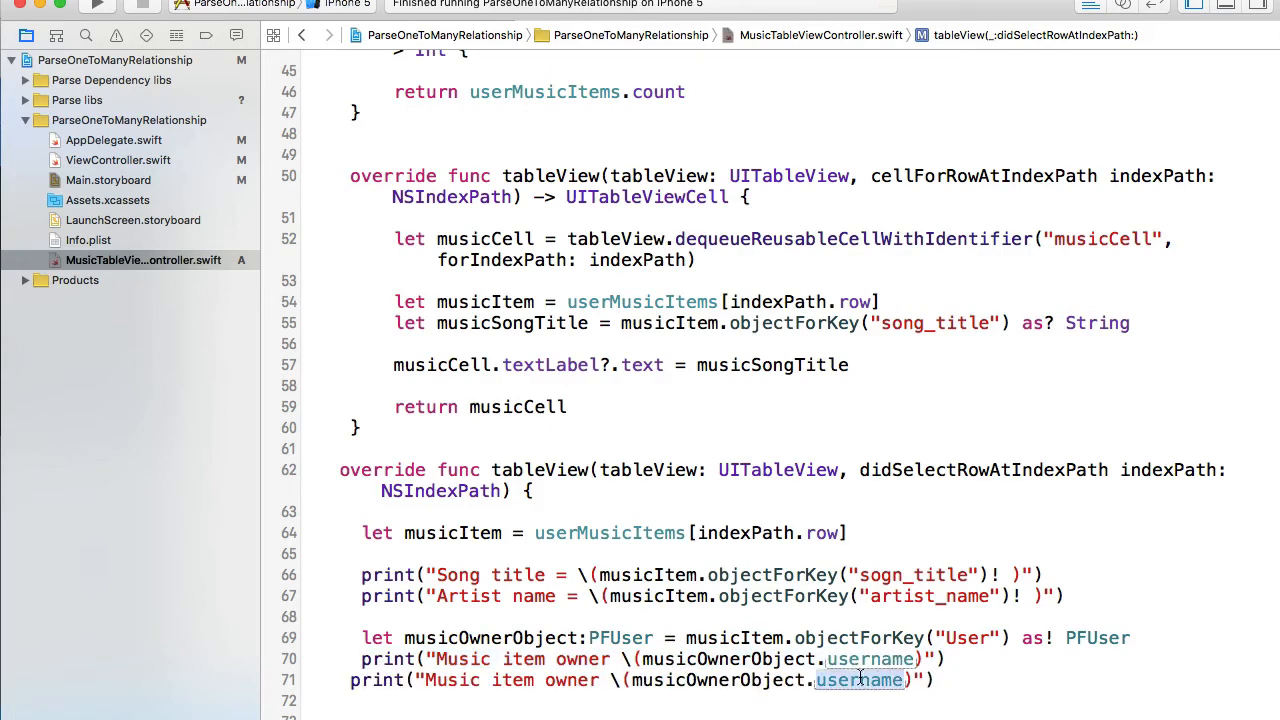
# Print the owner's objectId and start a third "Music item owner" print line
pyautogui.write('objectId')
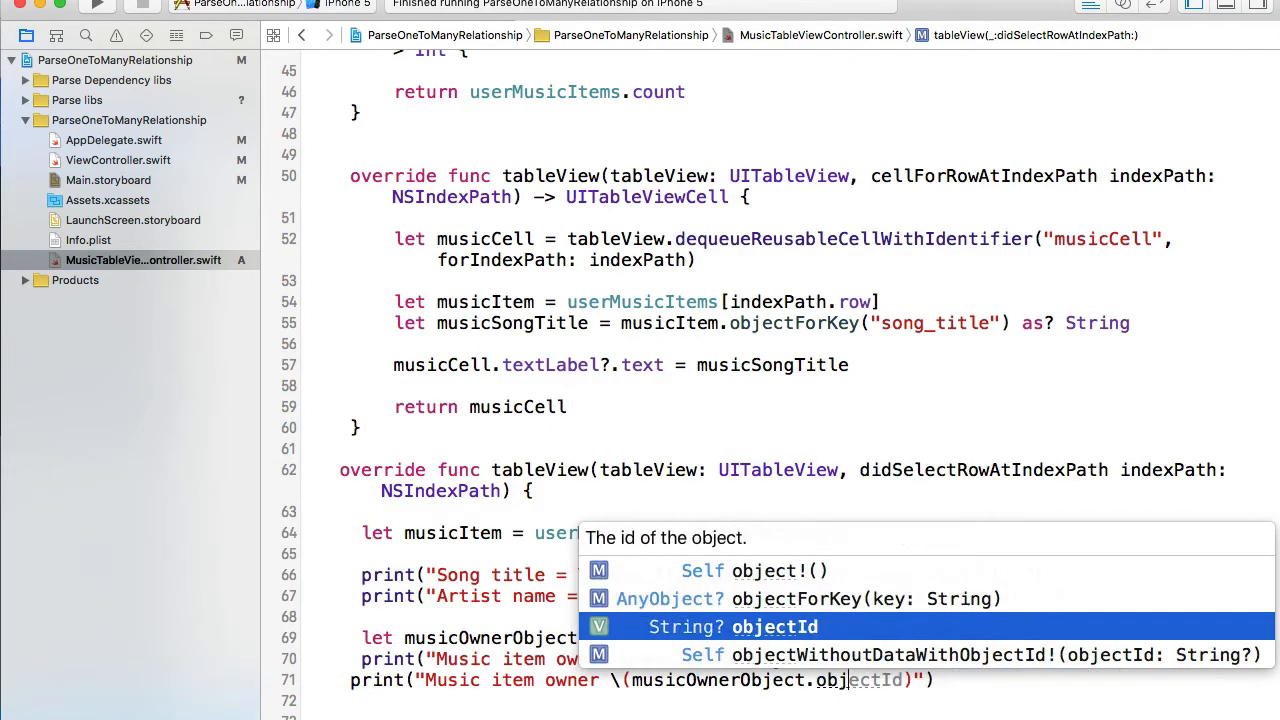
pyautogui.press('Return')
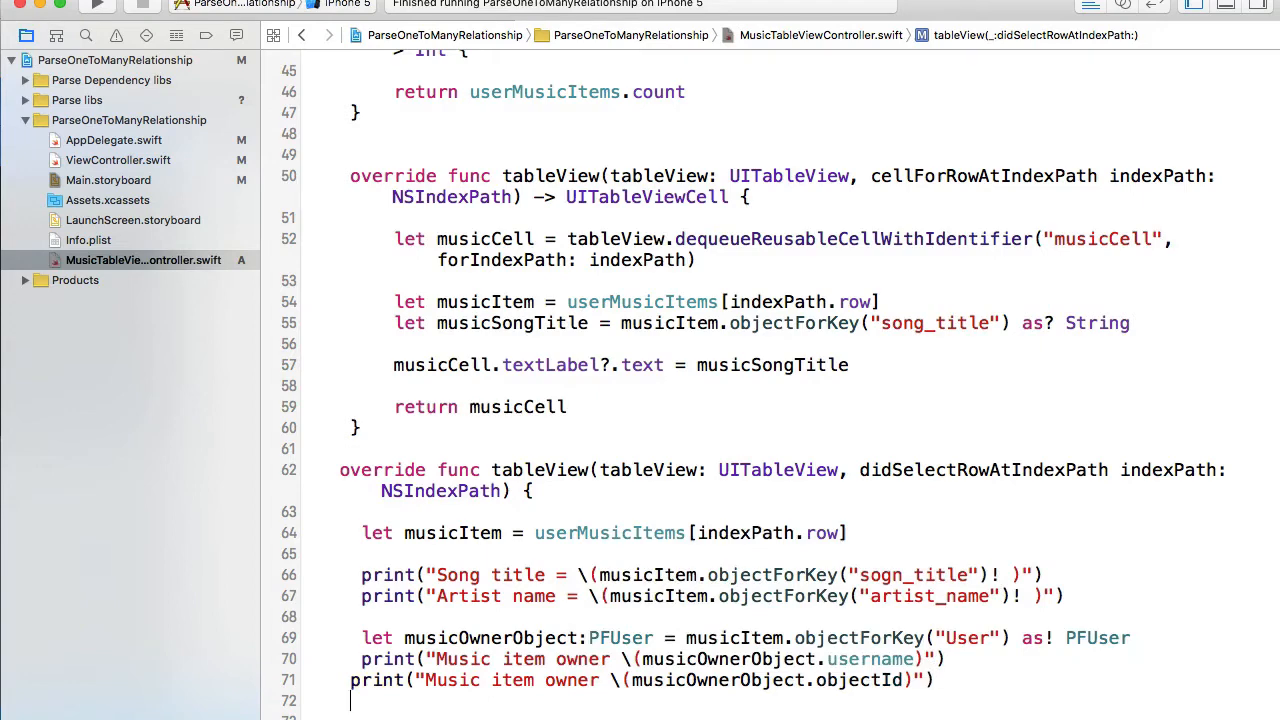
pyautogui.write('print("Music item owner \\(musicOwnerObject.)")')
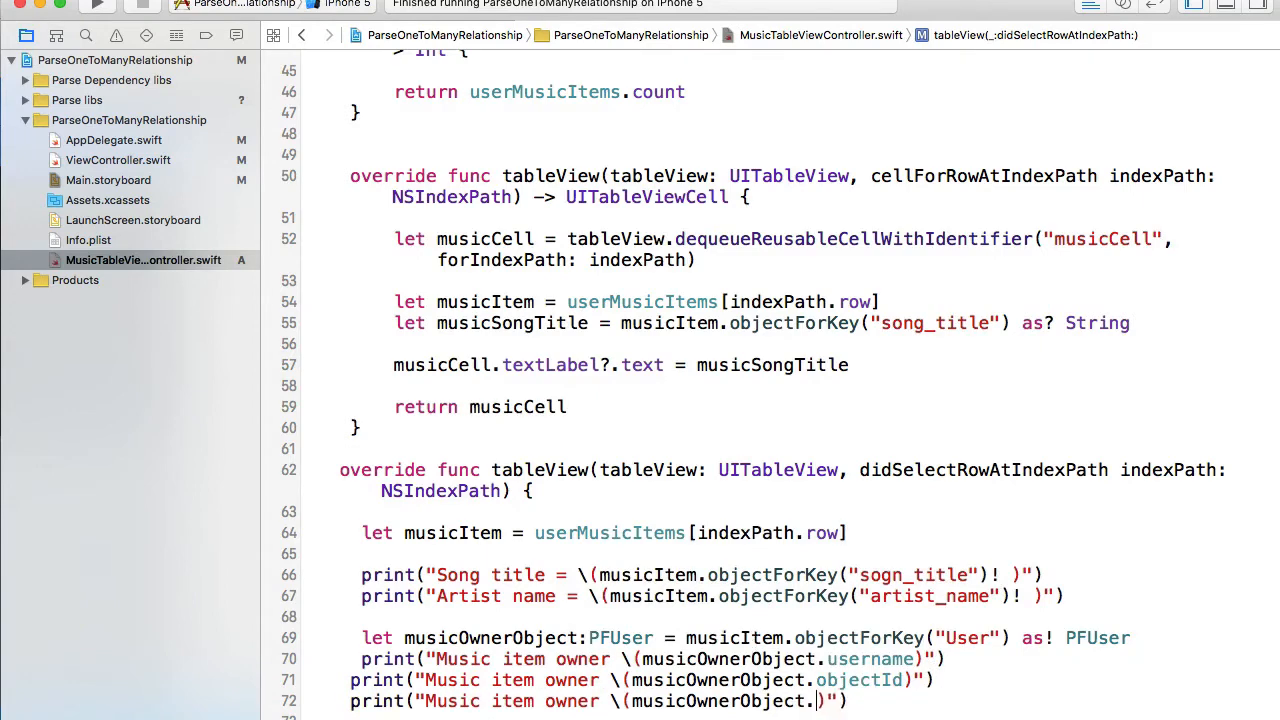
pyautogui.write('obj')
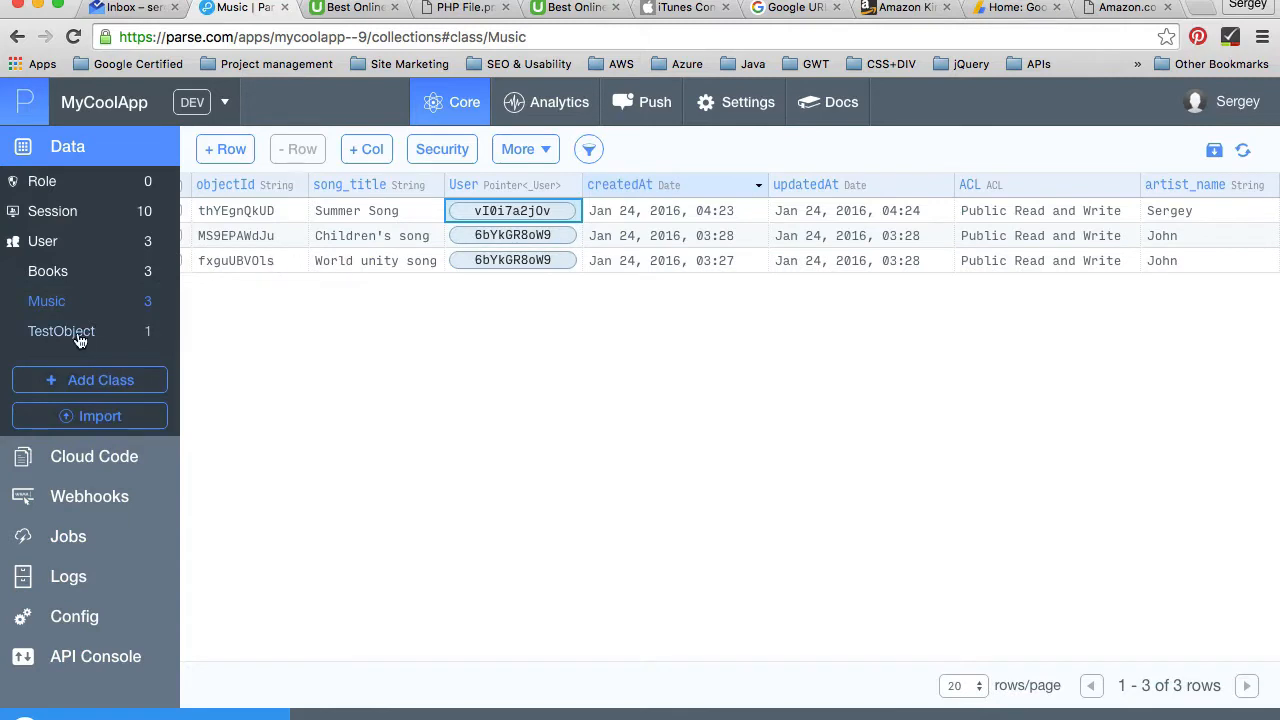
# Open the User class in Parse Dashboard to view usernames and emails
pyautogui.click(43, 241)
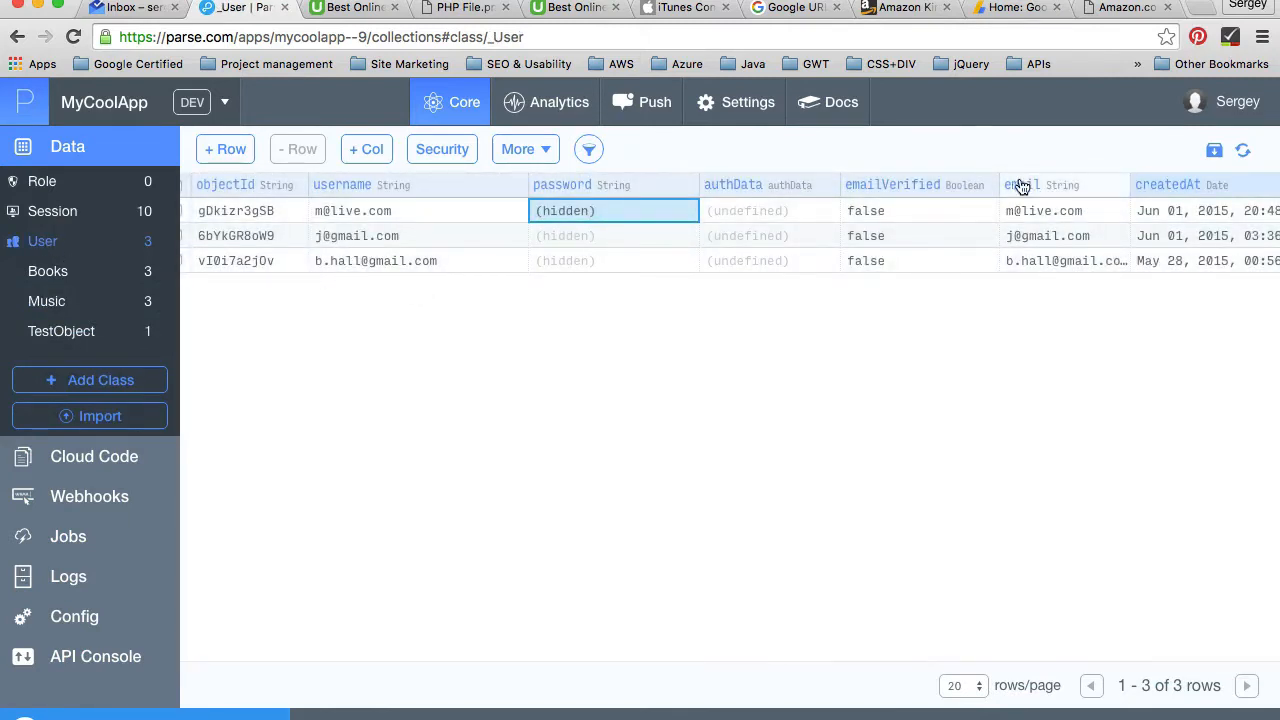
pyautogui.moveTo(1030, 252)
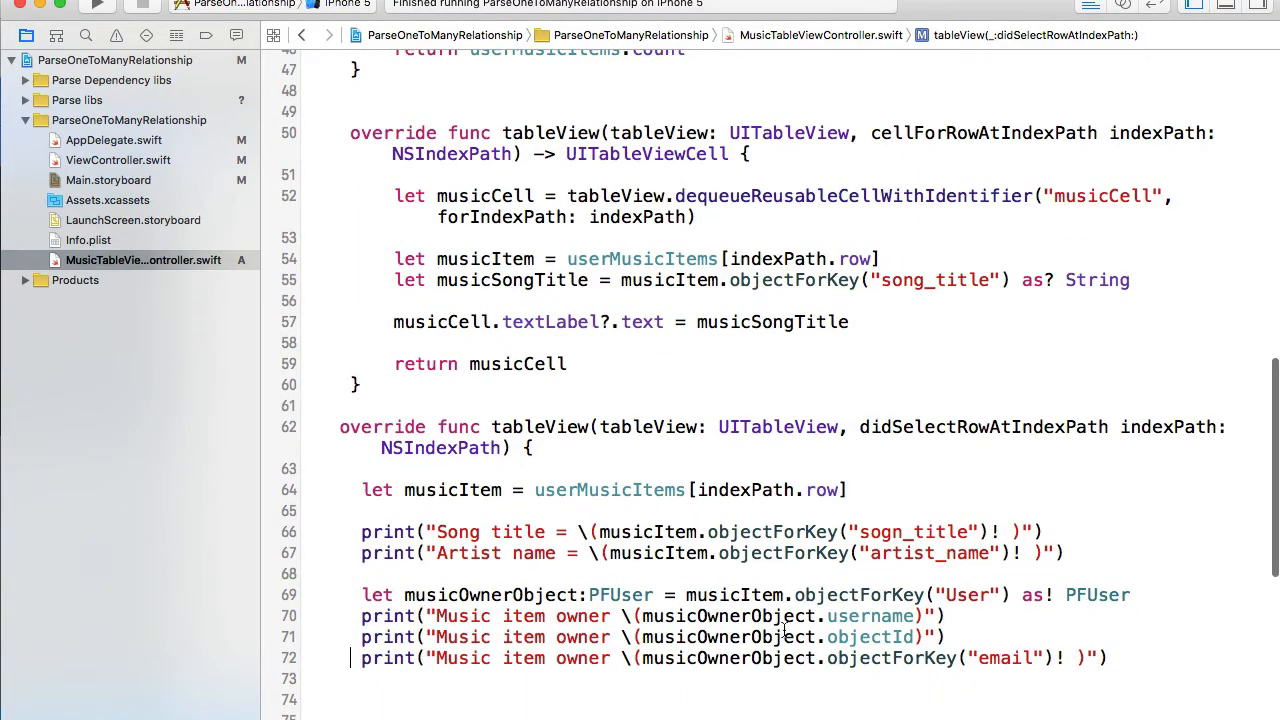
# Complete the third print line with musicOwnerObject.objectForKey("email")!
pyautogui.doubleClick(878, 616)
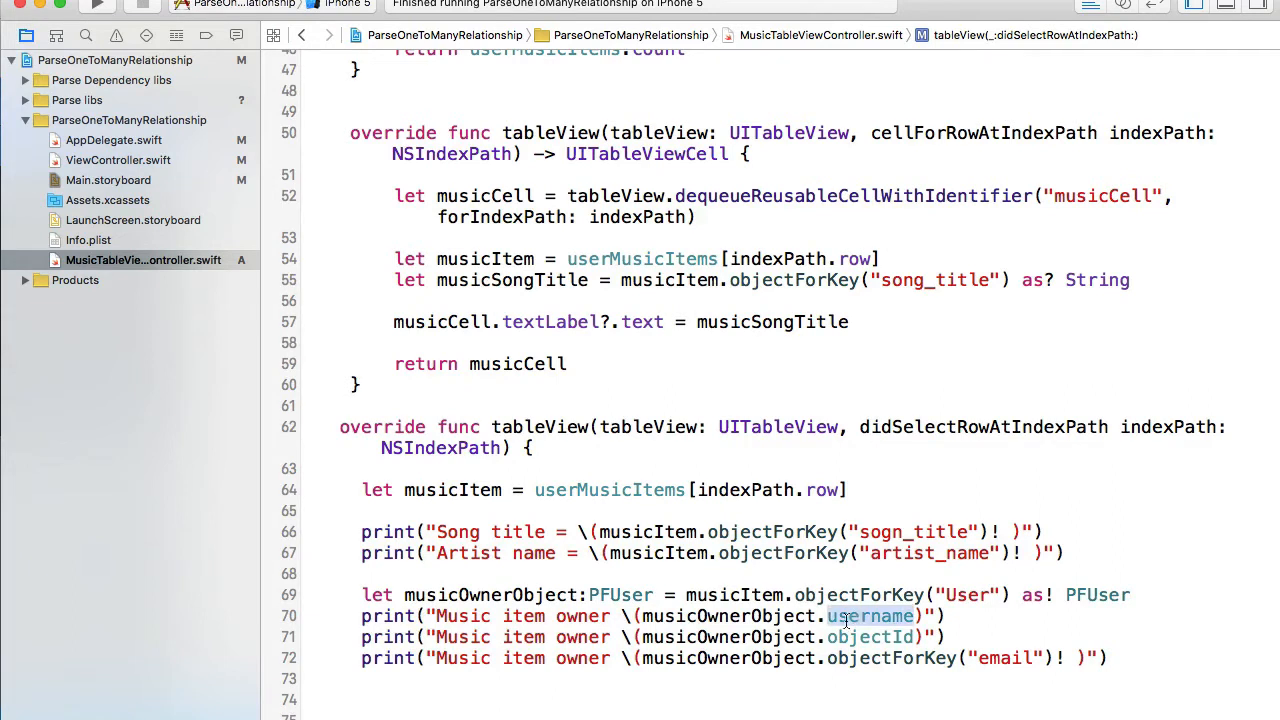
pyautogui.doubleClick(888, 637)
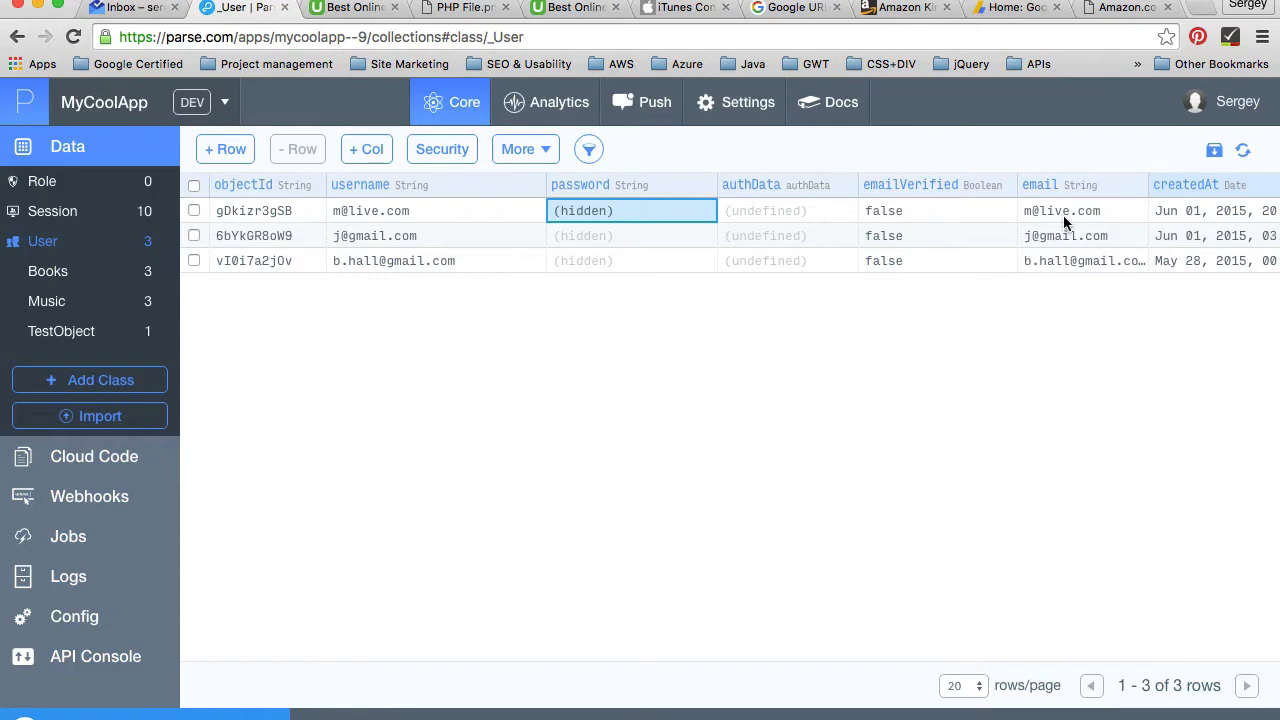
pyautogui.moveTo(1082, 231)
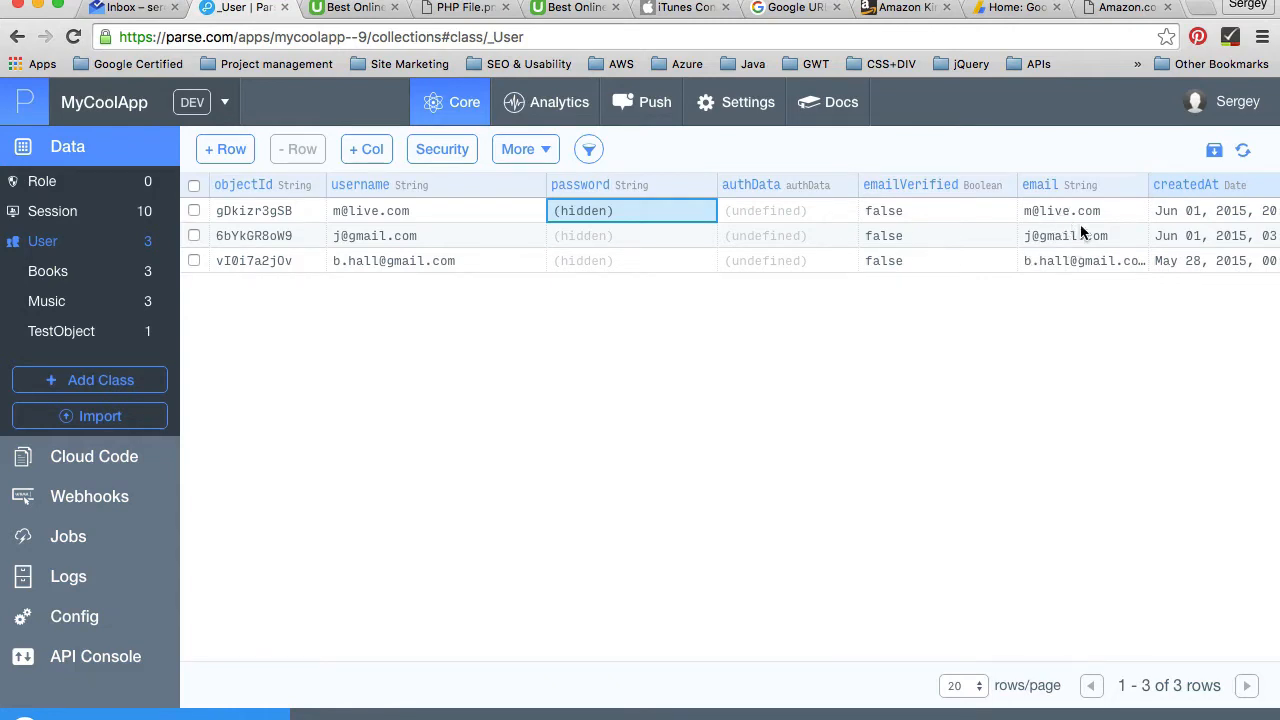
pyautogui.click(365, 149)
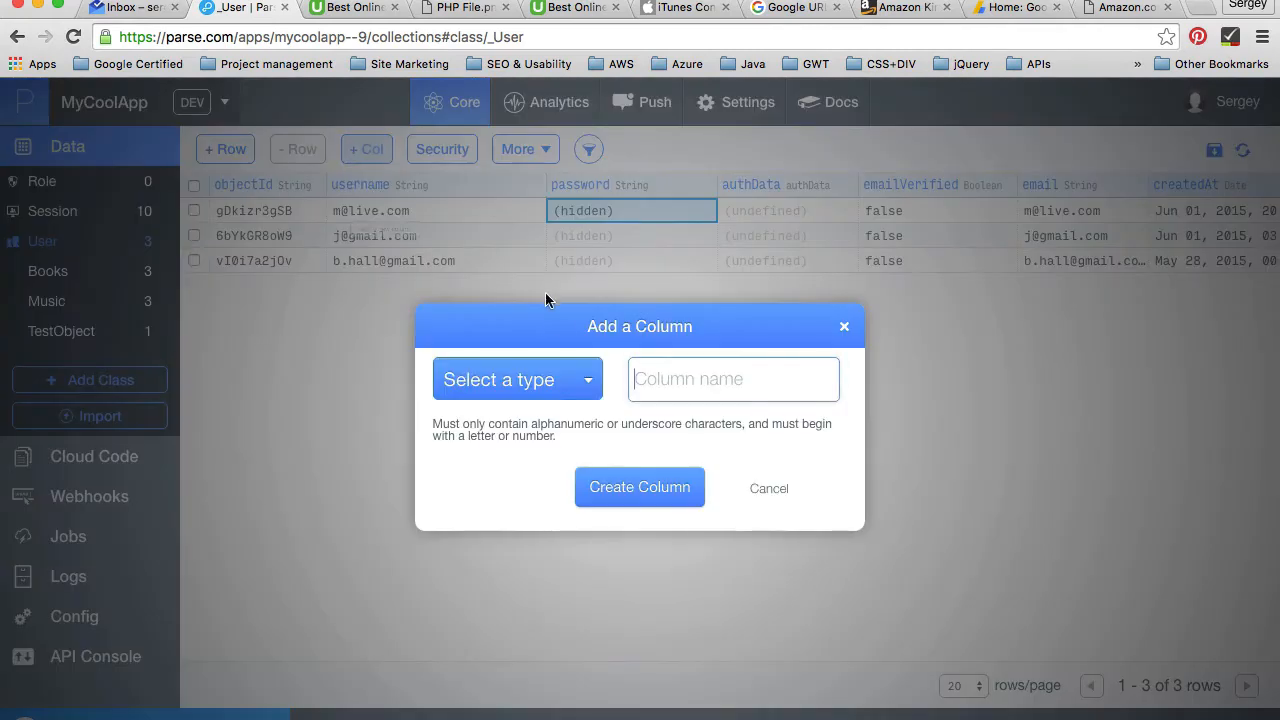
pyautogui.click(517, 379)
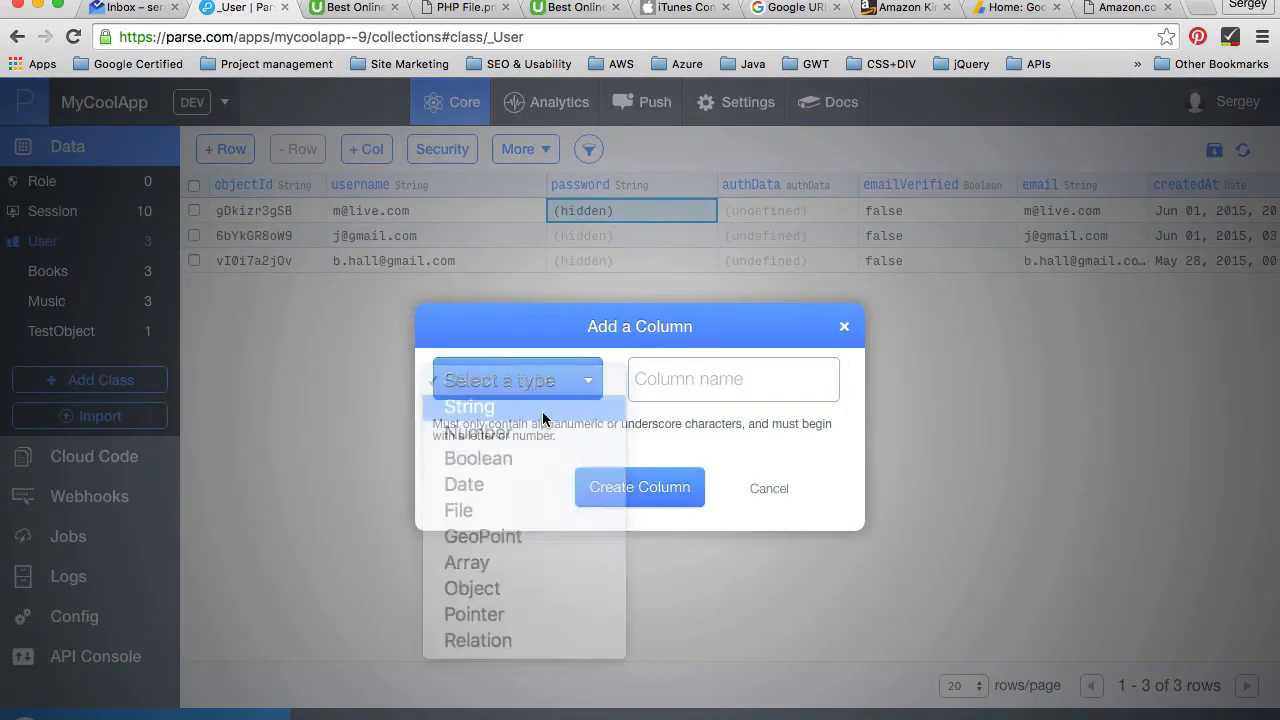
pyautogui.click(468, 407)
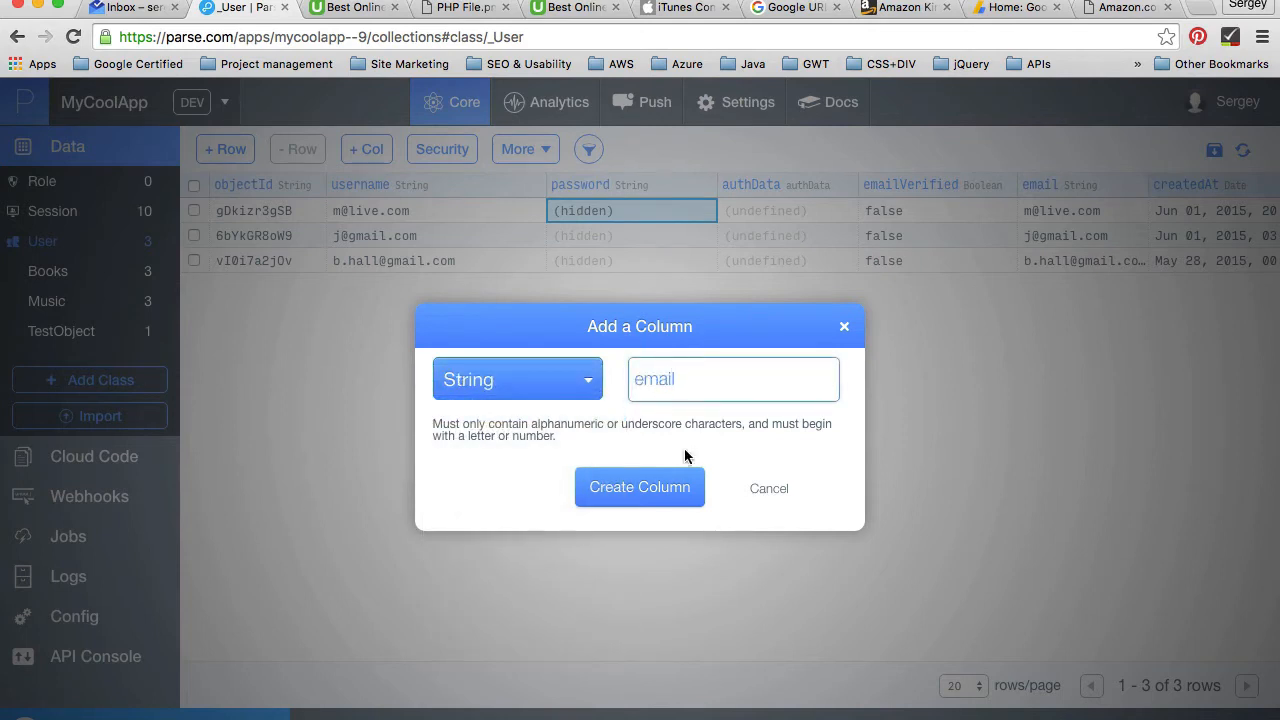
pyautogui.click(768, 488)
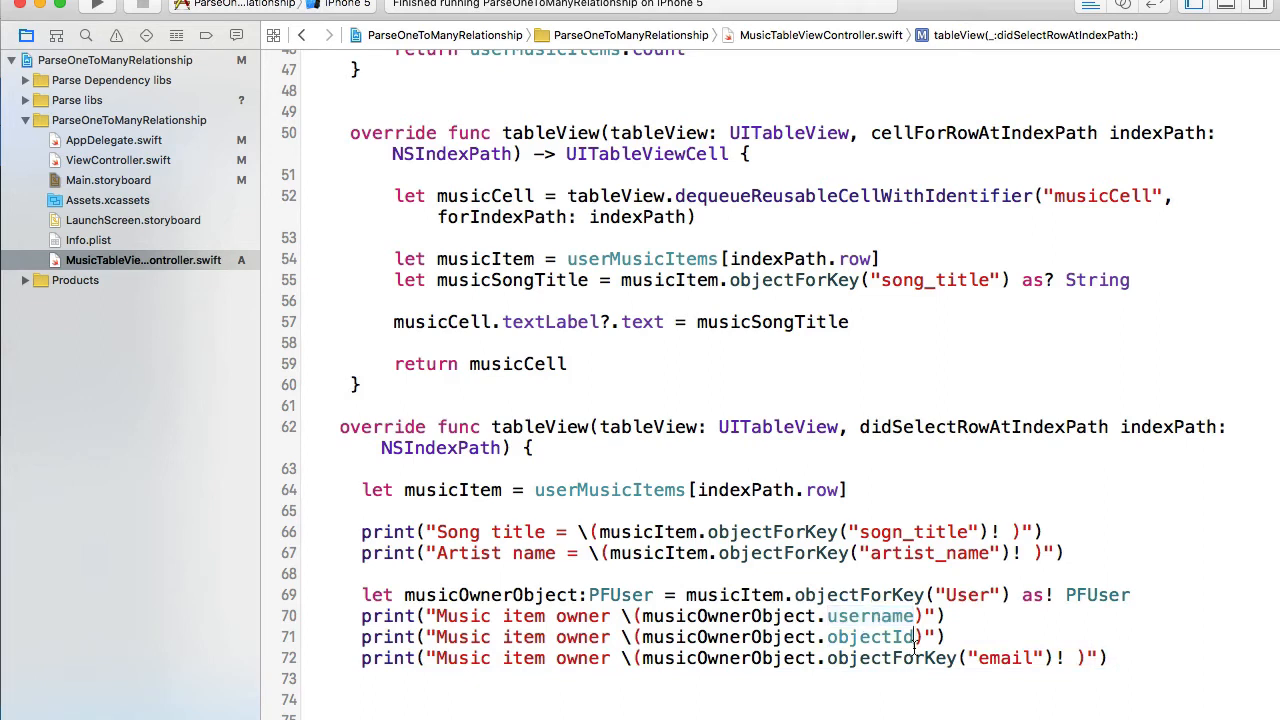
# Insert a blank line after the musicOwnerObject declaration on line 69
pyautogui.click(1129, 594)
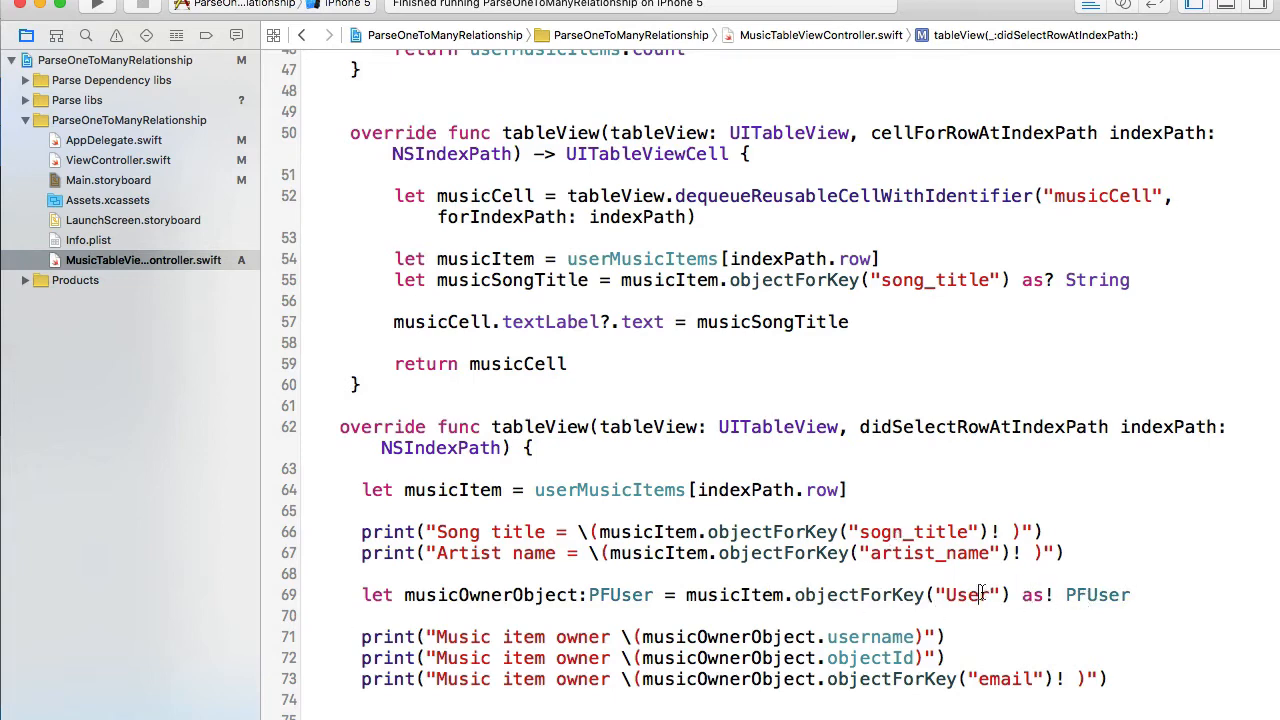
pyautogui.doubleClick(740, 595)
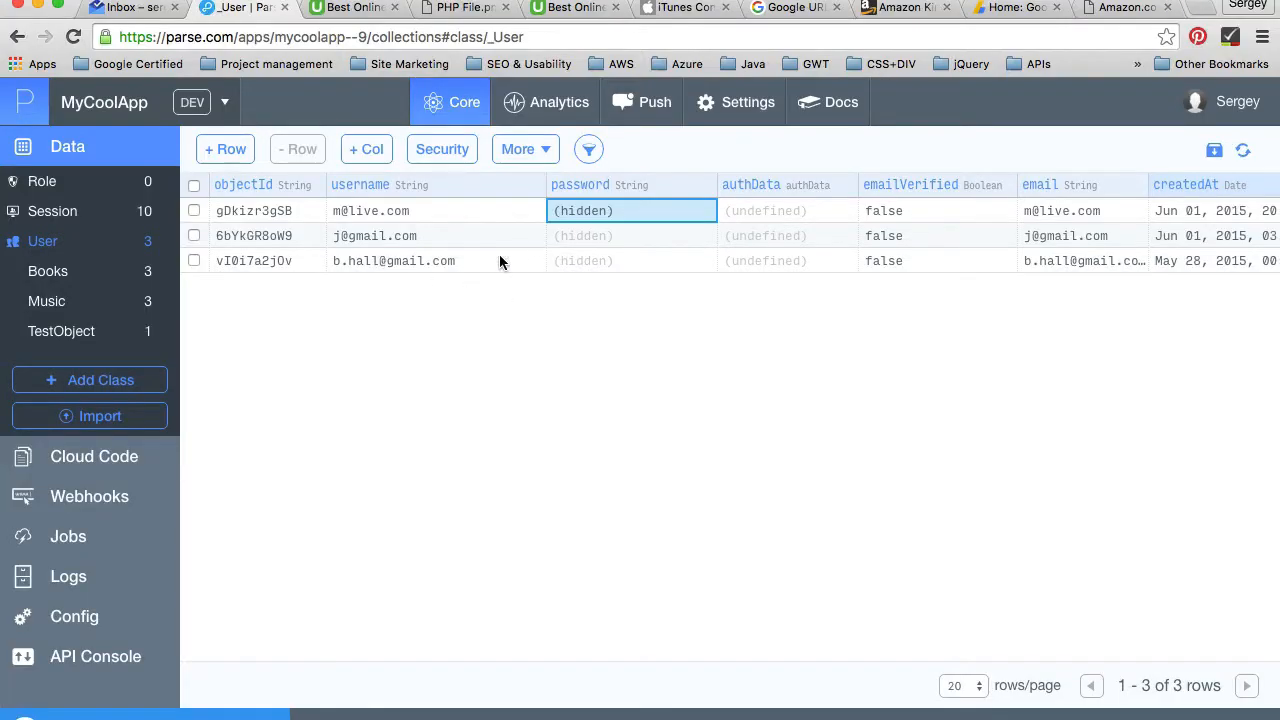
# Review the Music class, follow a song's User pointer to _User, then return to Music
pyautogui.click(46, 301)
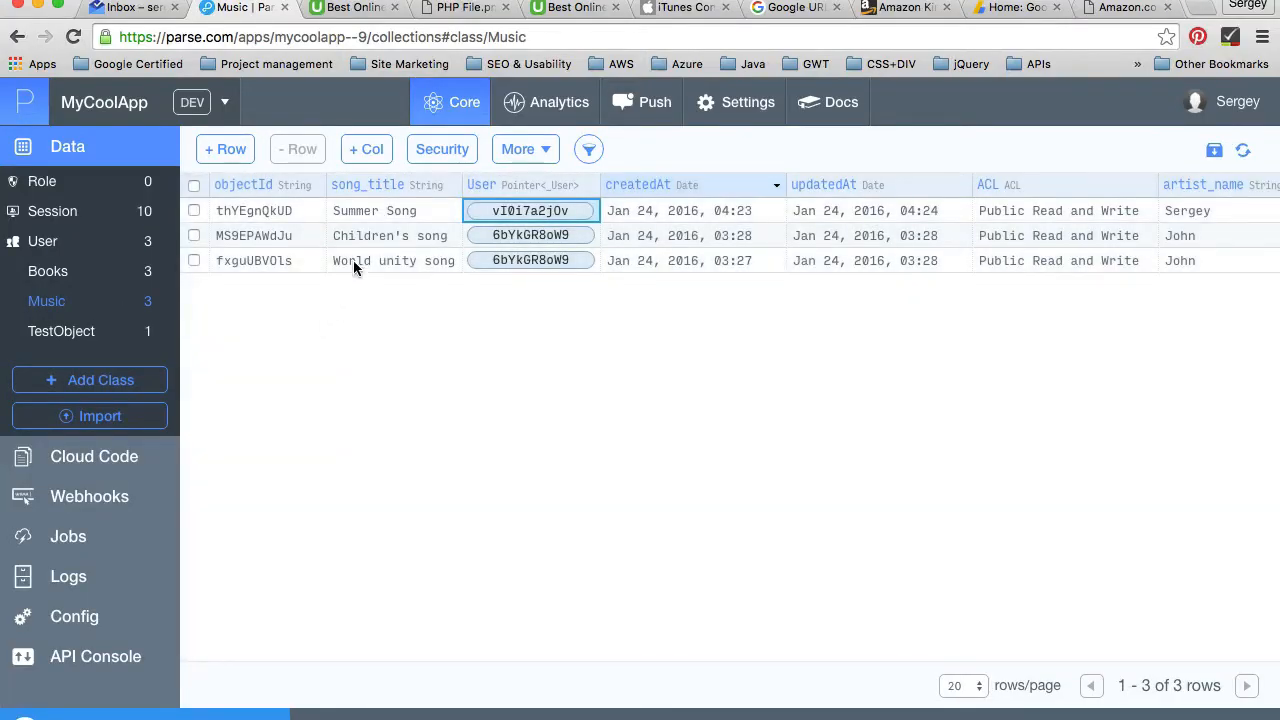
pyautogui.moveTo(514, 189)
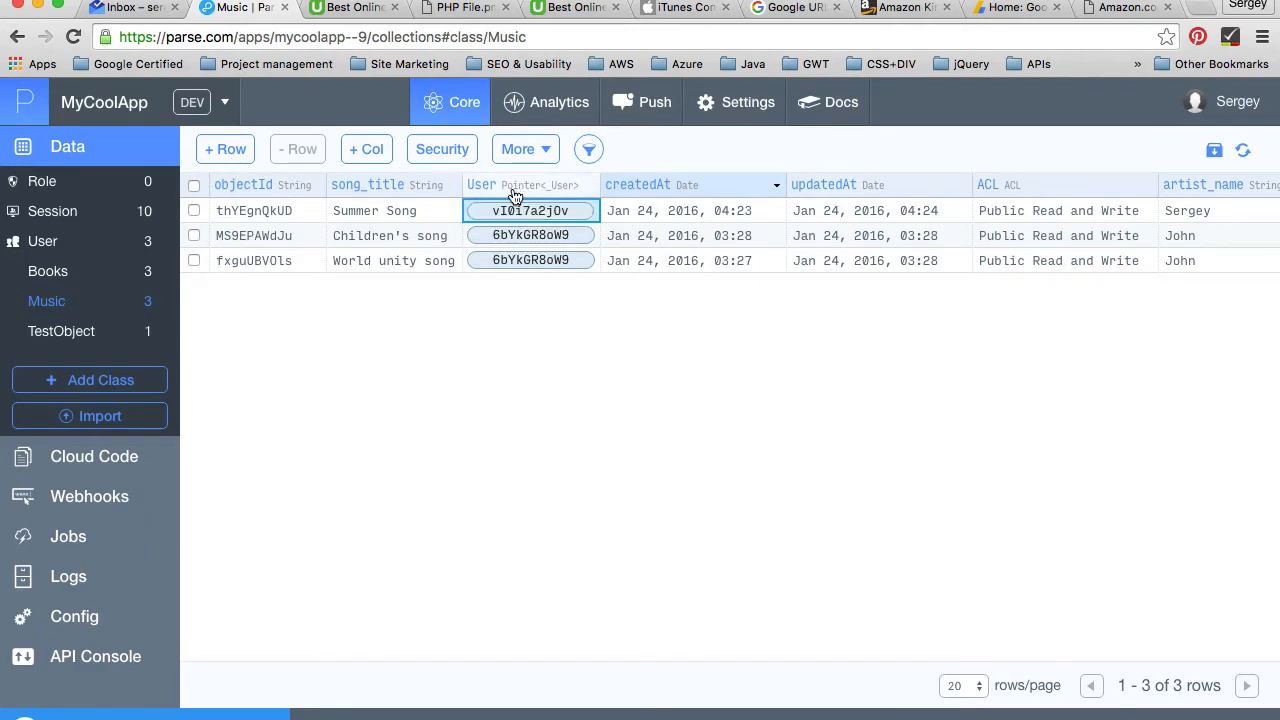
pyautogui.moveTo(43, 241)
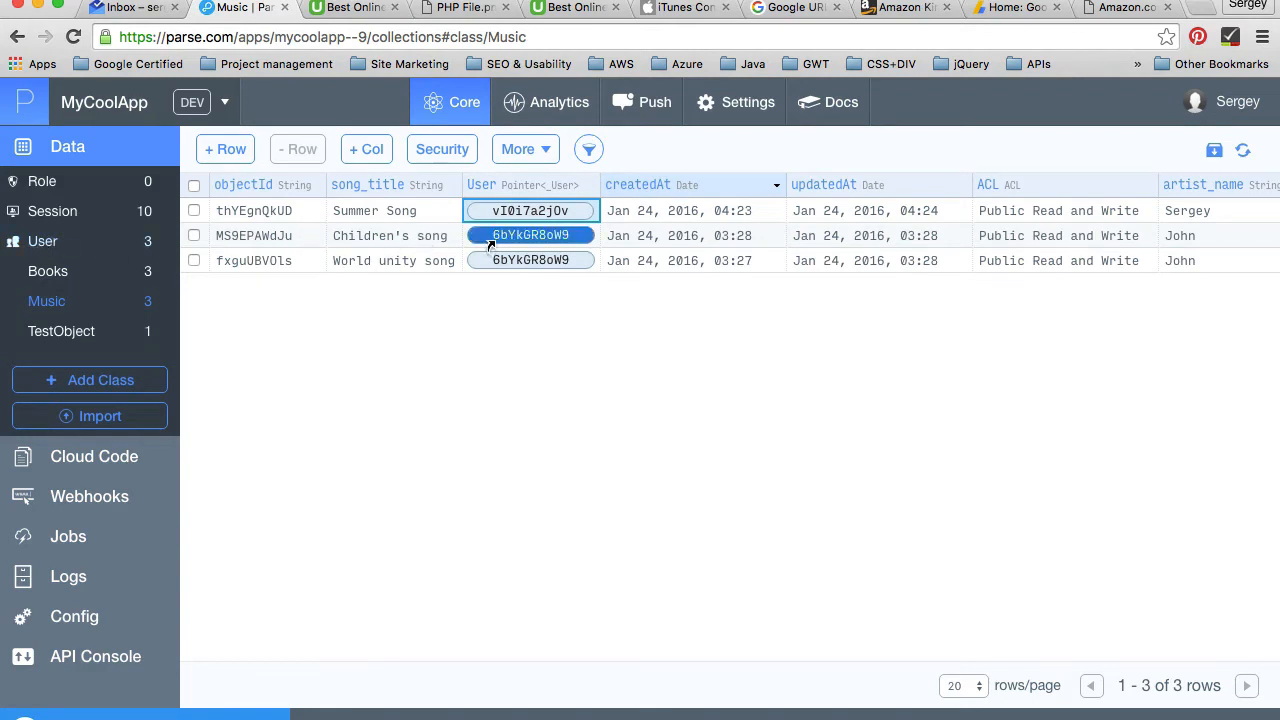
pyautogui.click(43, 241)
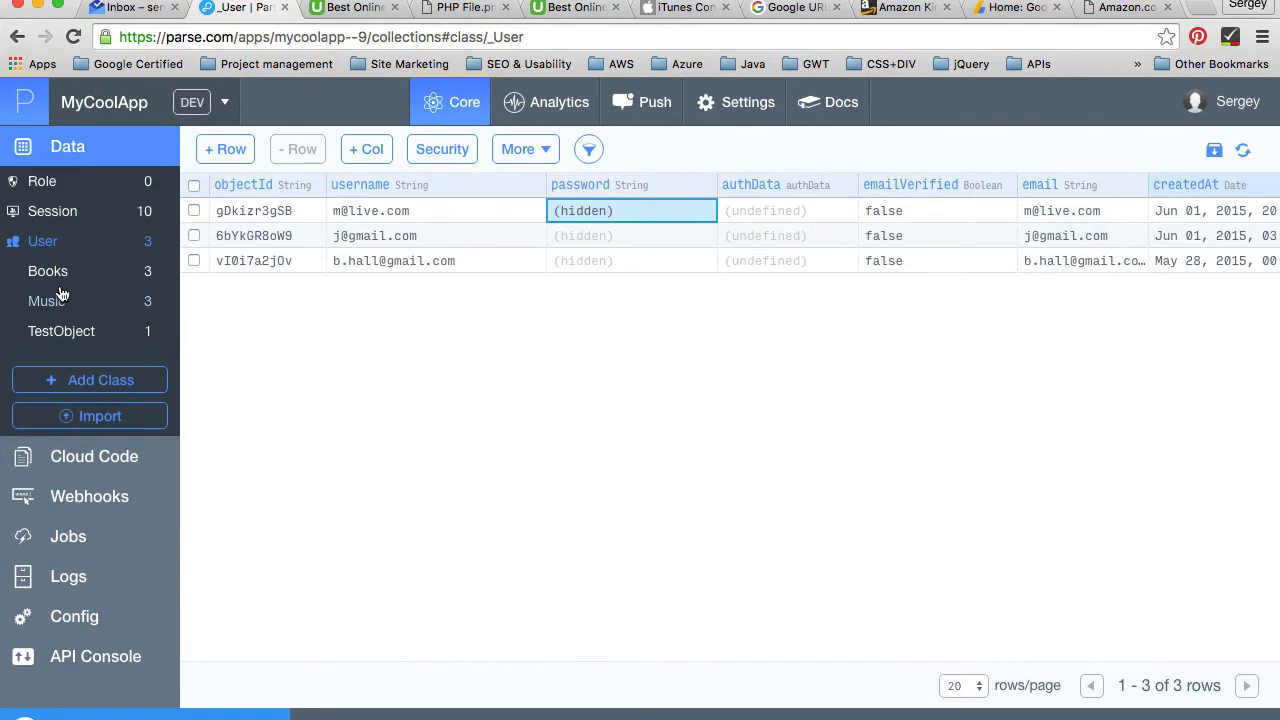
pyautogui.click(46, 301)
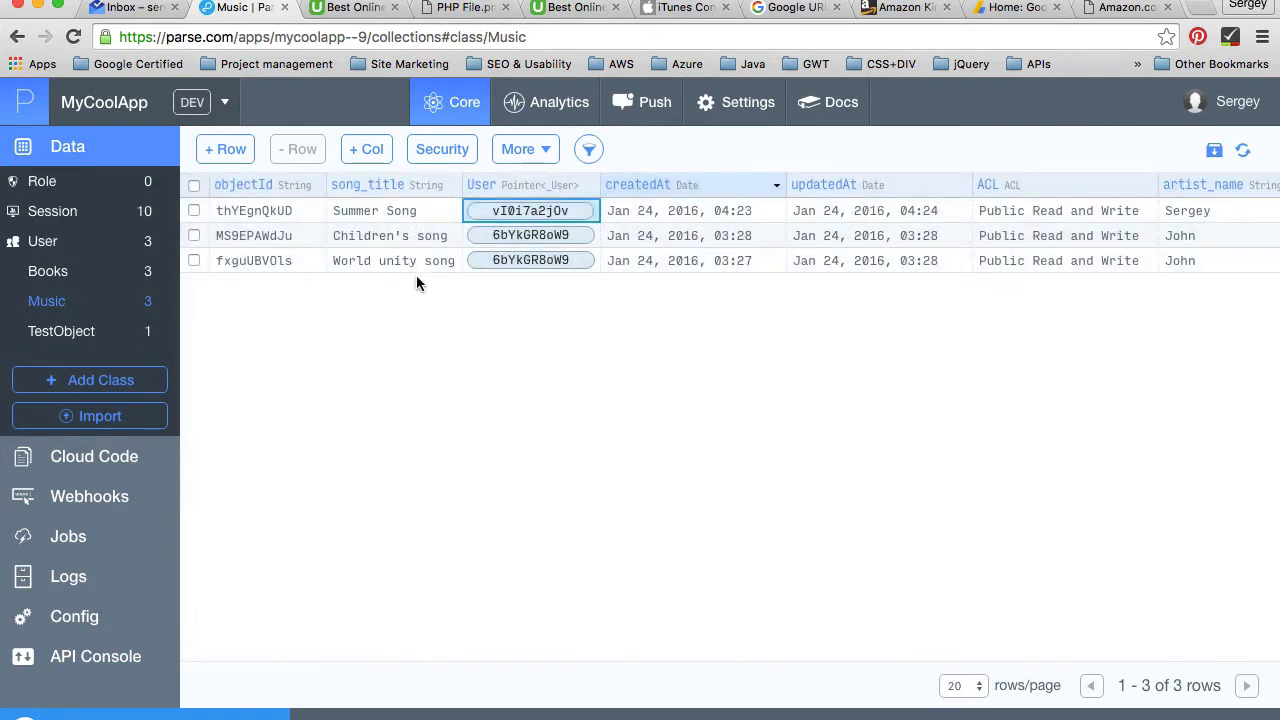
pyautogui.click(530, 235)
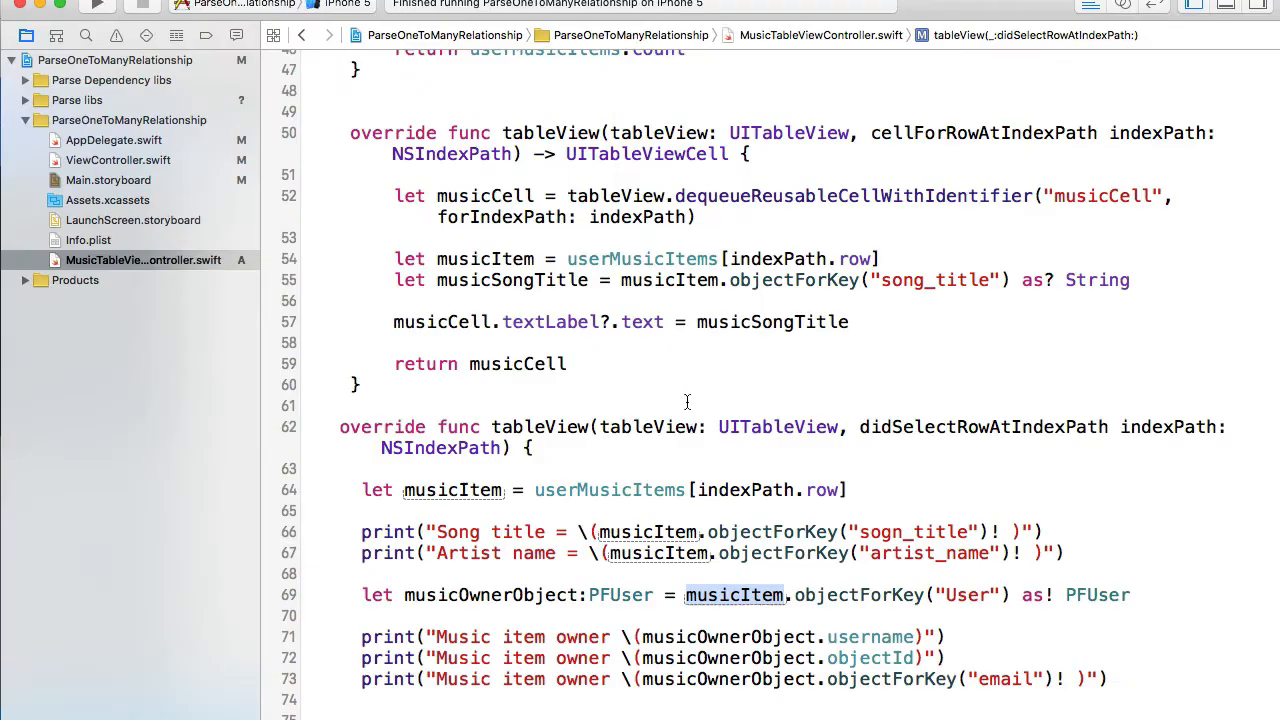
# Rebuild and run the app in the iOS Simulator
pyautogui.scroll(-3)
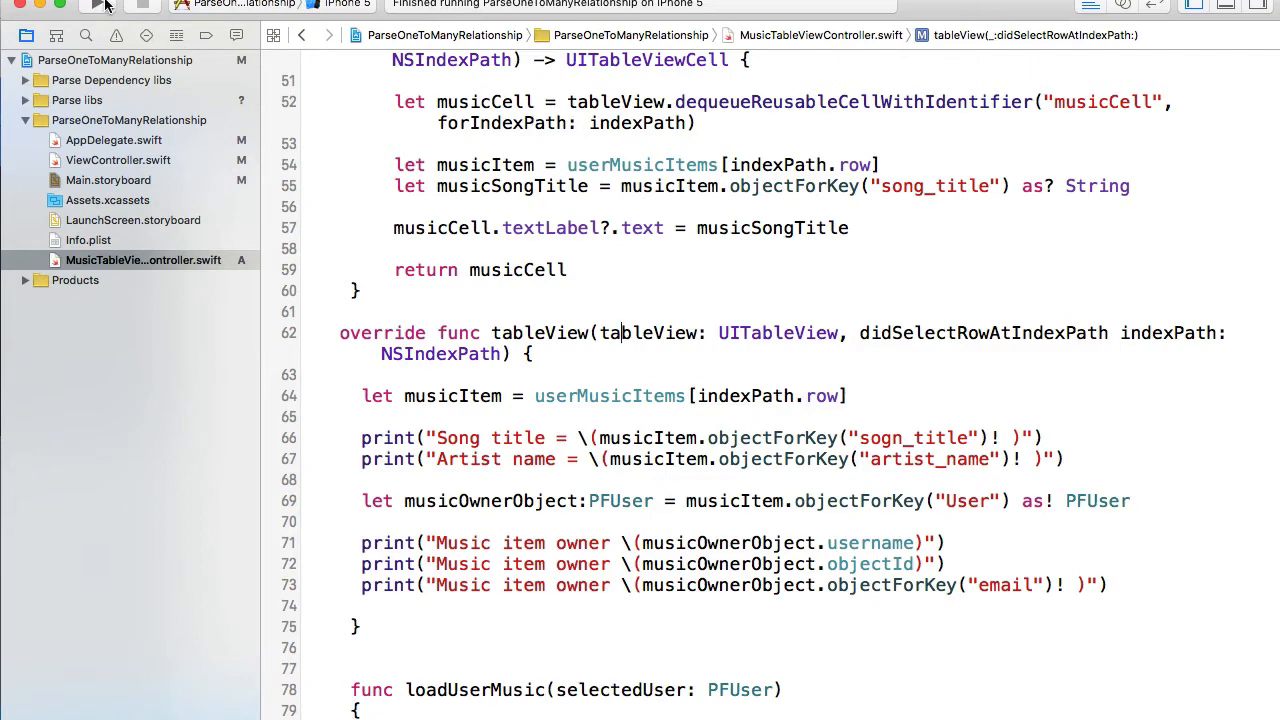
pyautogui.click(95, 7)
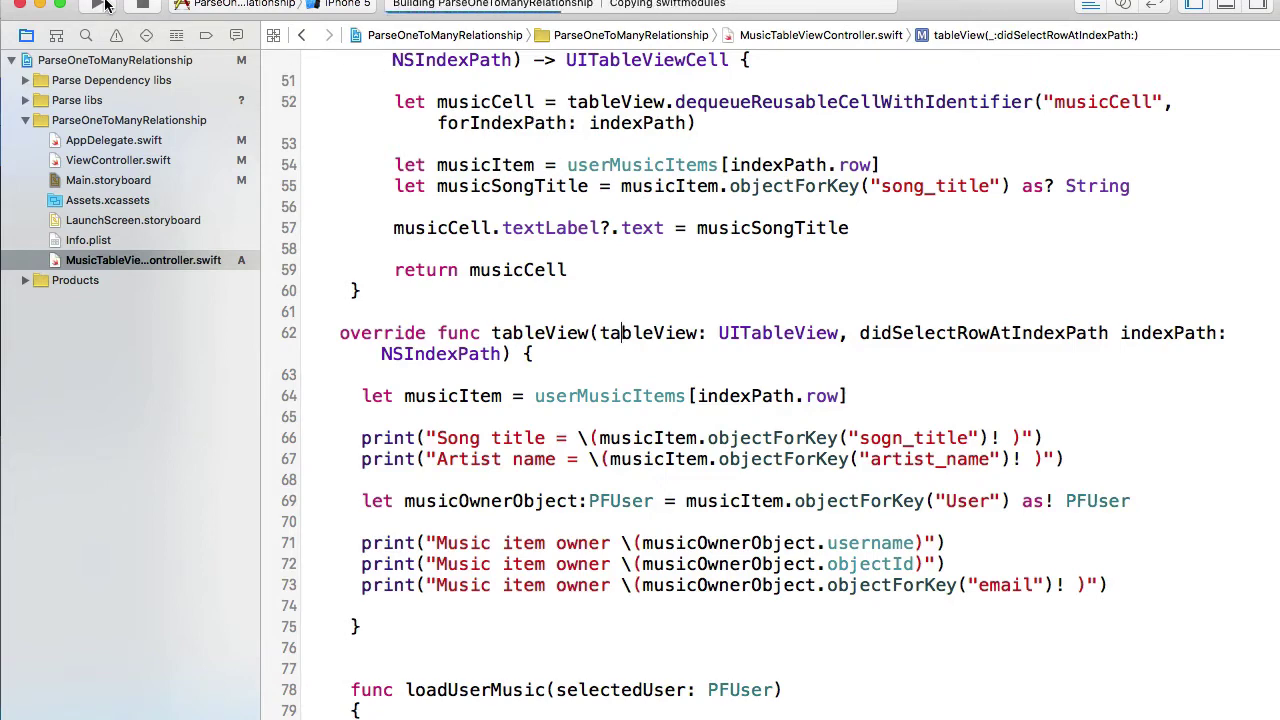
pyautogui.click(97, 9)
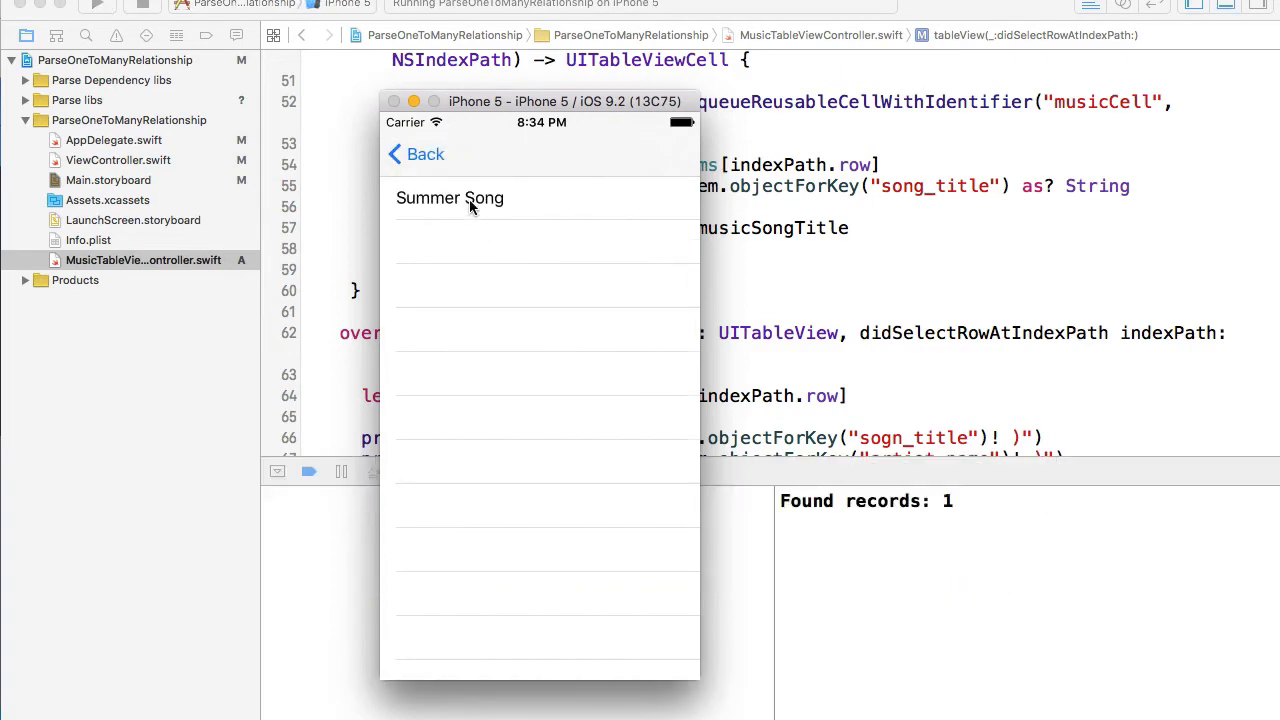
# Tap Summer Song in the simulator, triggering the nil-unwrapping crash
pyautogui.click(450, 198)
pyautogui.write('n')
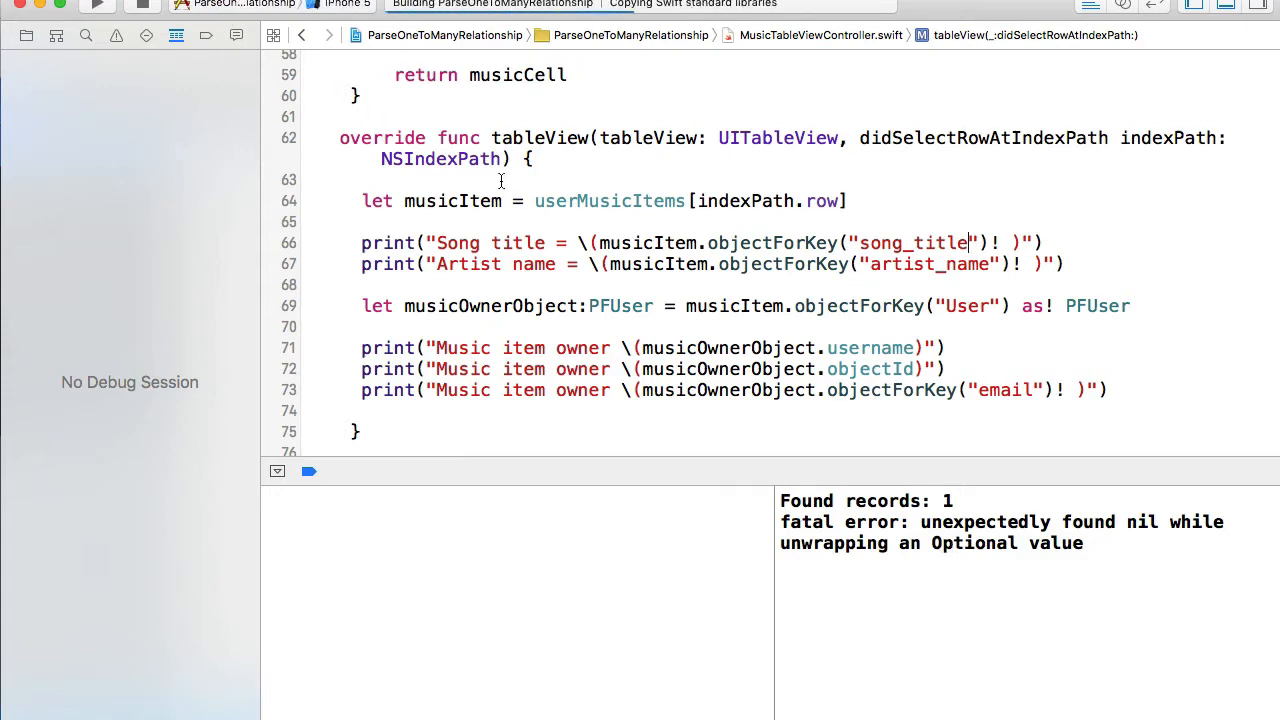
# Rerun the app, open the first user's songs, and tap Summer Song to log its details
pyautogui.click(98, 8)
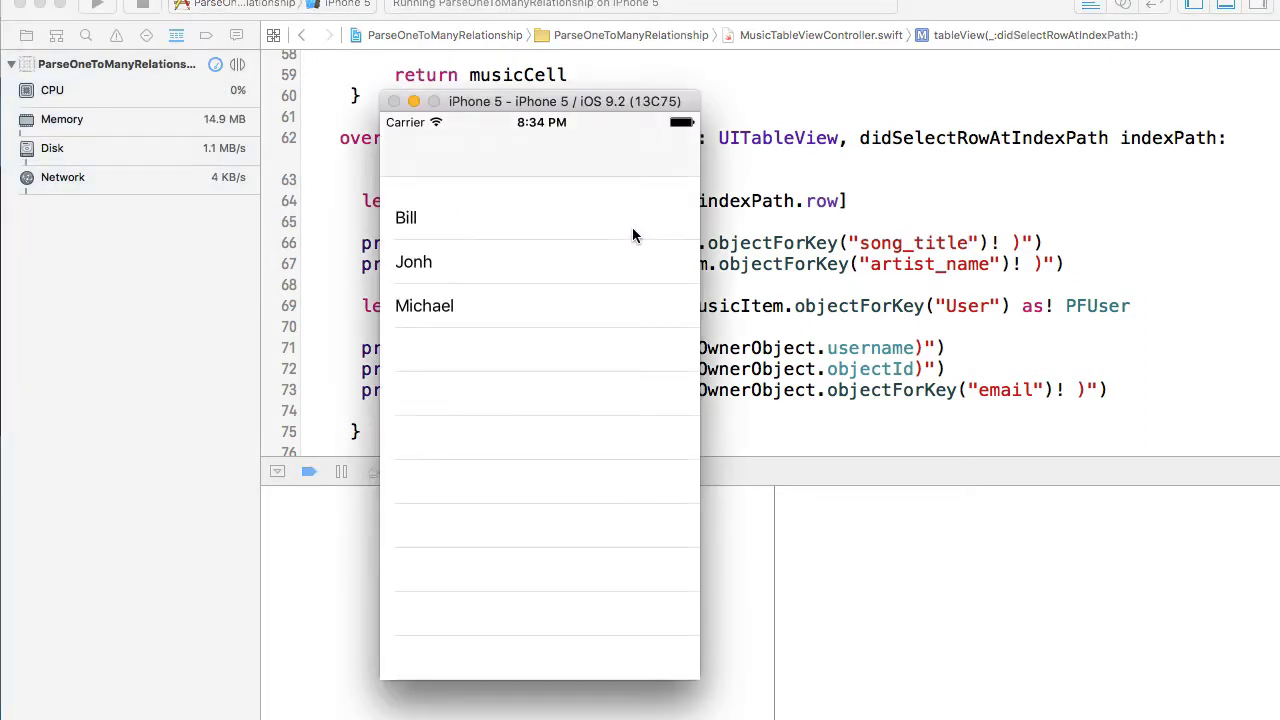
pyautogui.moveTo(488, 228)
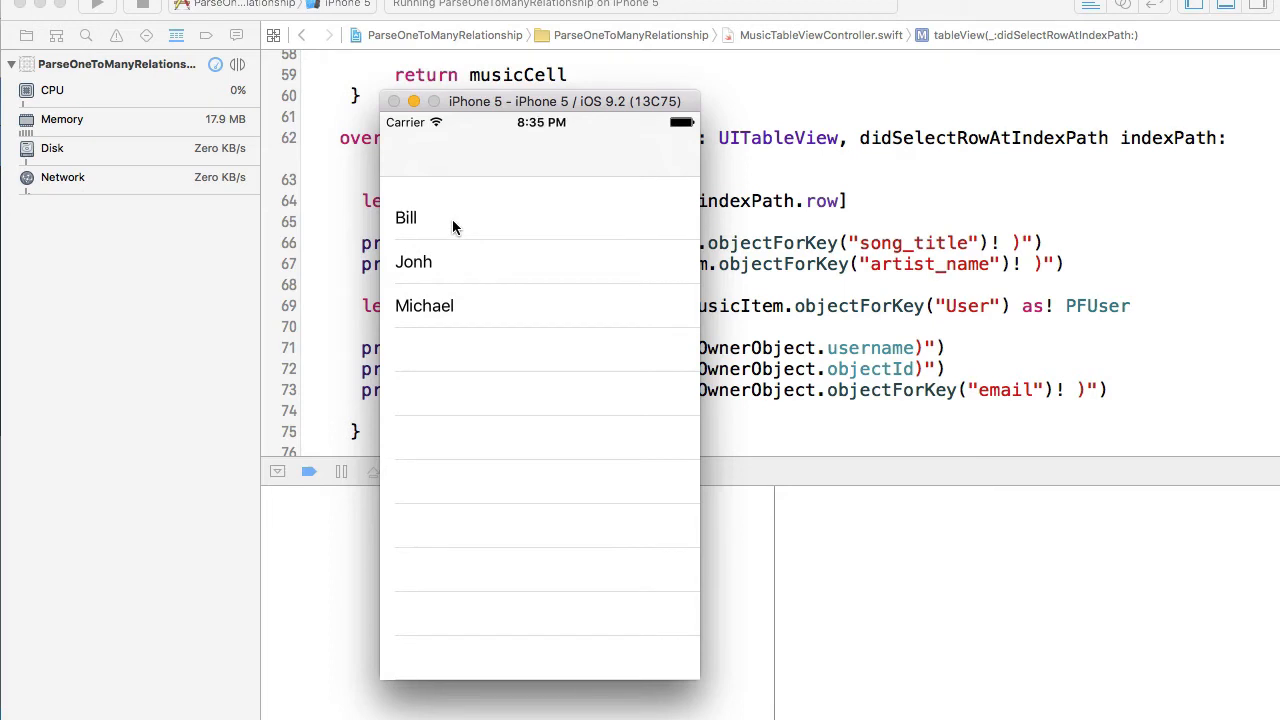
pyautogui.click(406, 217)
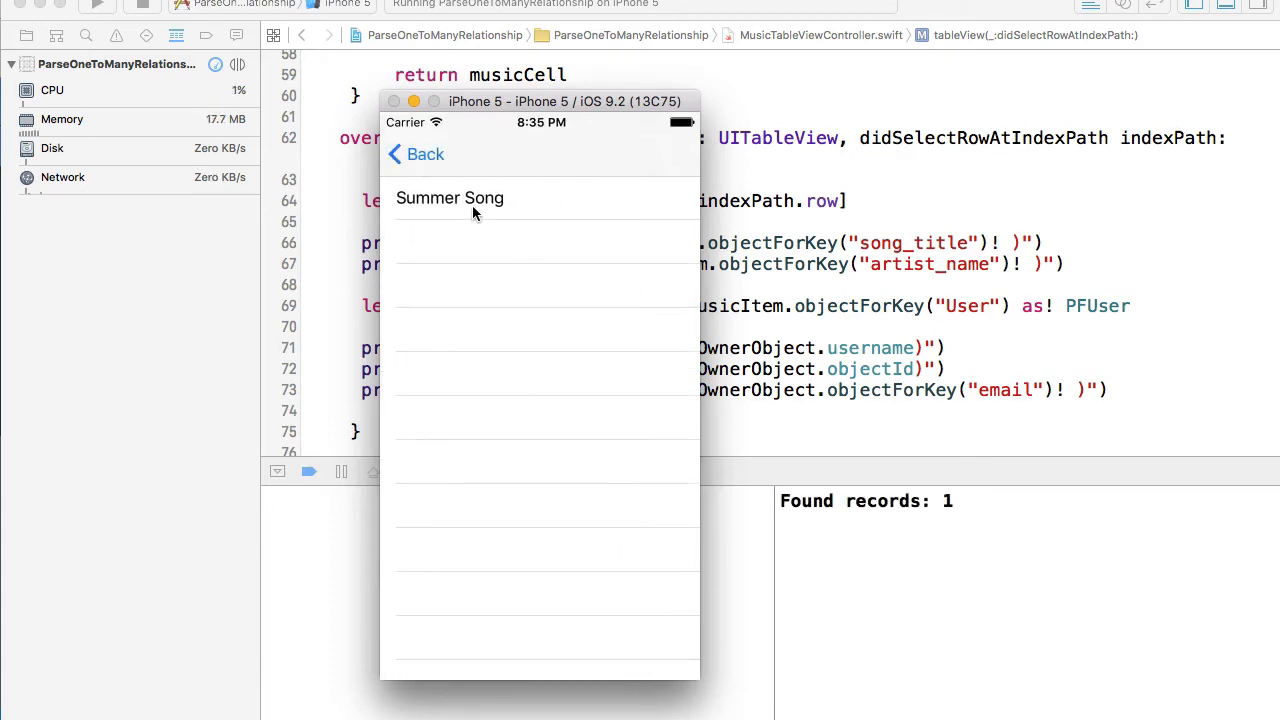
pyautogui.moveTo(540, 101); pyautogui.dragTo(398, 54)
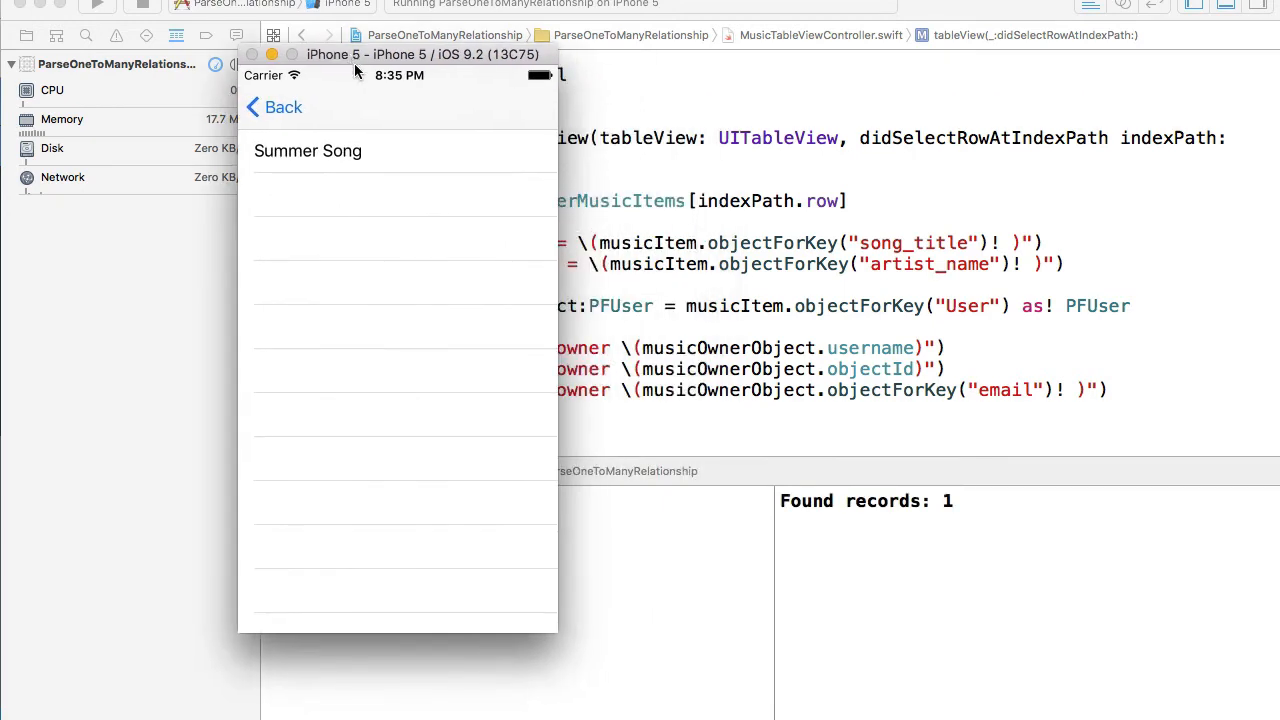
pyautogui.click(308, 151)
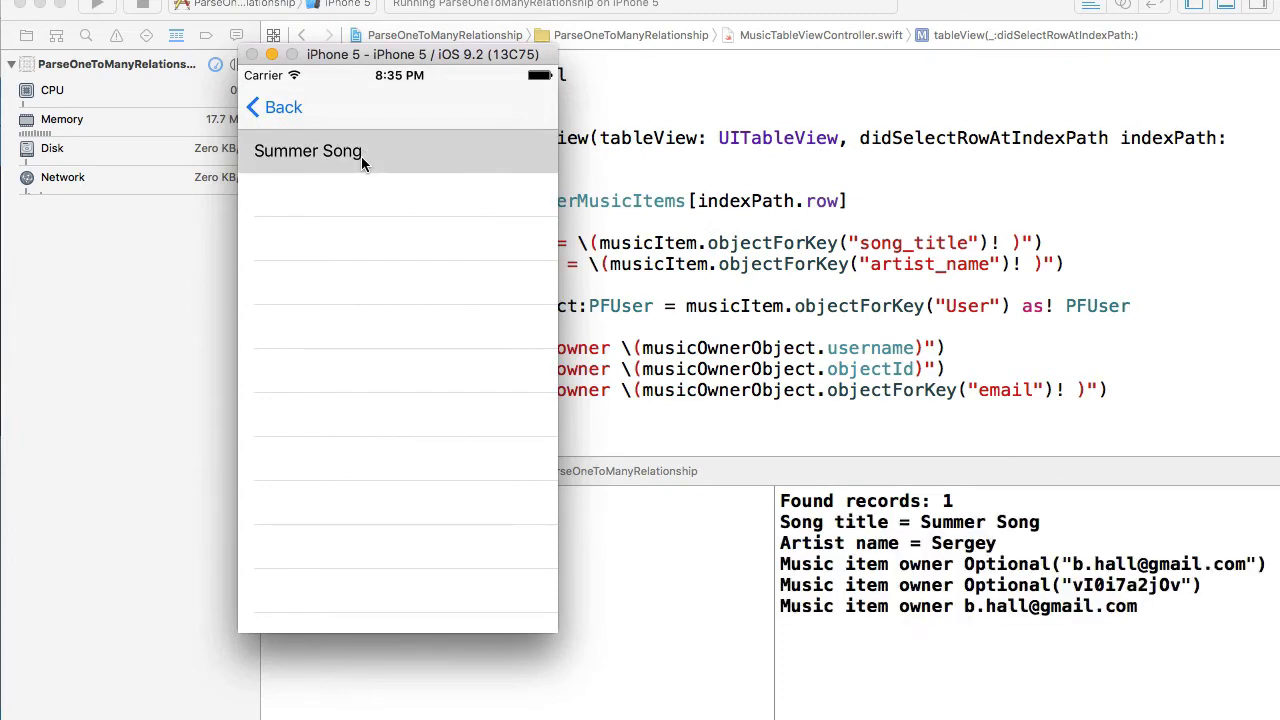
pyautogui.moveTo(990, 543)
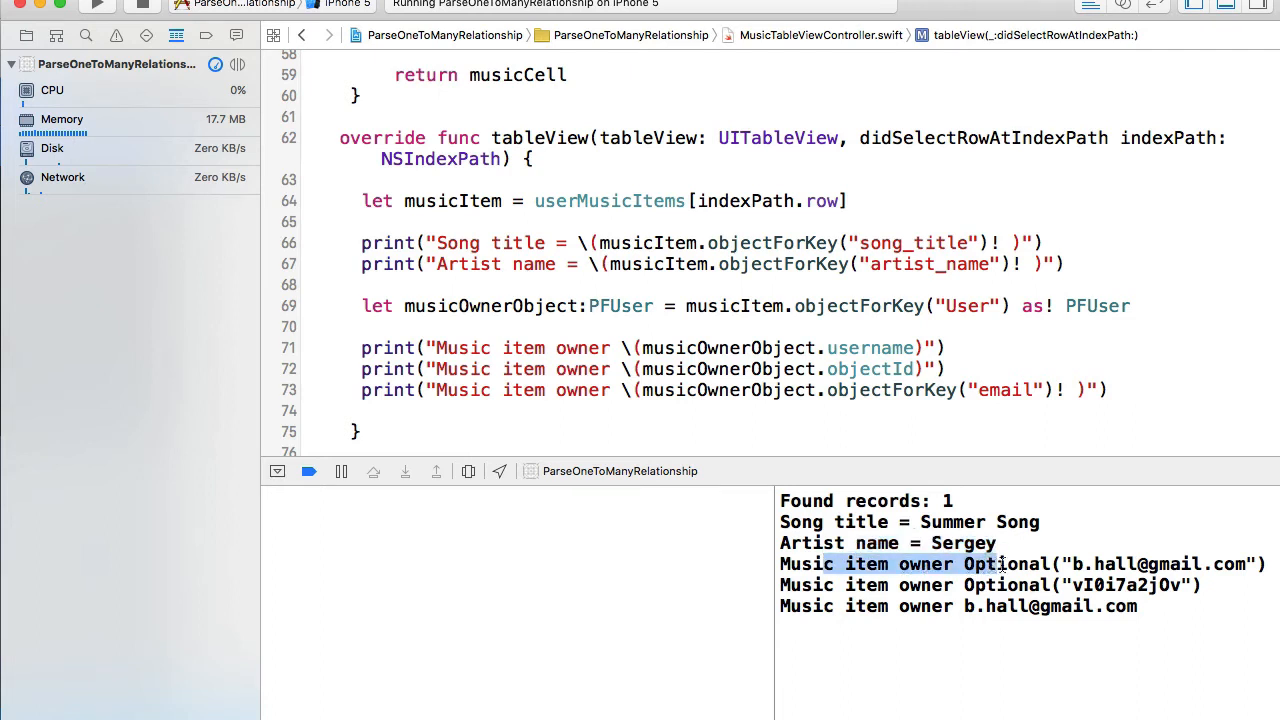
pyautogui.moveTo(1106, 566)
pyautogui.write('!')
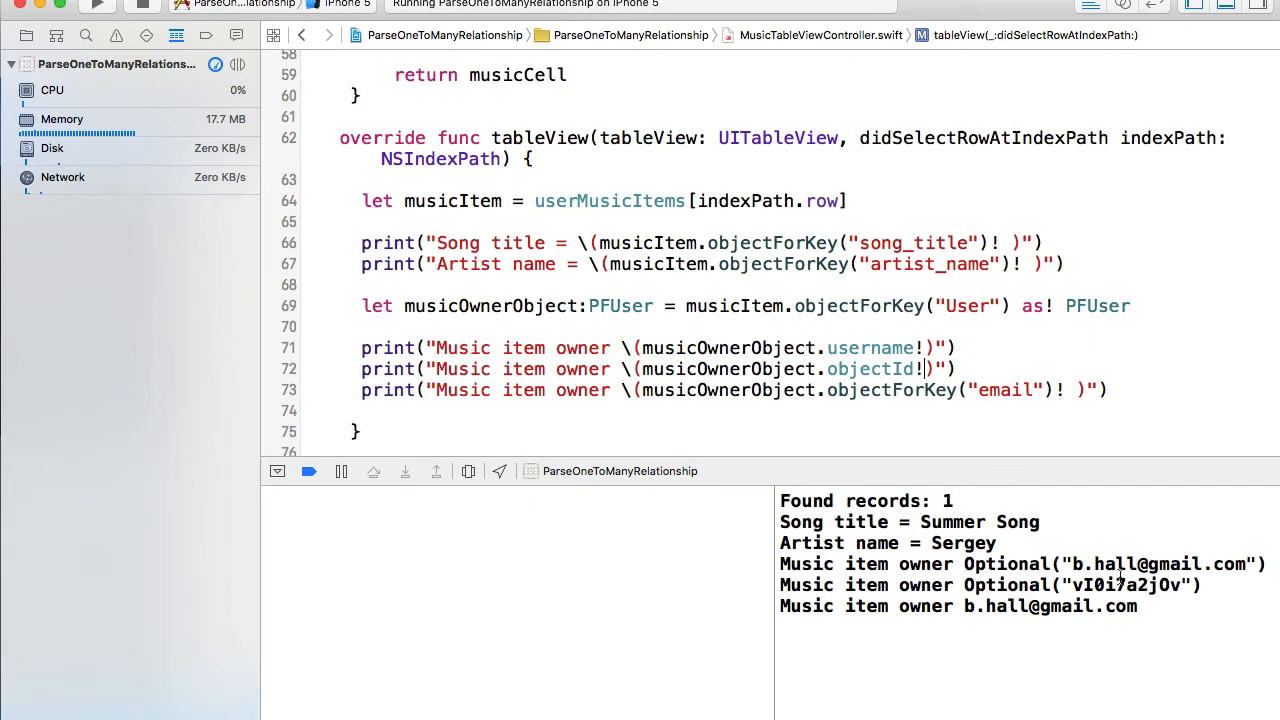
# Select a printed owner value in the console output
pyautogui.doubleClick(1140, 564)
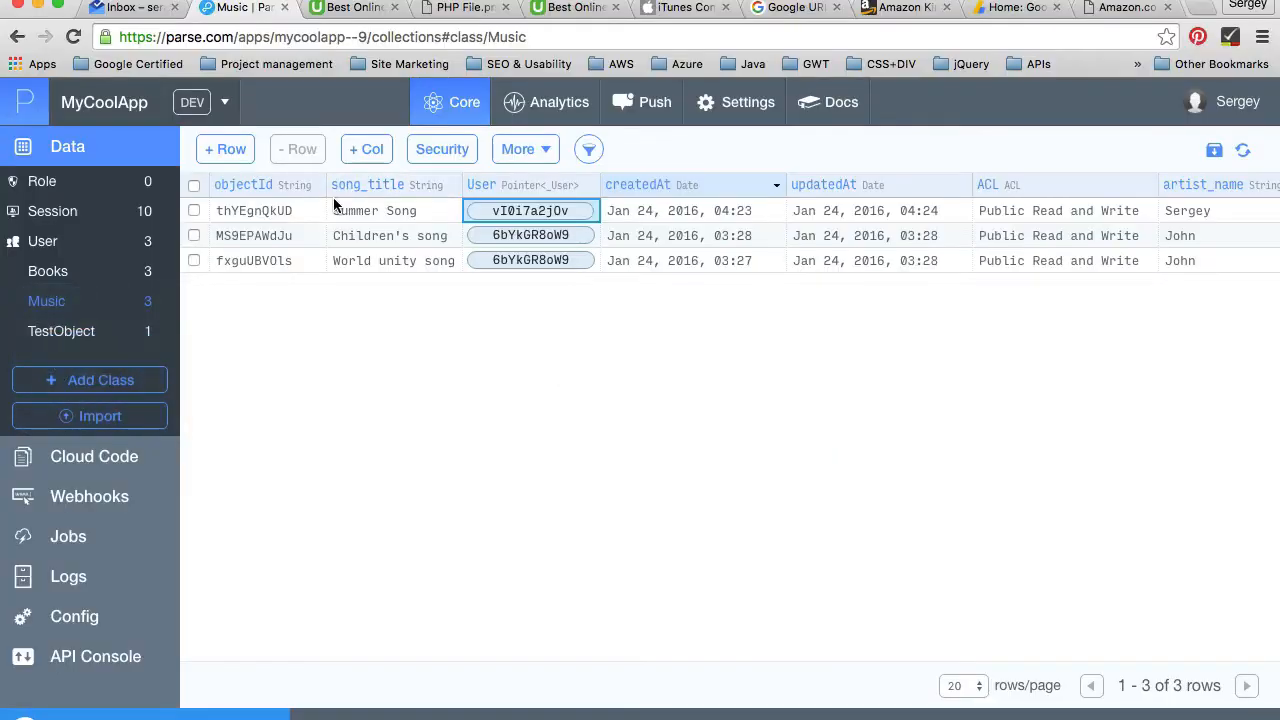
# Open the User class listing three users' objectIds, usernames and emails
pyautogui.click(42, 241)
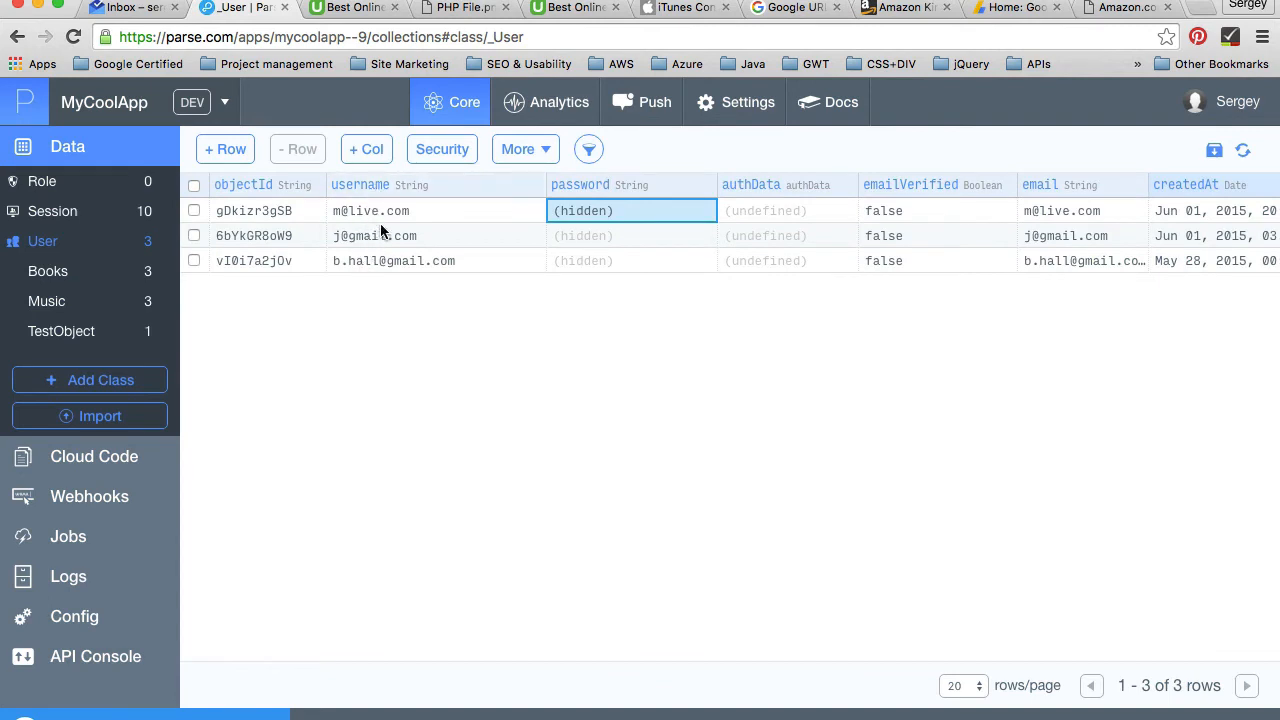
pyautogui.moveTo(436, 227)
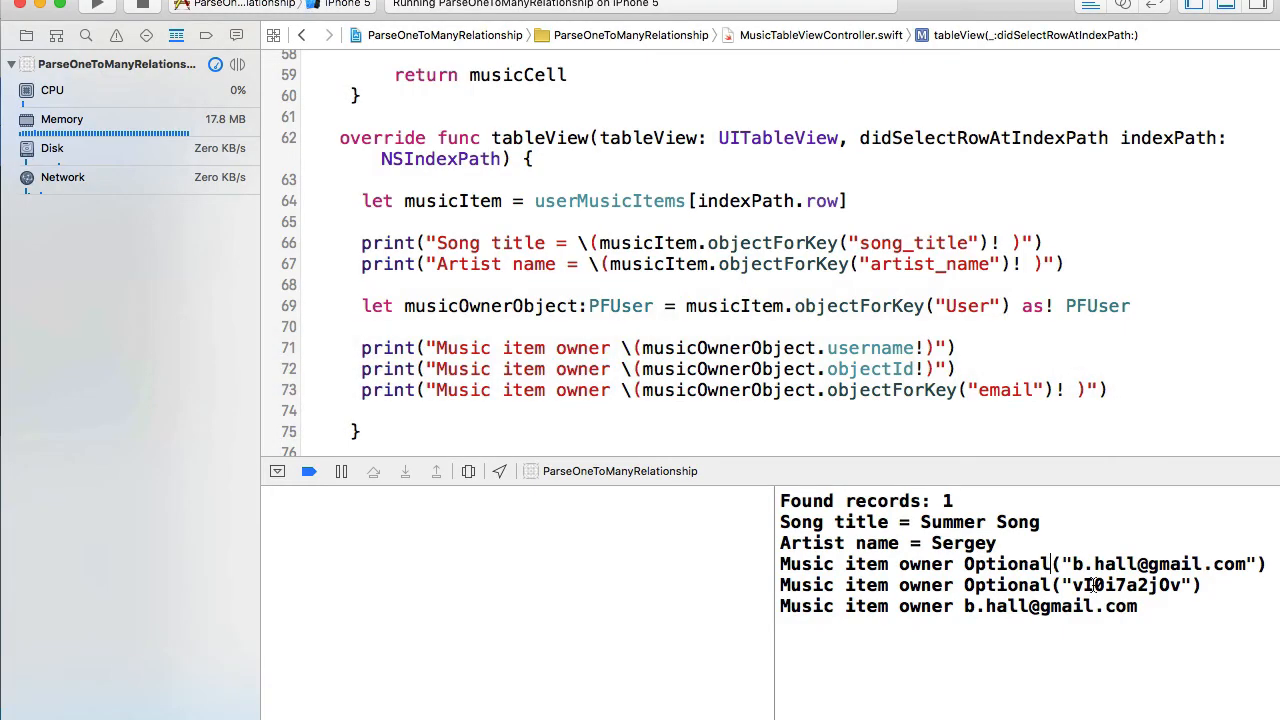
# Select the printed owner objectId in the console and relaunch the app
pyautogui.doubleClick(999, 606)
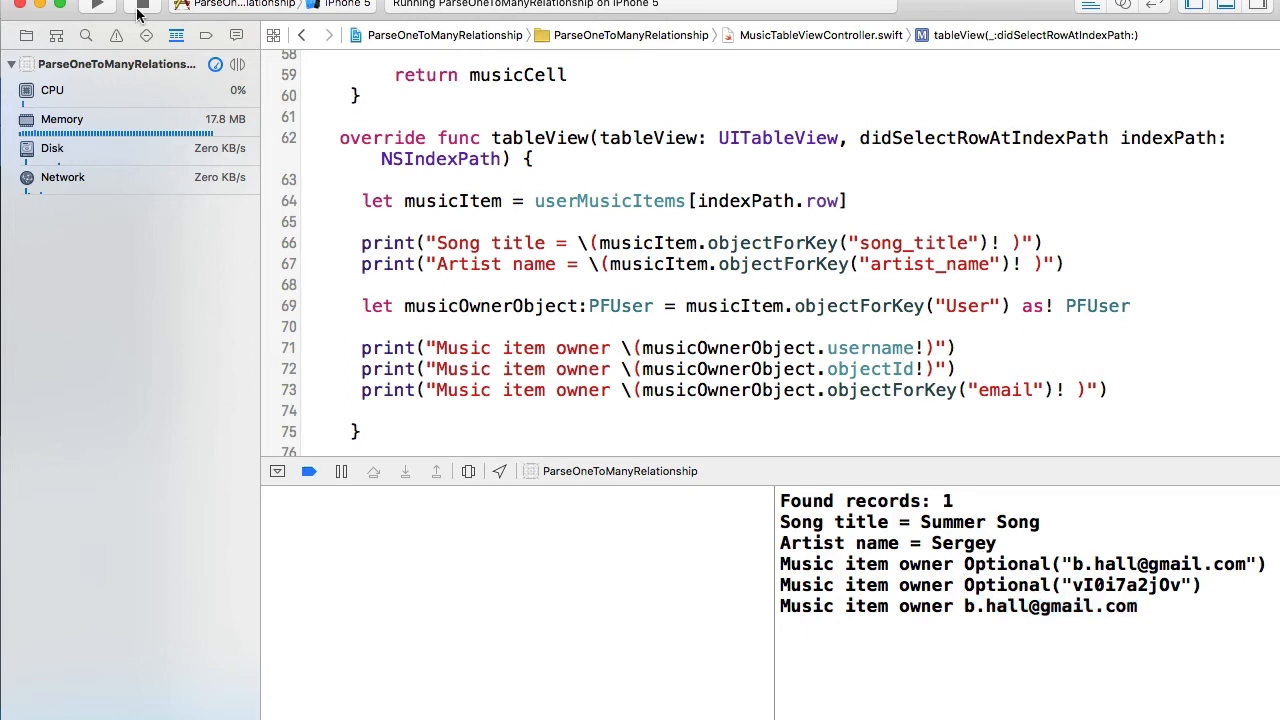
pyautogui.click(140, 6)
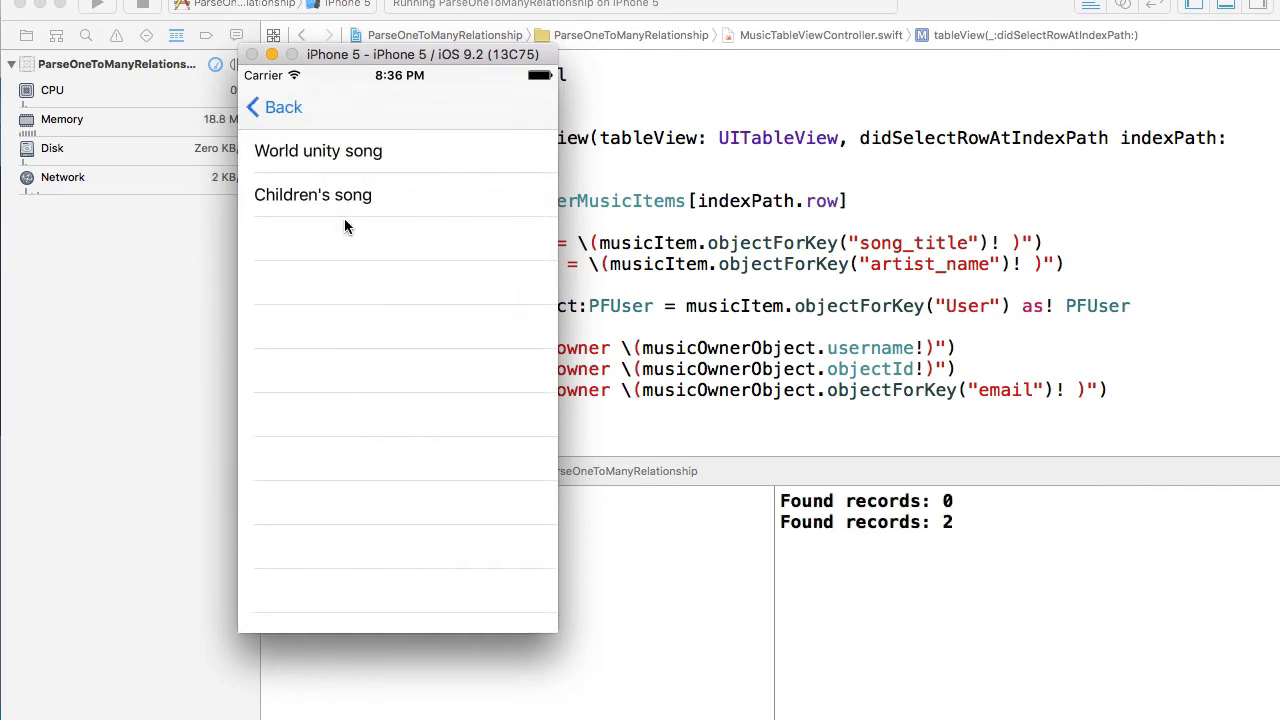
# Log Children's song and World unity song details, then reopen and exit Bill's song list
pyautogui.click(313, 194)
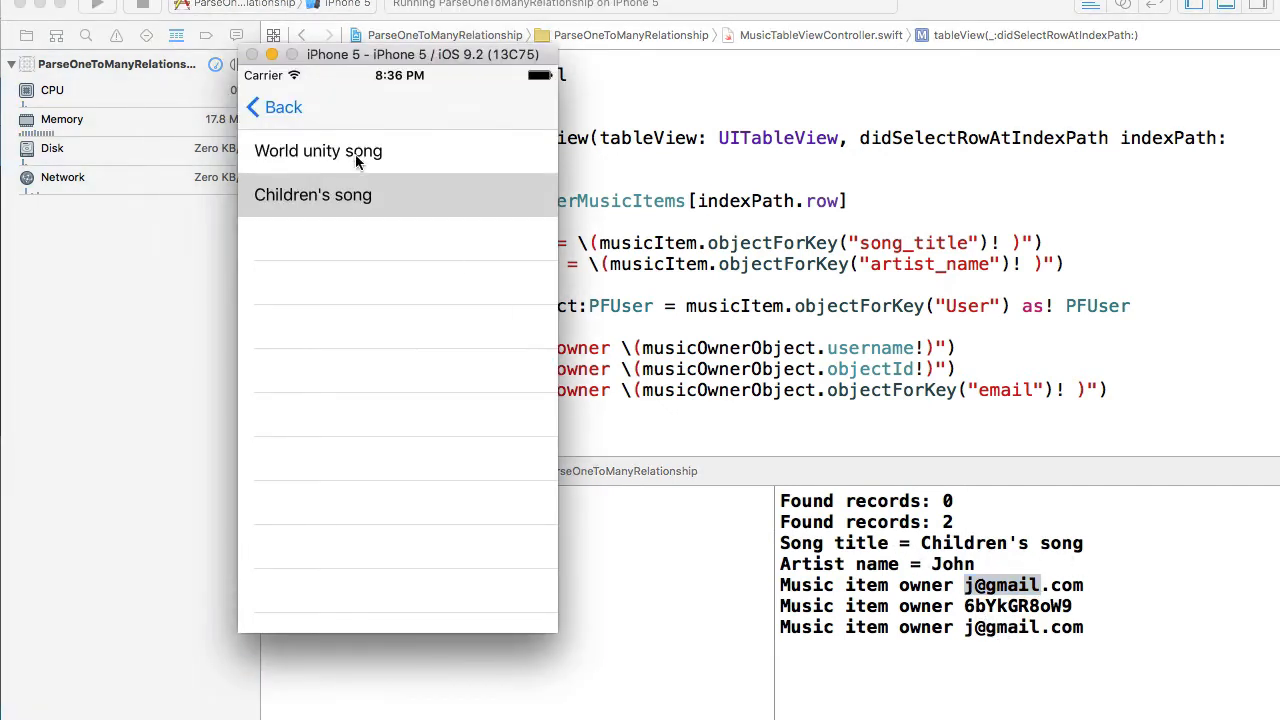
pyautogui.click(318, 150)
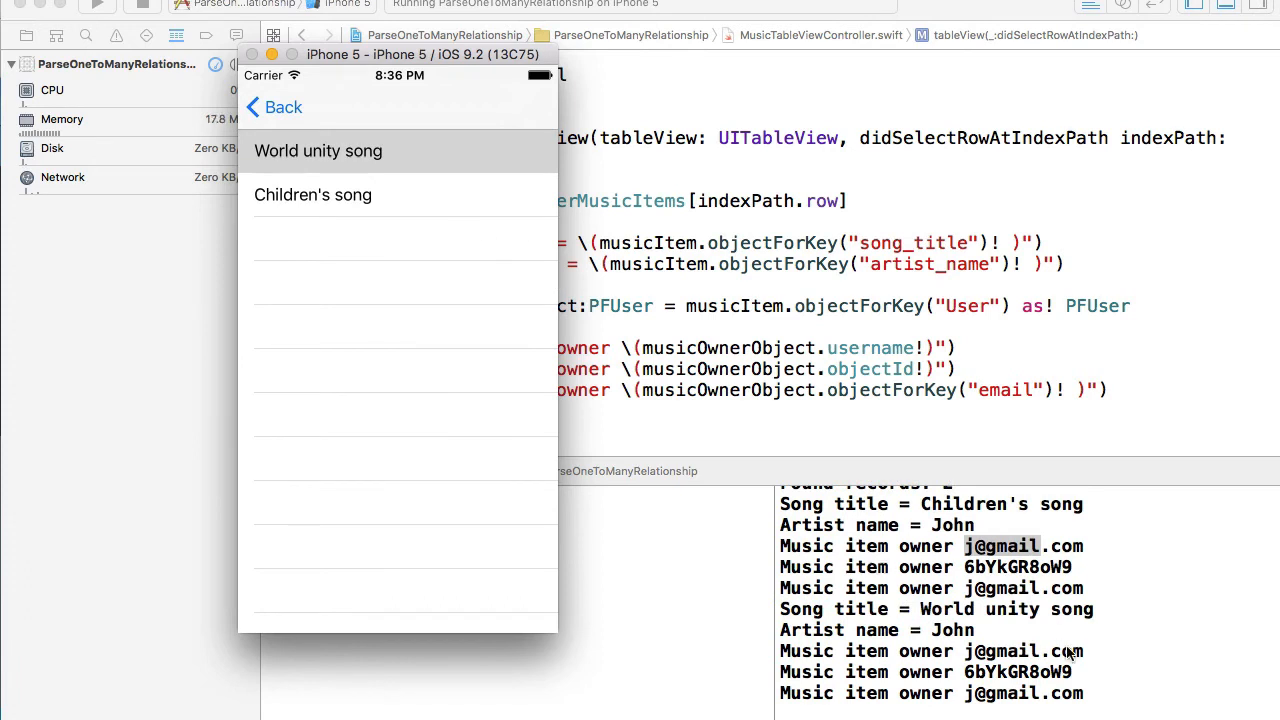
pyautogui.moveTo(1023, 683)
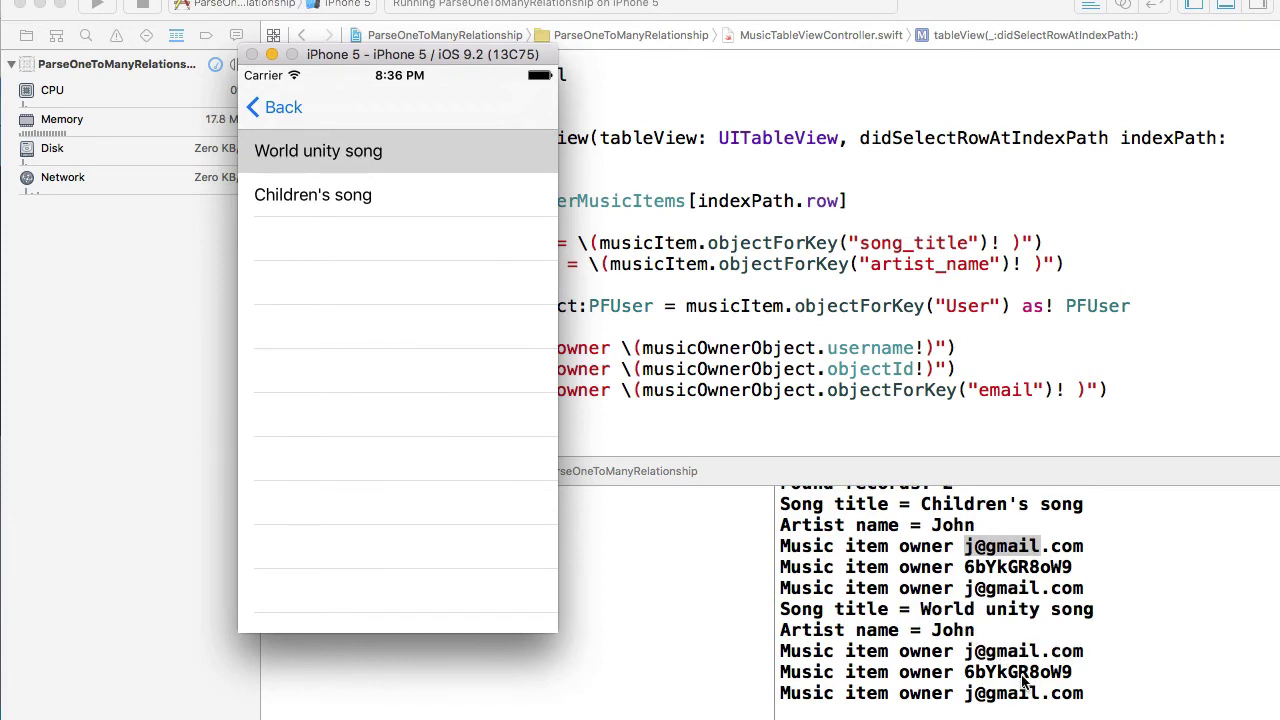
pyautogui.click(318, 150)
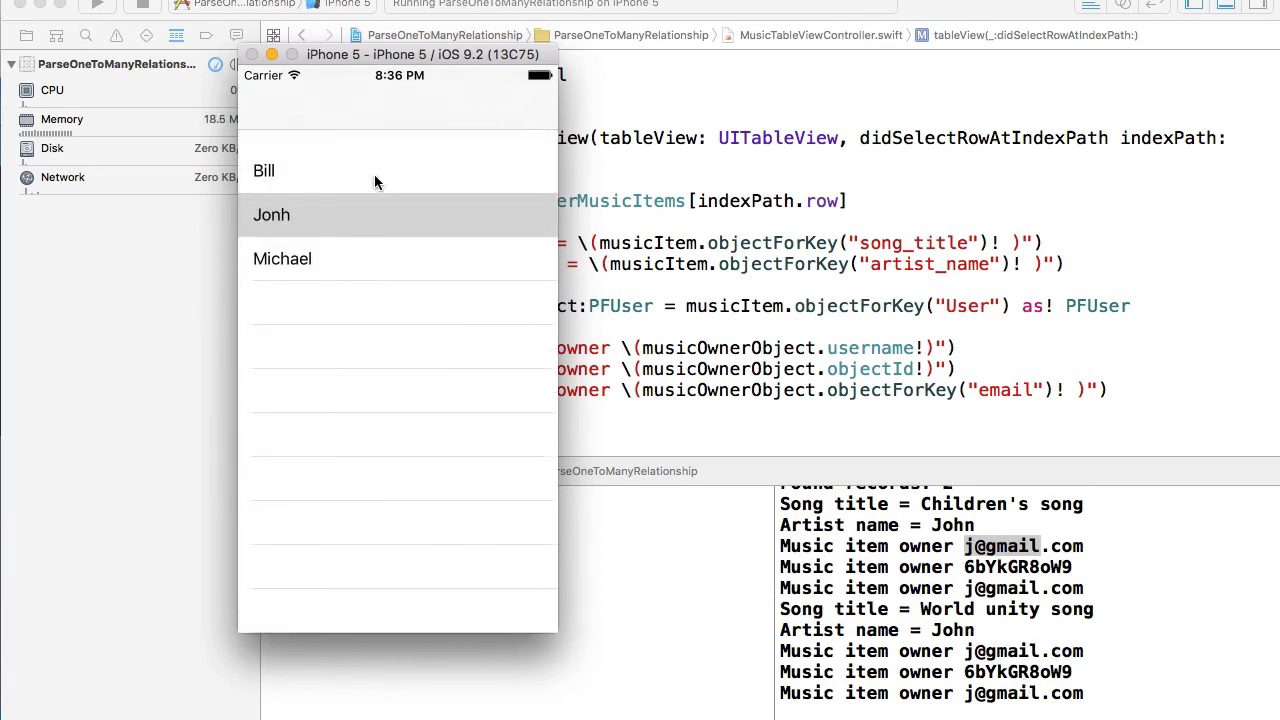
pyautogui.click(271, 214)
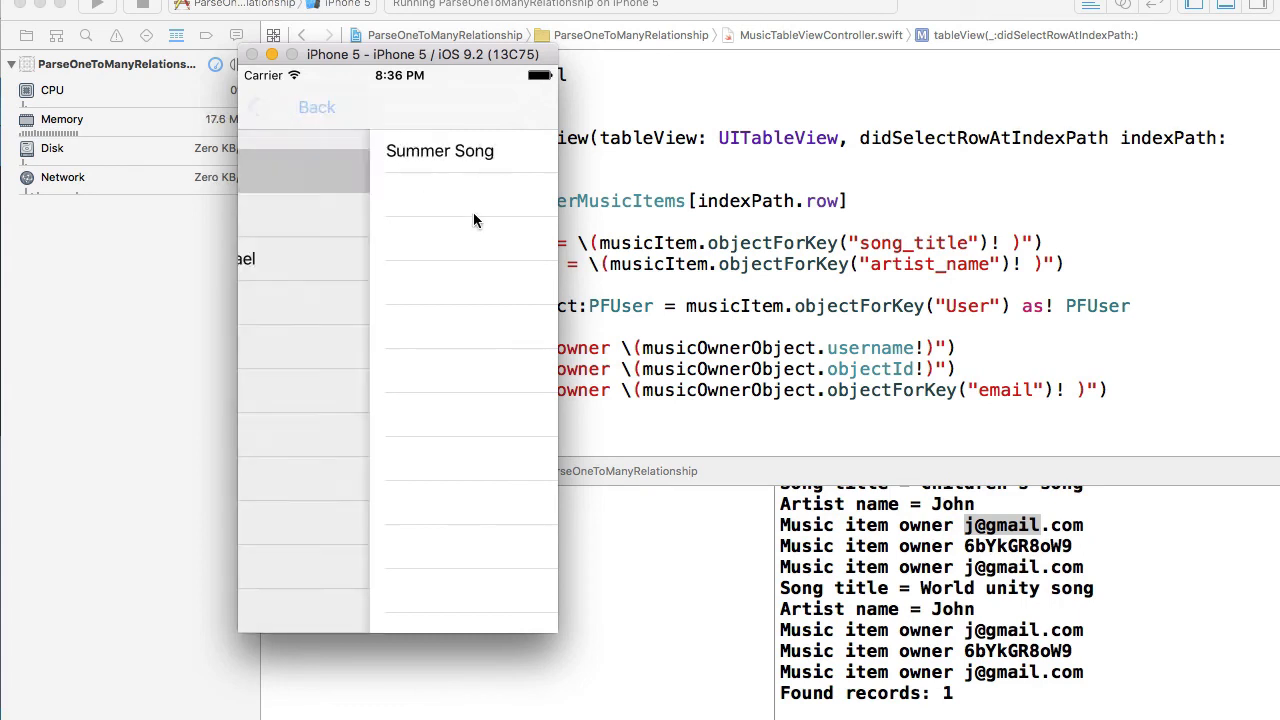
pyautogui.click(316, 107)
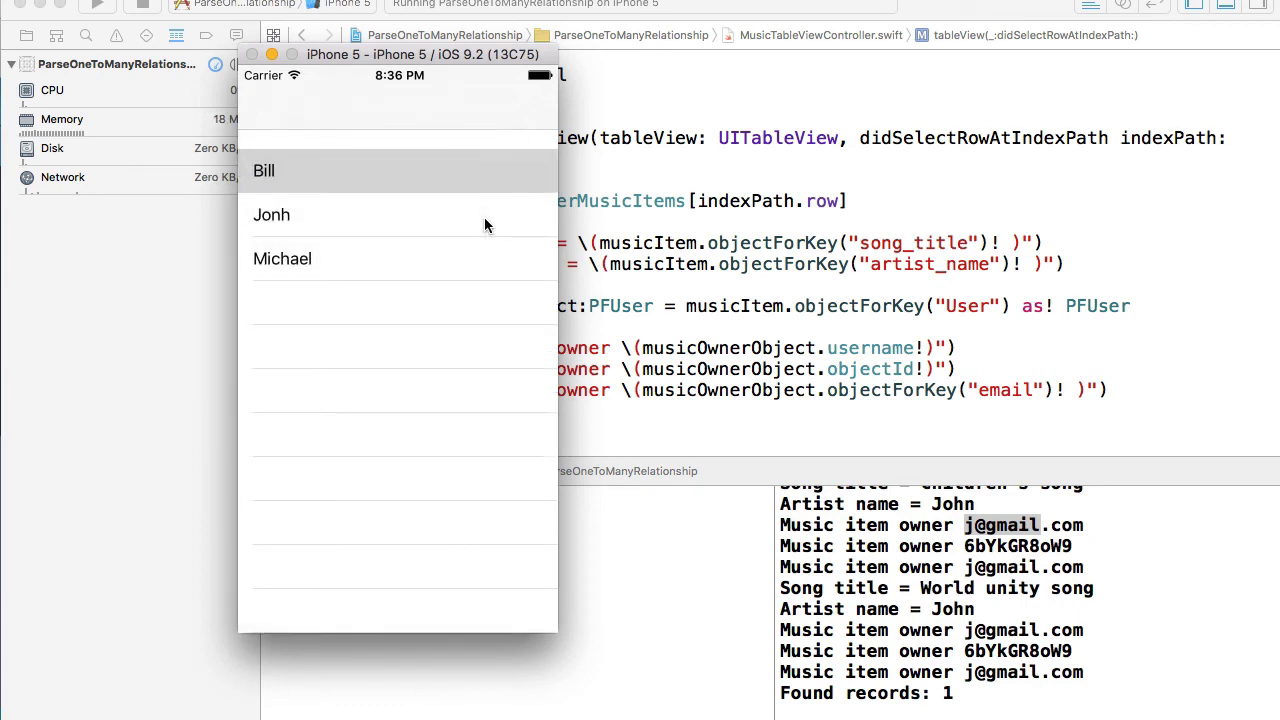
pyautogui.moveTo(468, 253)
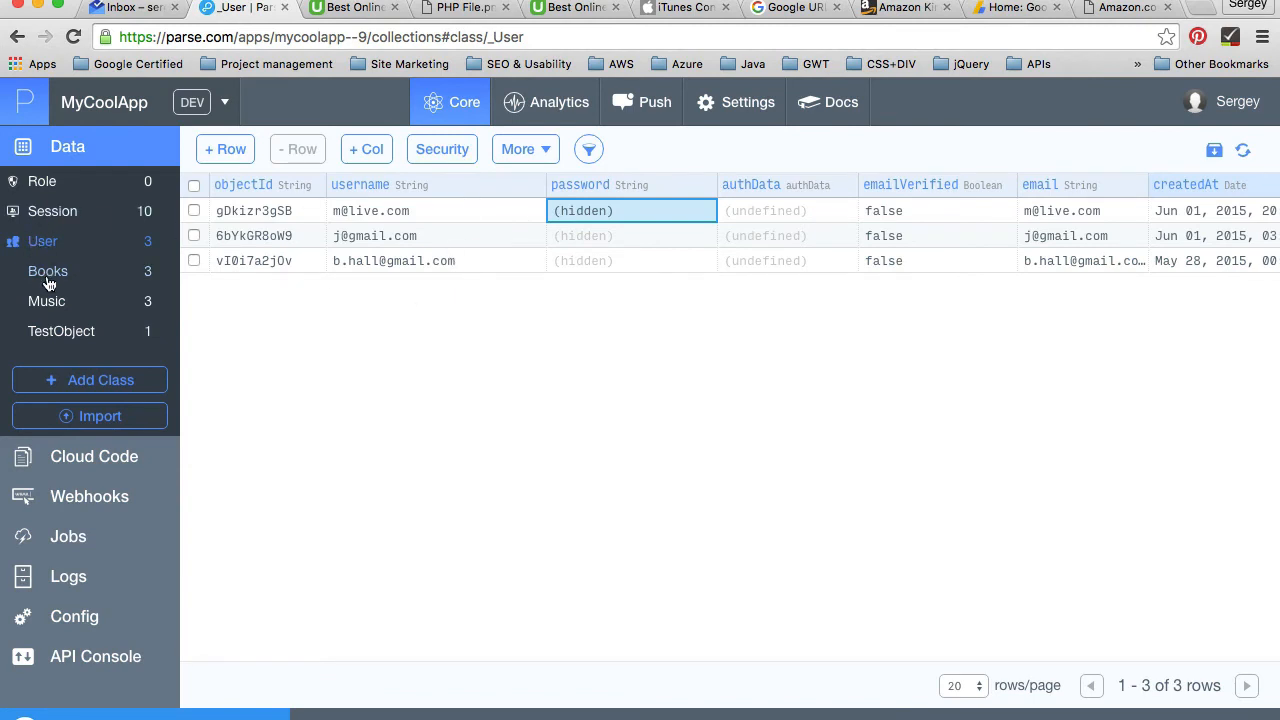
# Open the Music class records with each song's User pointer
pyautogui.click(46, 301)
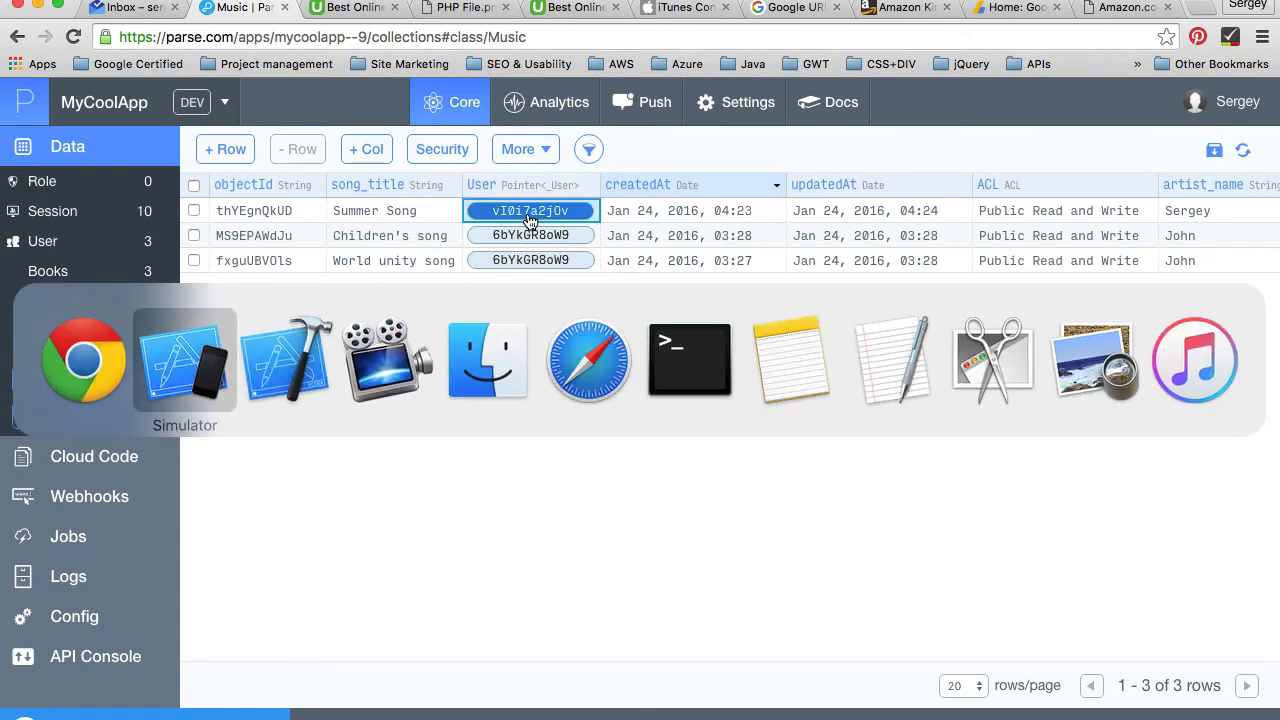
# Bring the simulator forward and open Bill's song list showing Summer Song
pyautogui.click(184, 360)
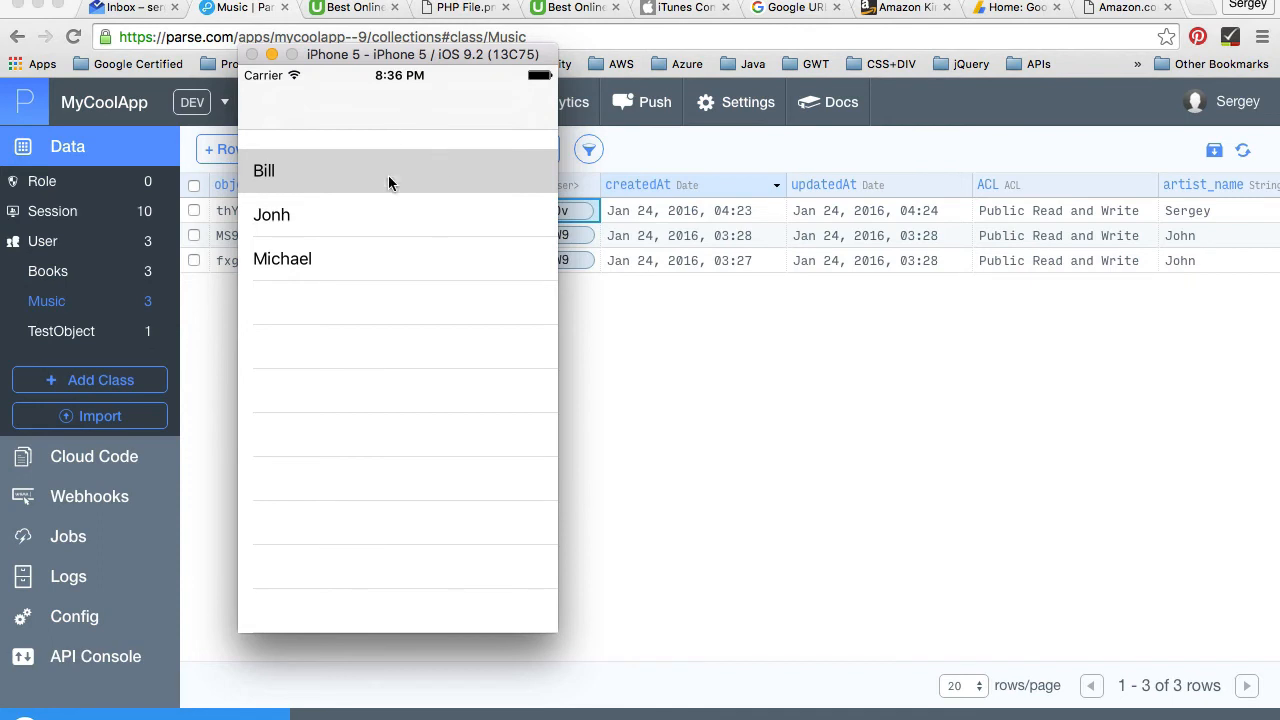
pyautogui.moveTo(381, 190)
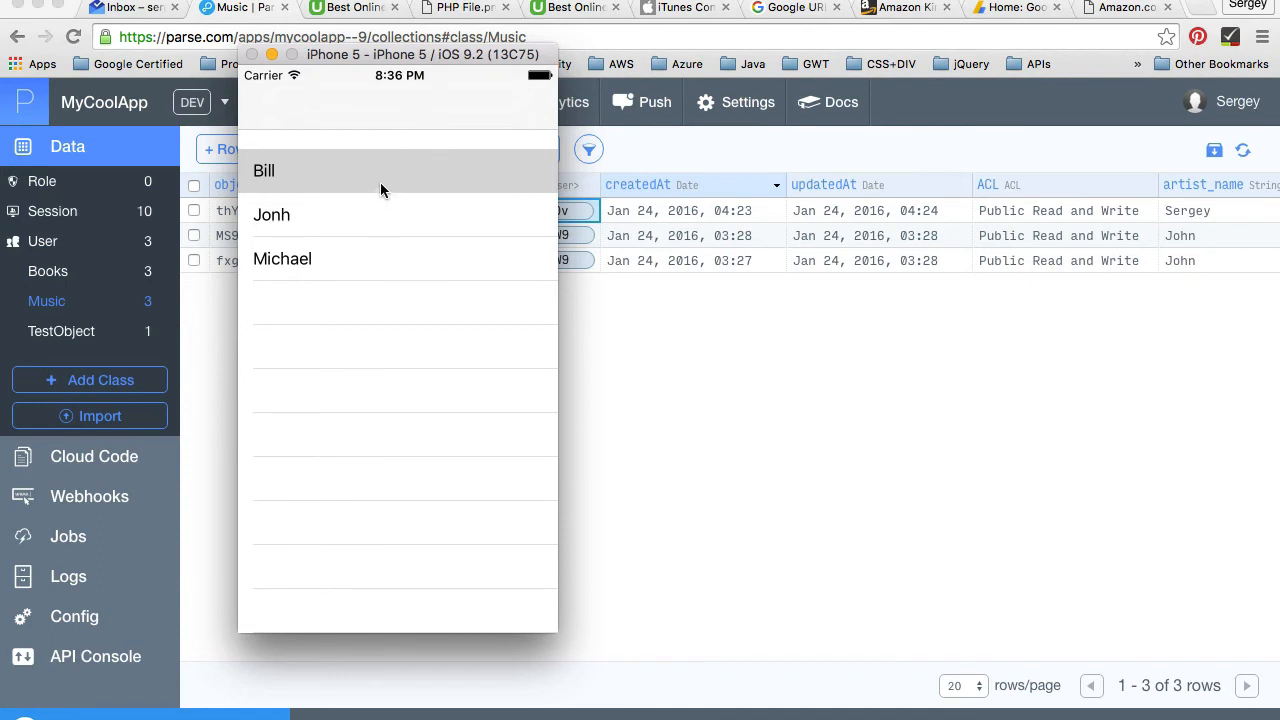
pyautogui.click(290, 170)
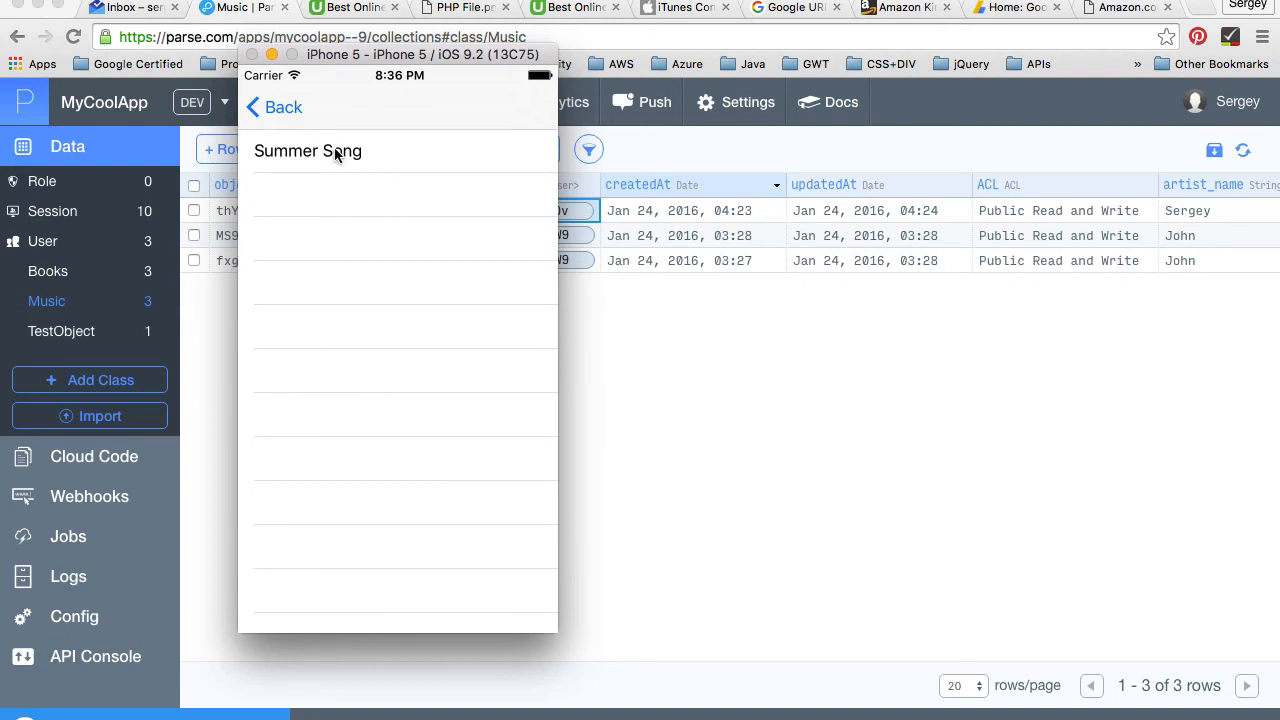
pyautogui.moveTo(437, 178)
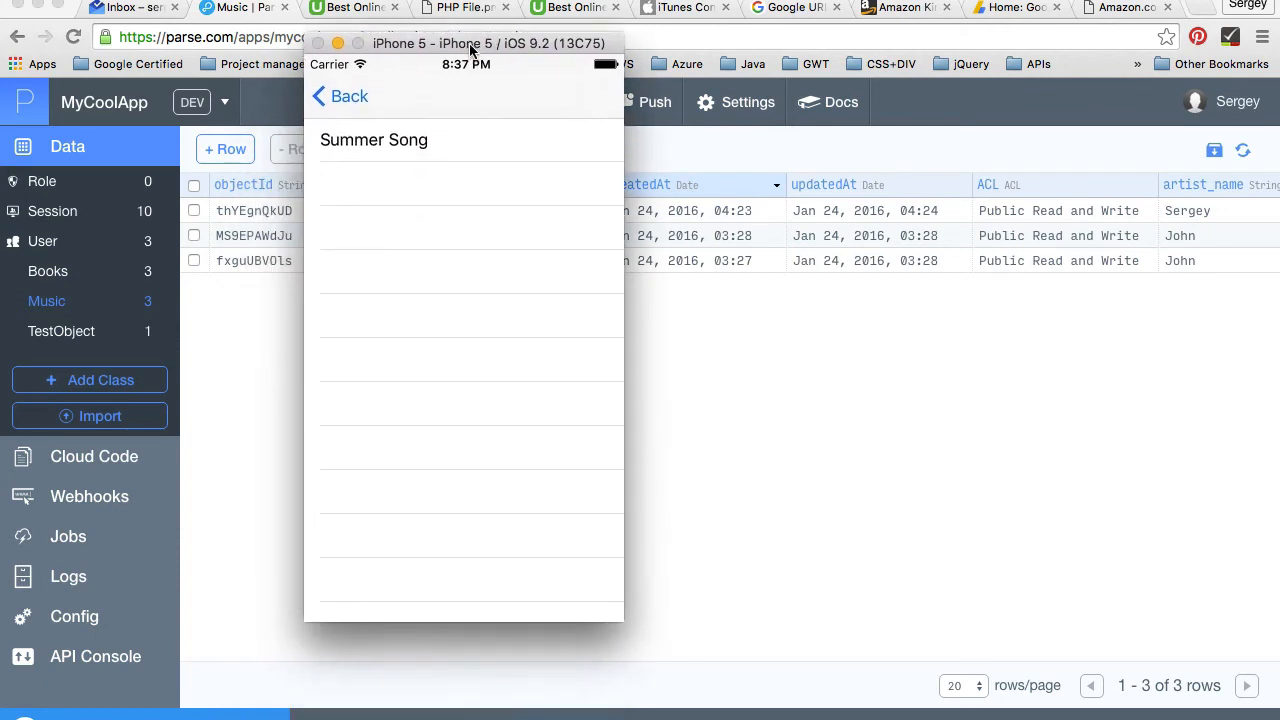
pyautogui.moveTo(407, 168)
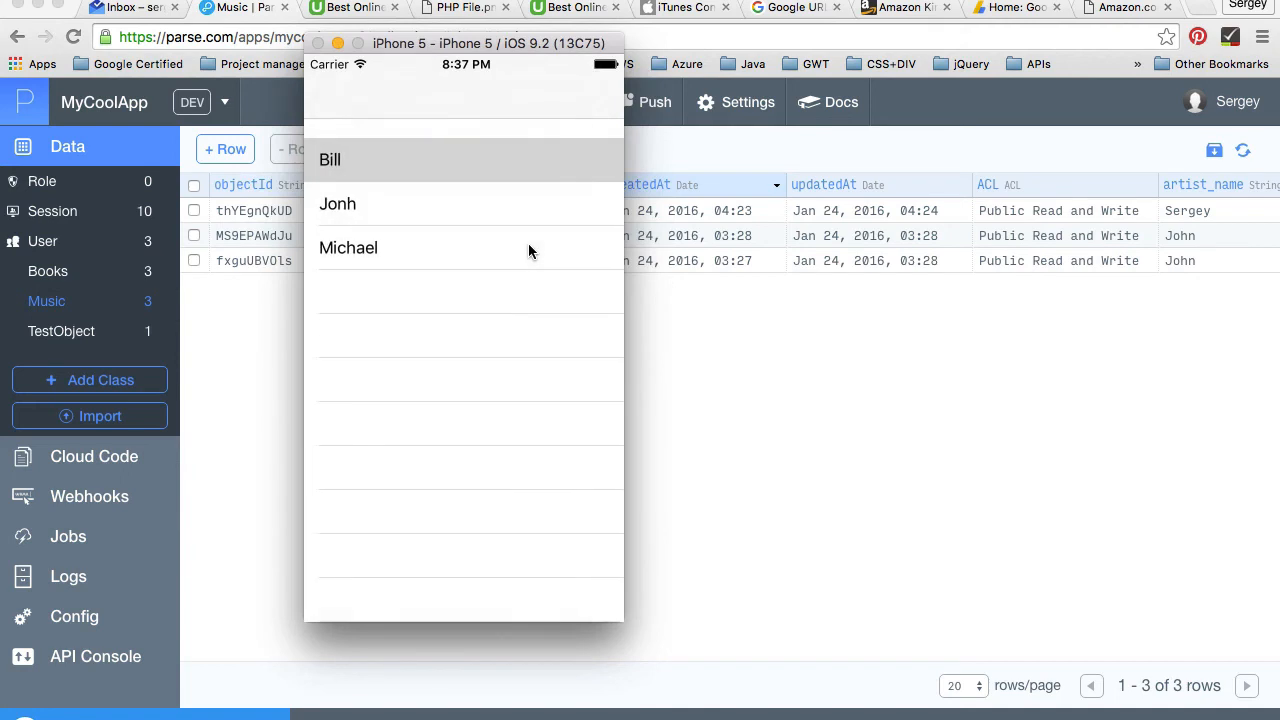
pyautogui.moveTo(495, 250)
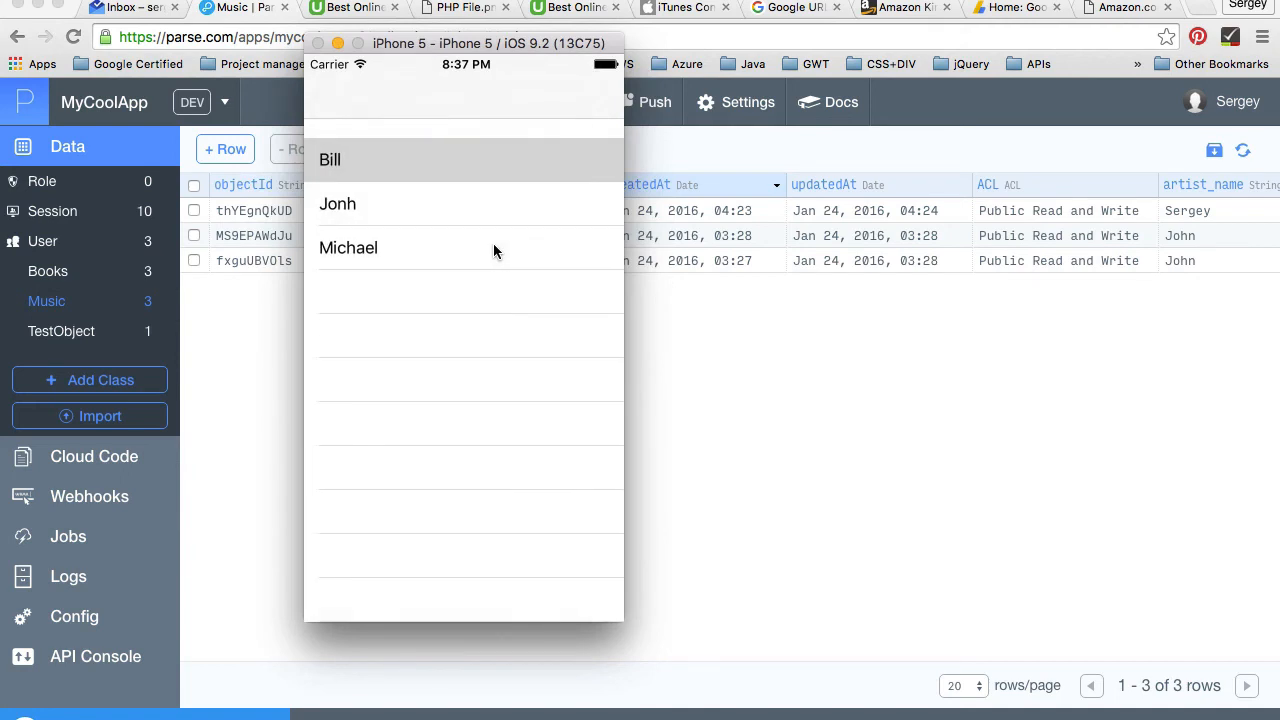
pyautogui.moveTo(473, 245)
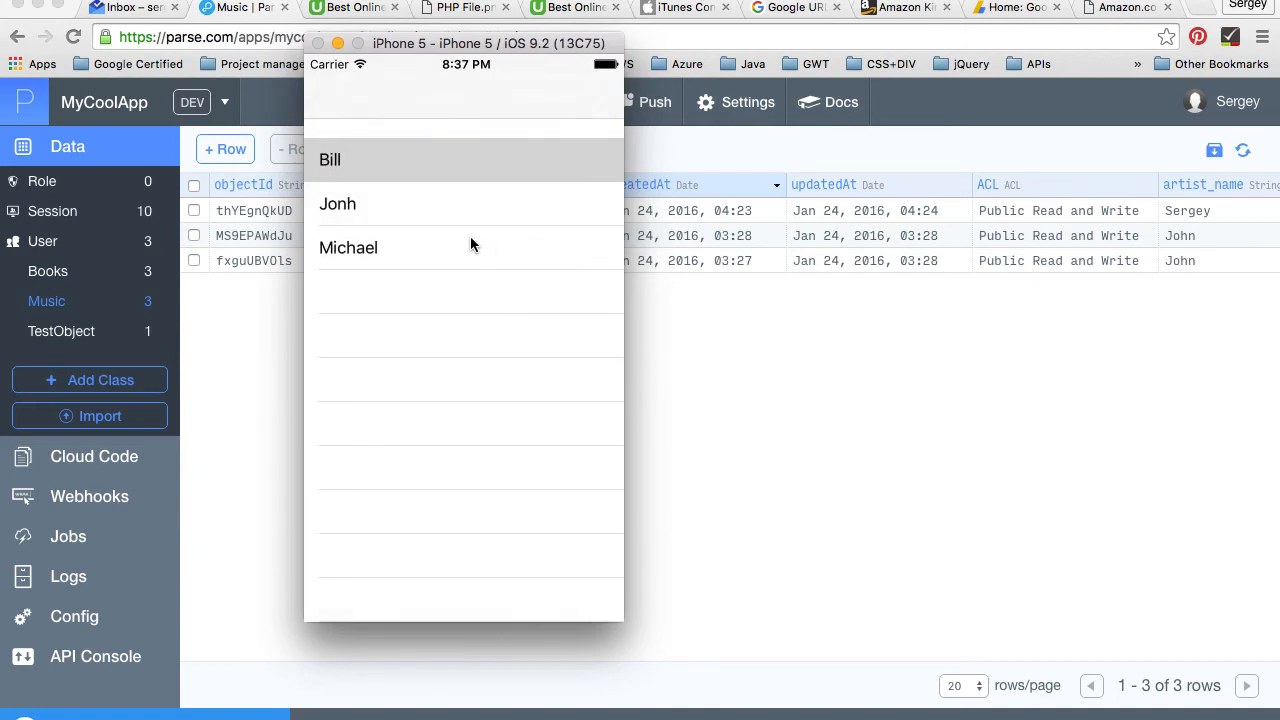
pyautogui.moveTo(528, 264)
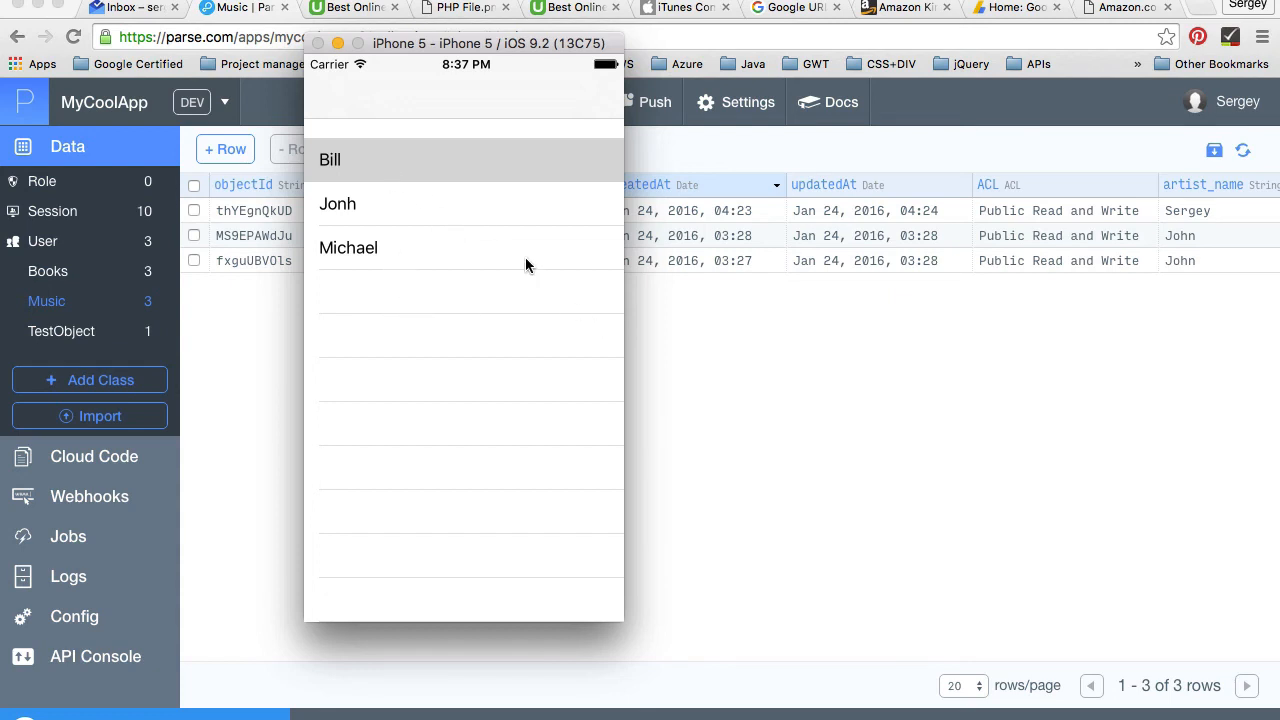
pyautogui.moveTo(492, 263)
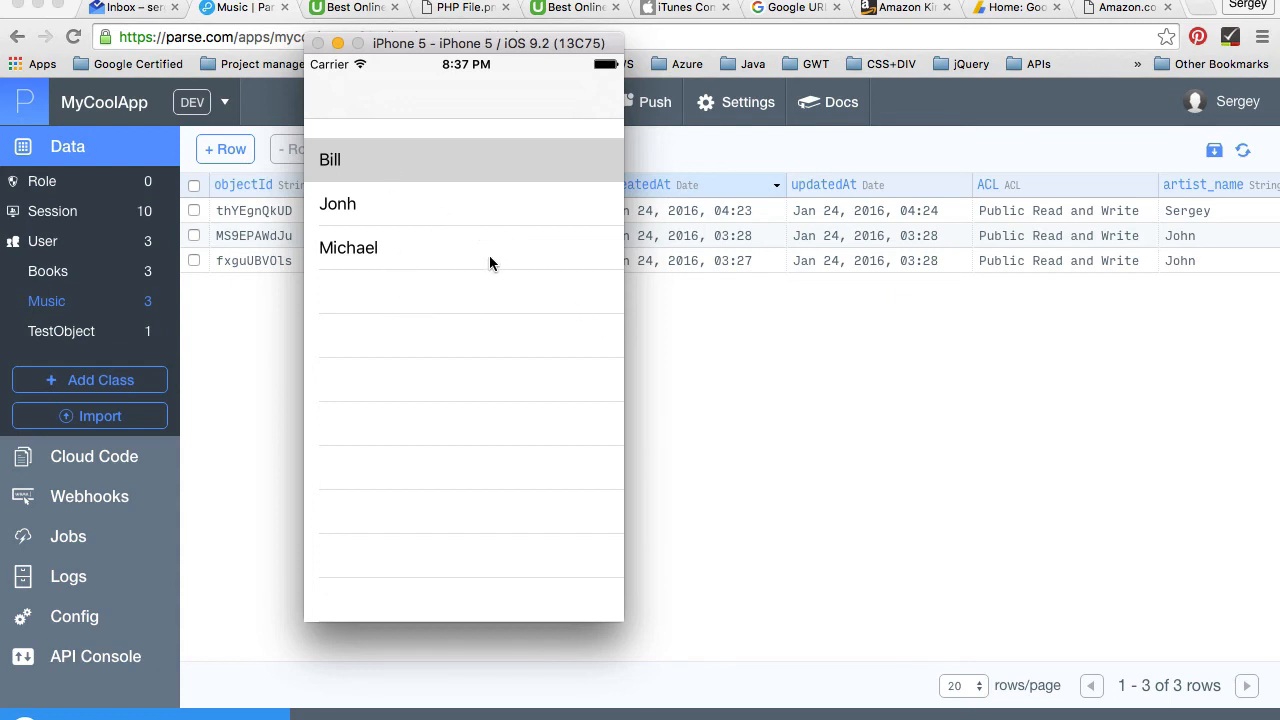
pyautogui.moveTo(445, 248)
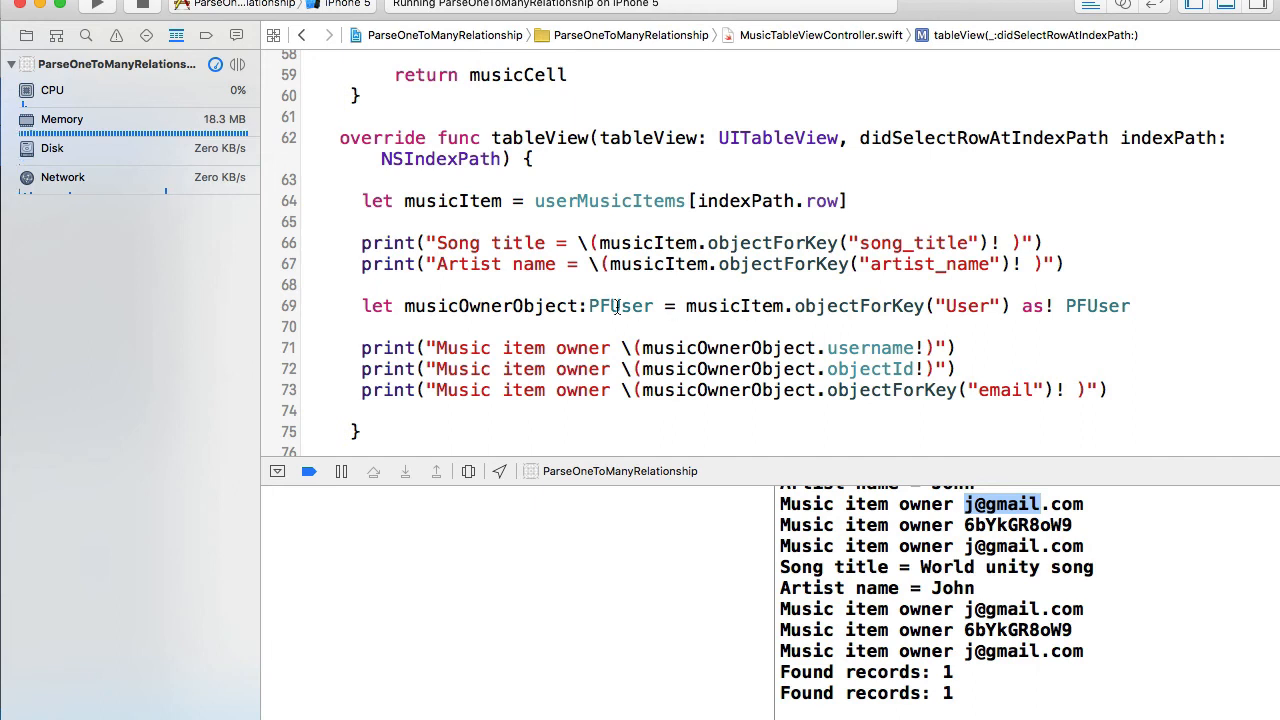
pyautogui.doubleClick(620, 305)
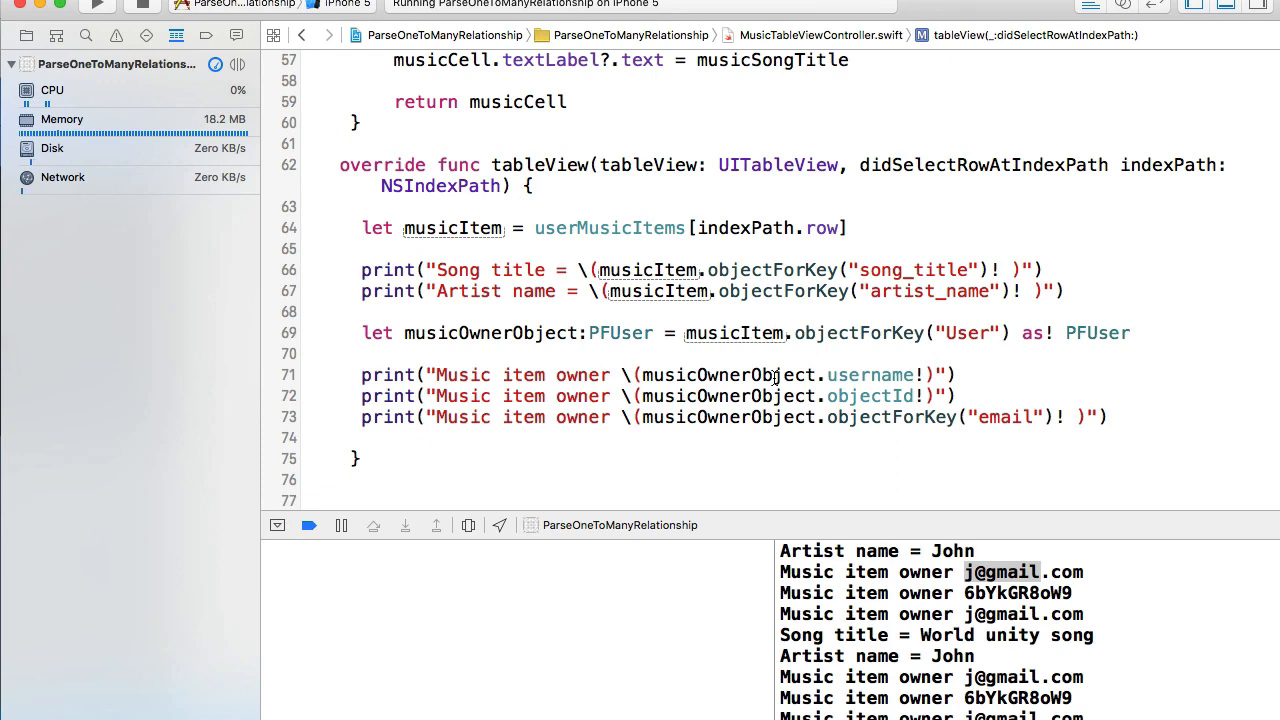
pyautogui.click(765, 333)
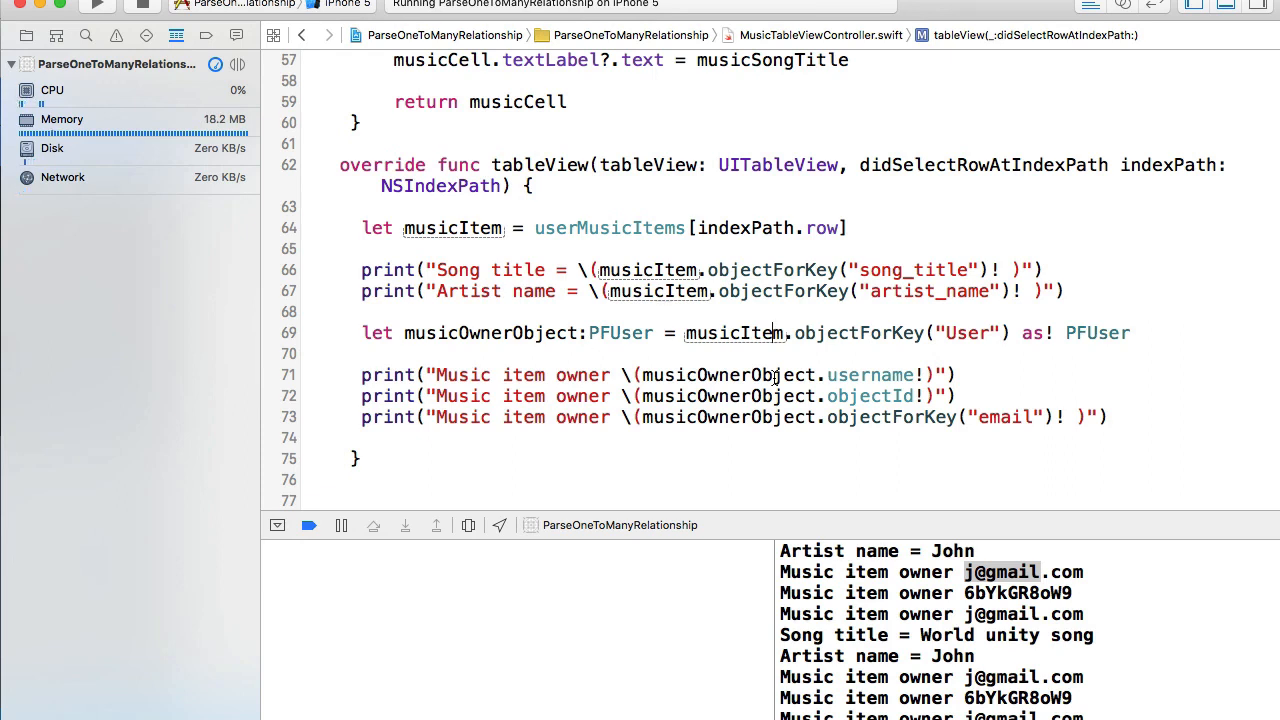
pyautogui.moveTo(835, 285)
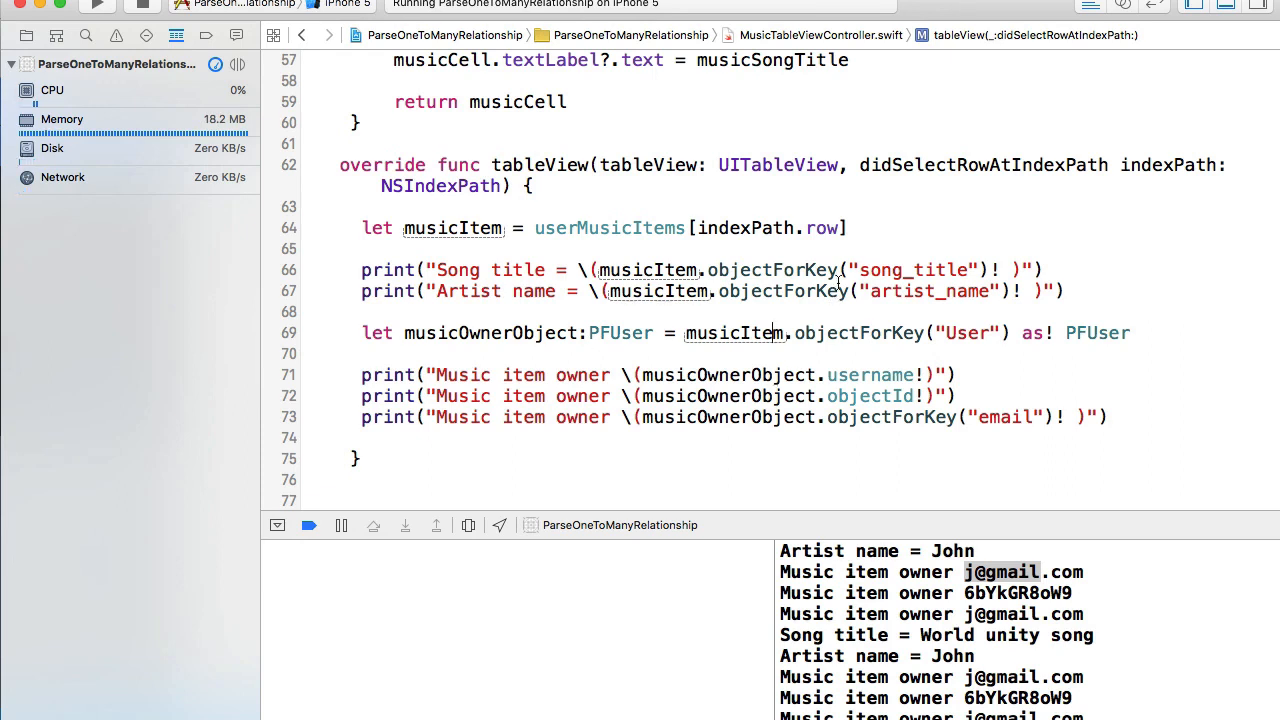